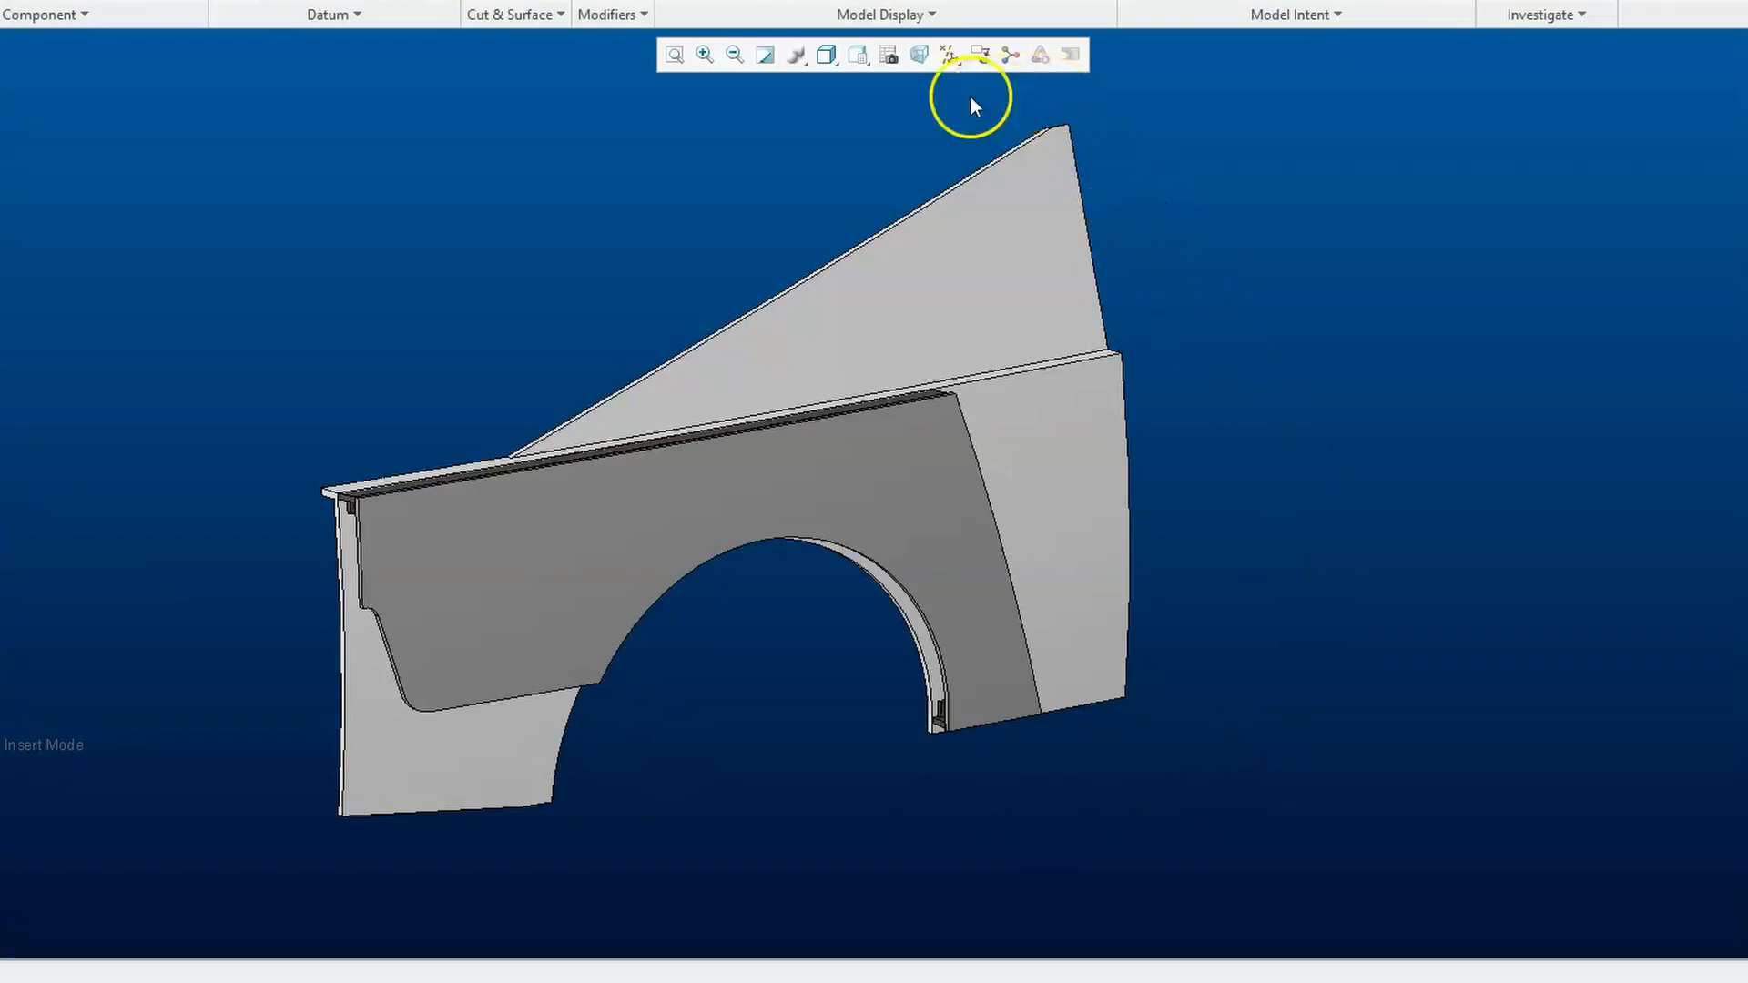
mouse_move(744, 216)
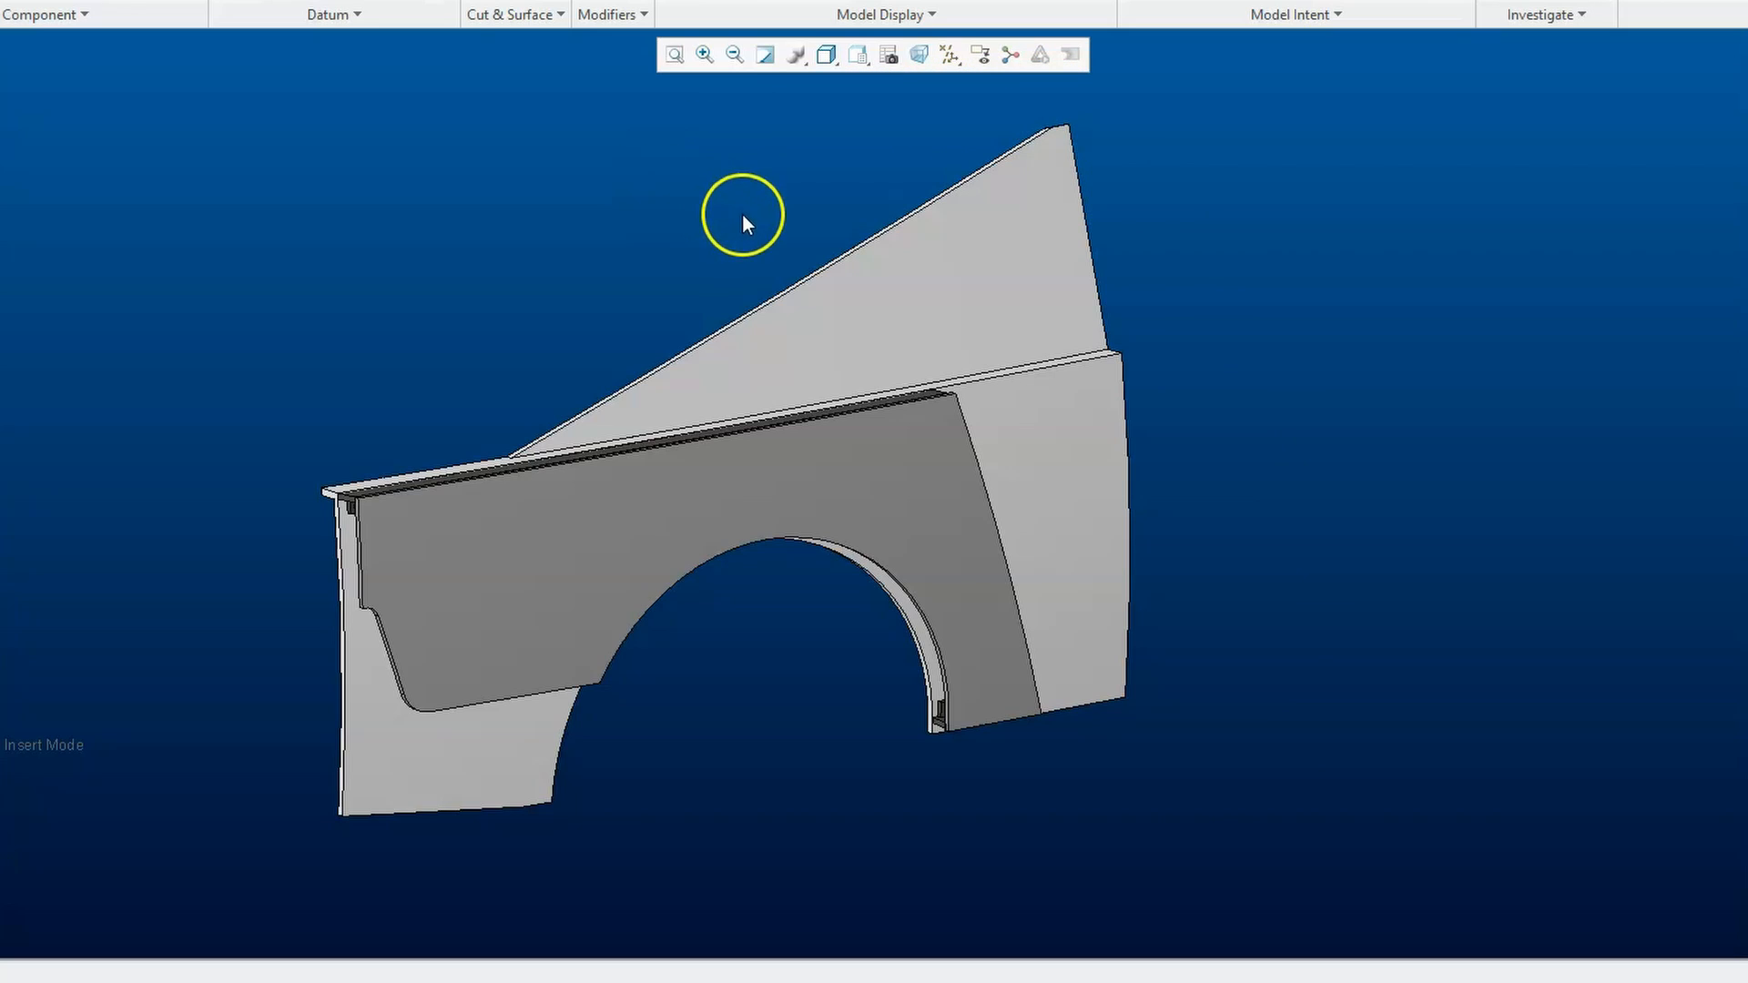
mouse_move(836, 182)
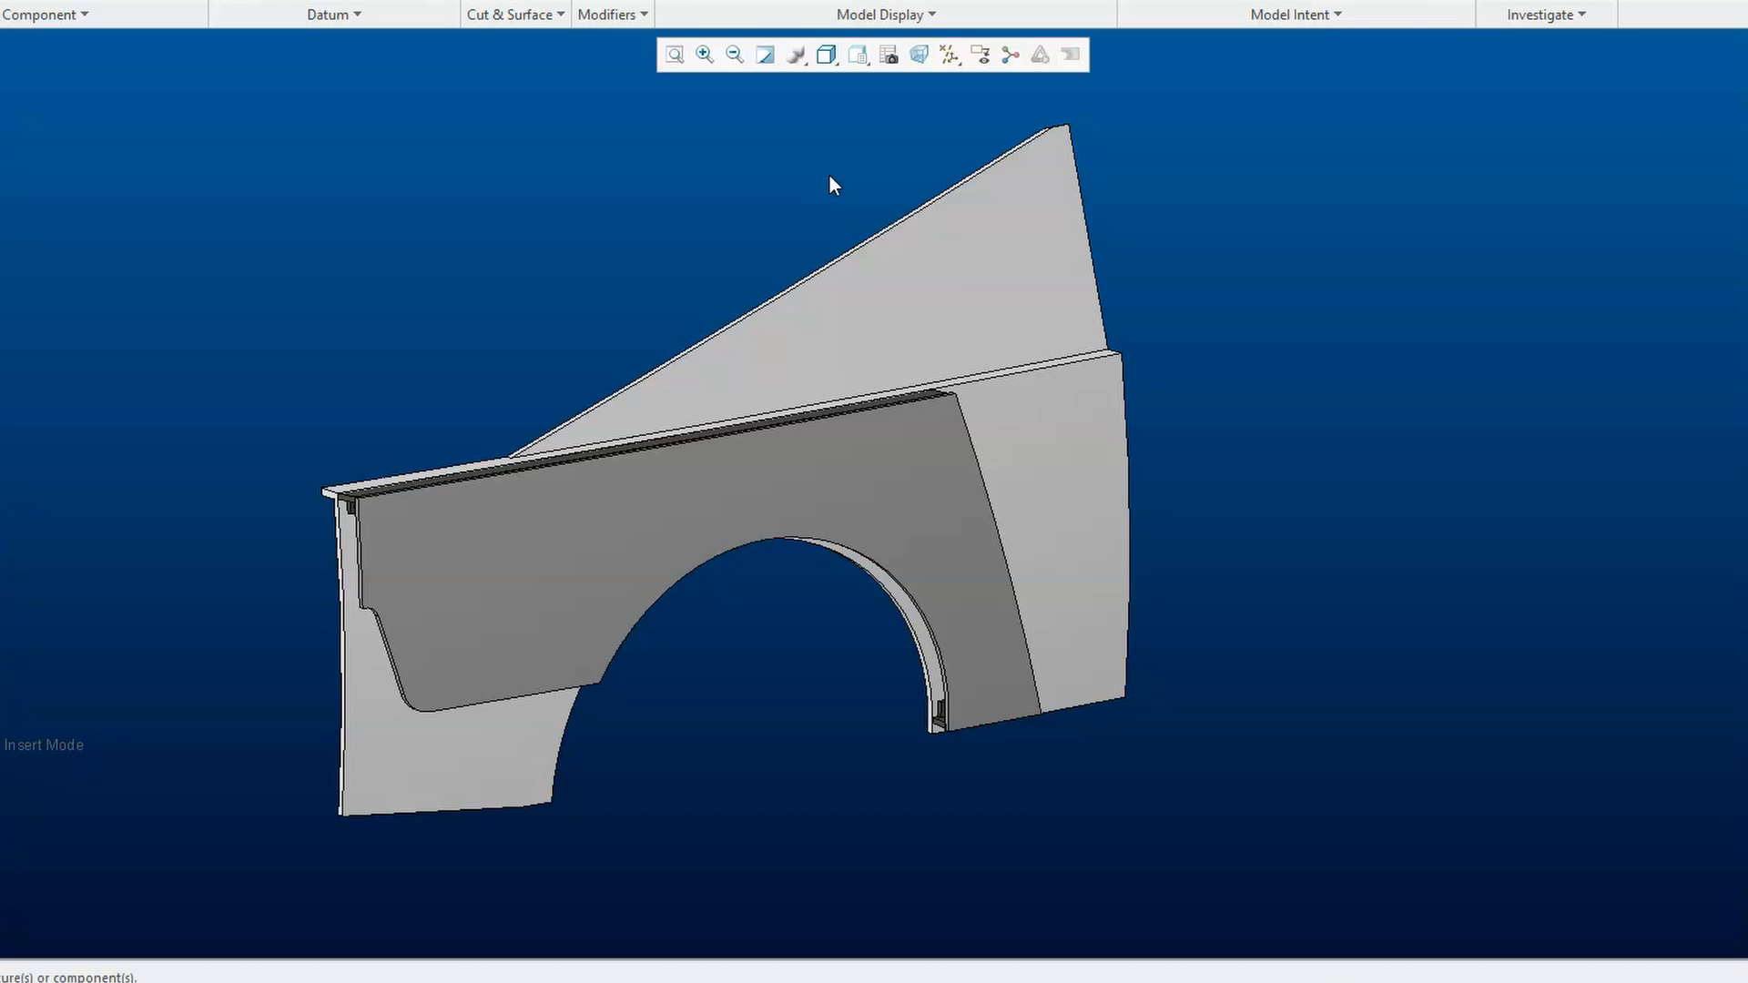
Open the quarter panel's top mount strip part in its own window.
left_click(945, 273)
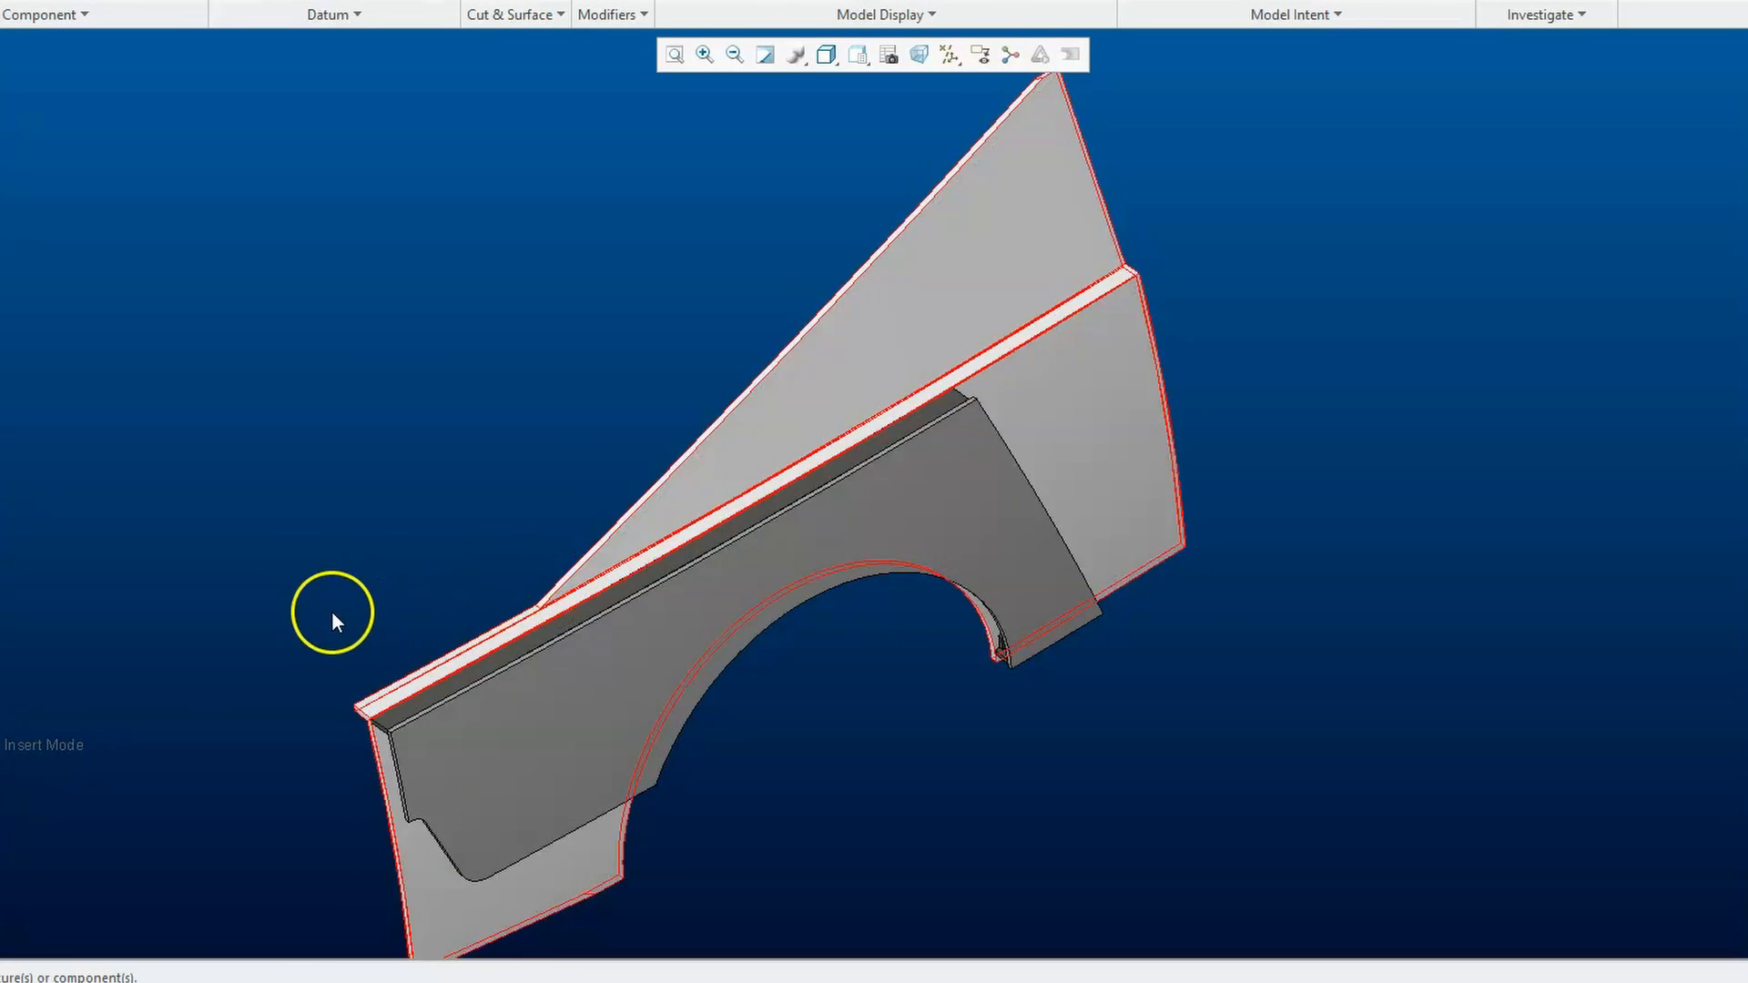
left_click(987, 311)
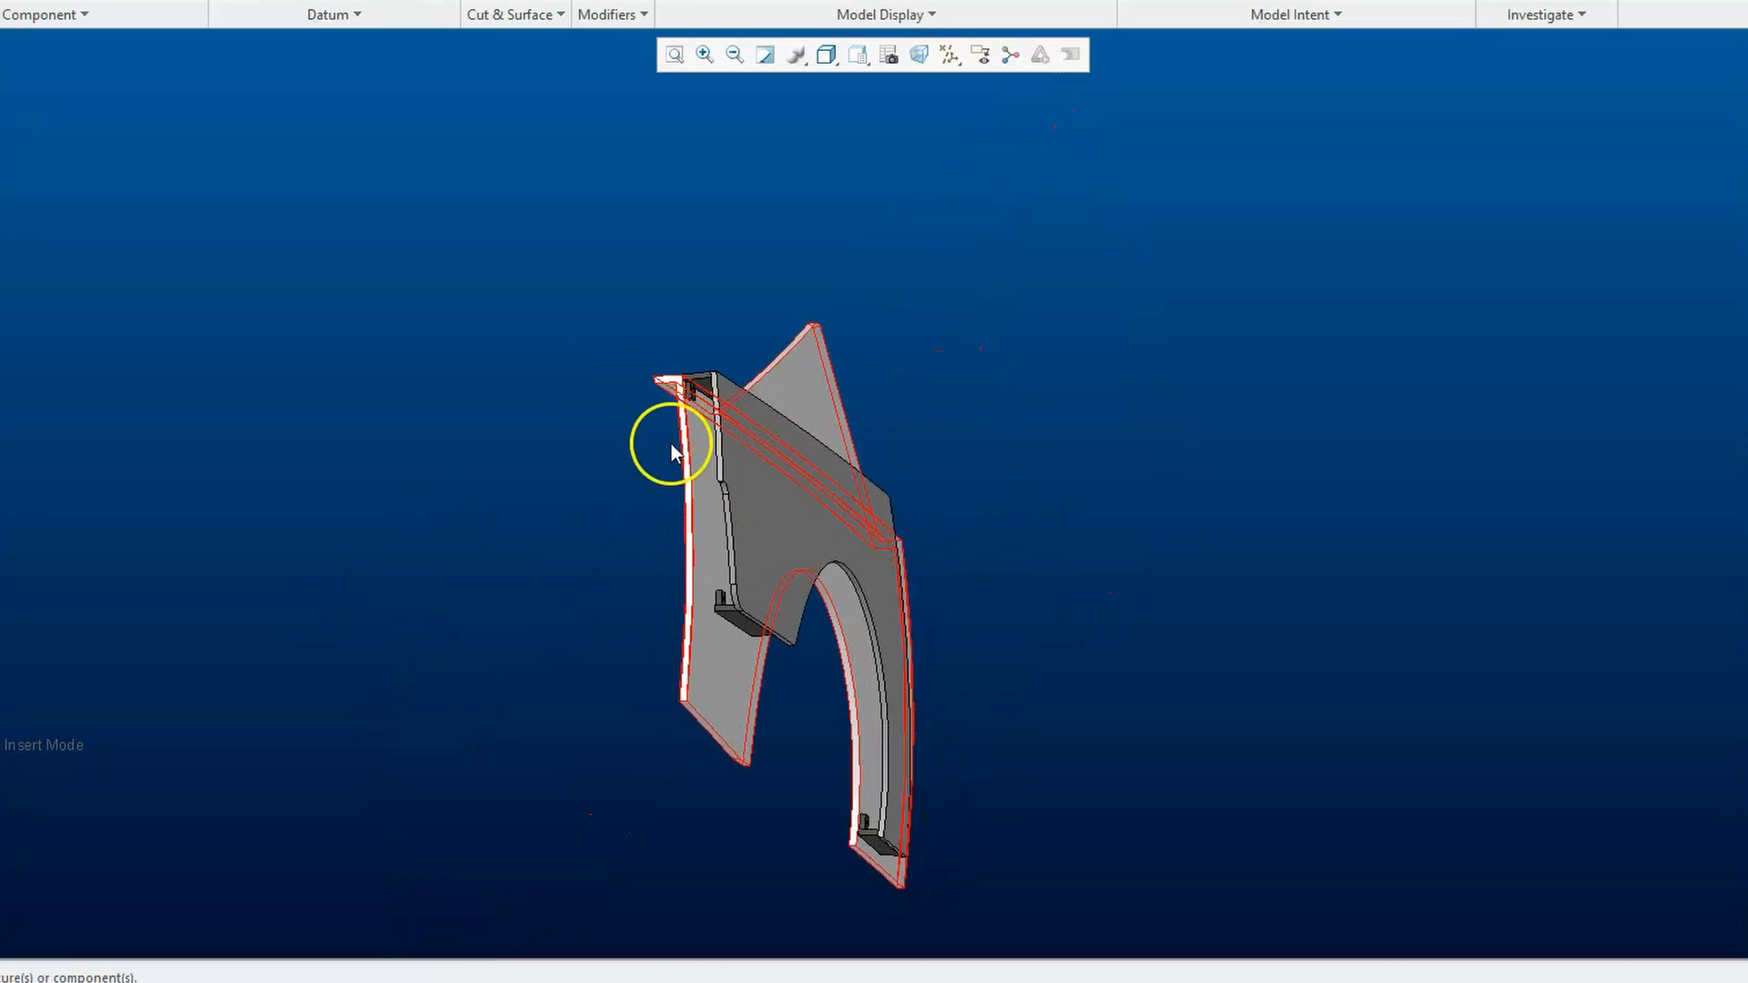
mouse_move(669, 736)
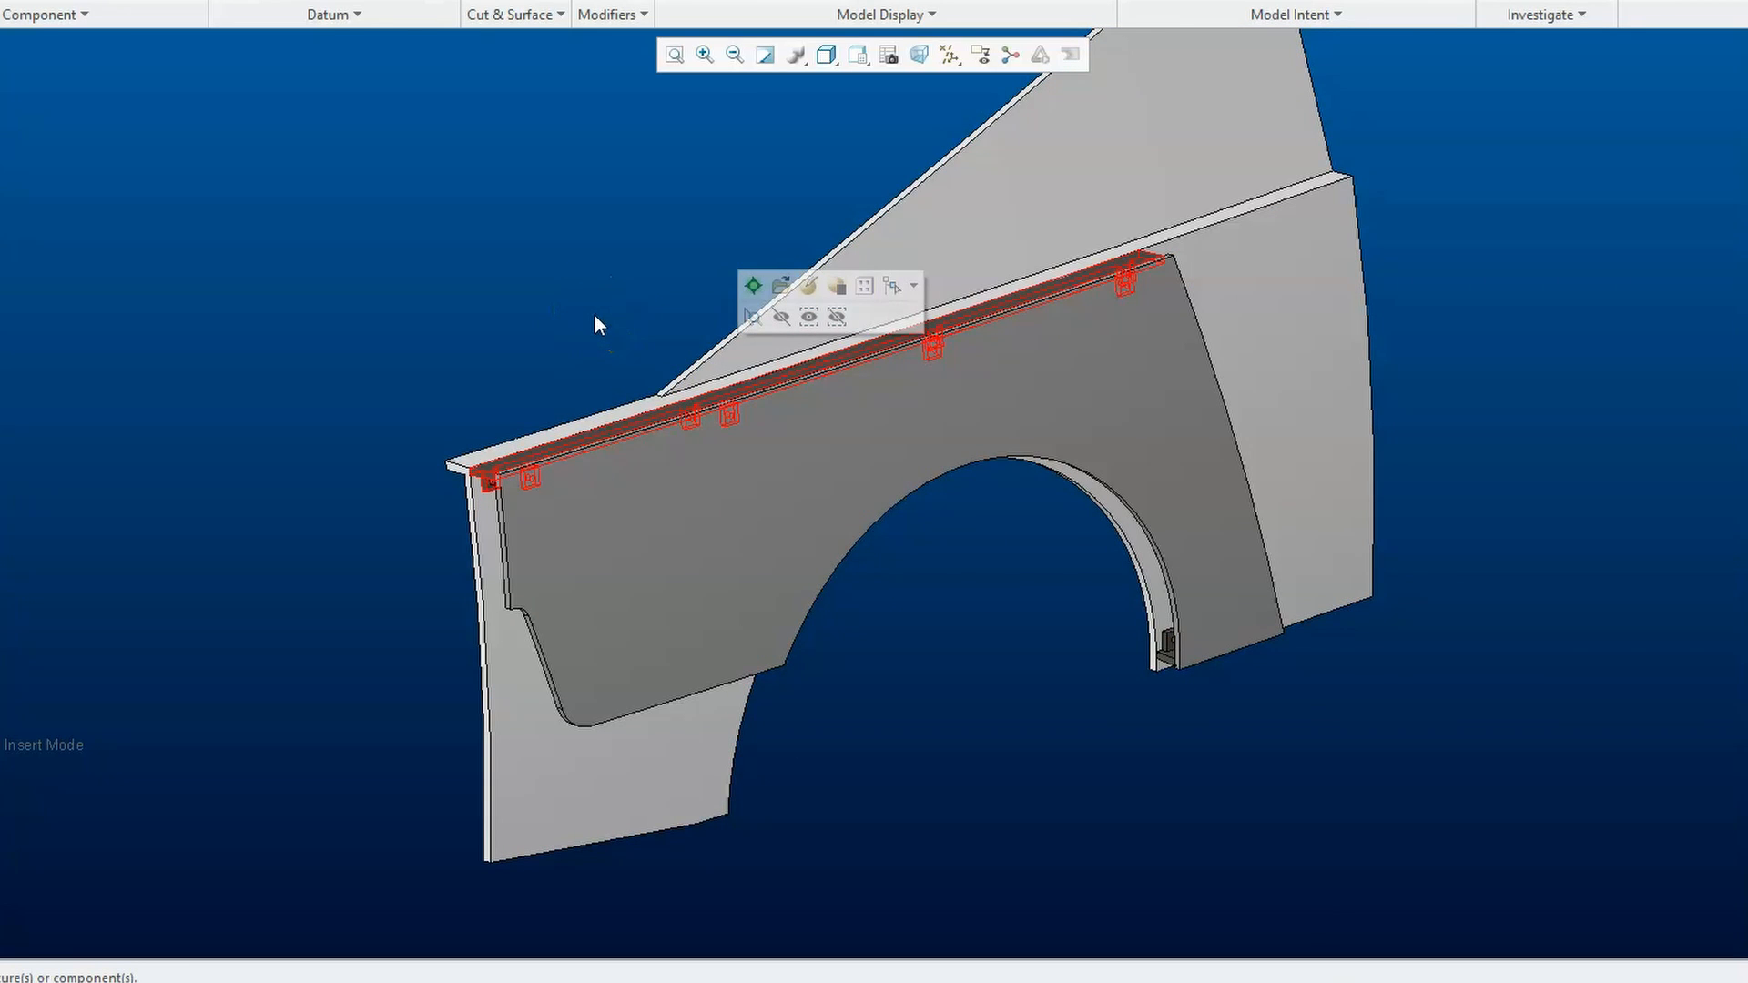
mouse_move(781, 286)
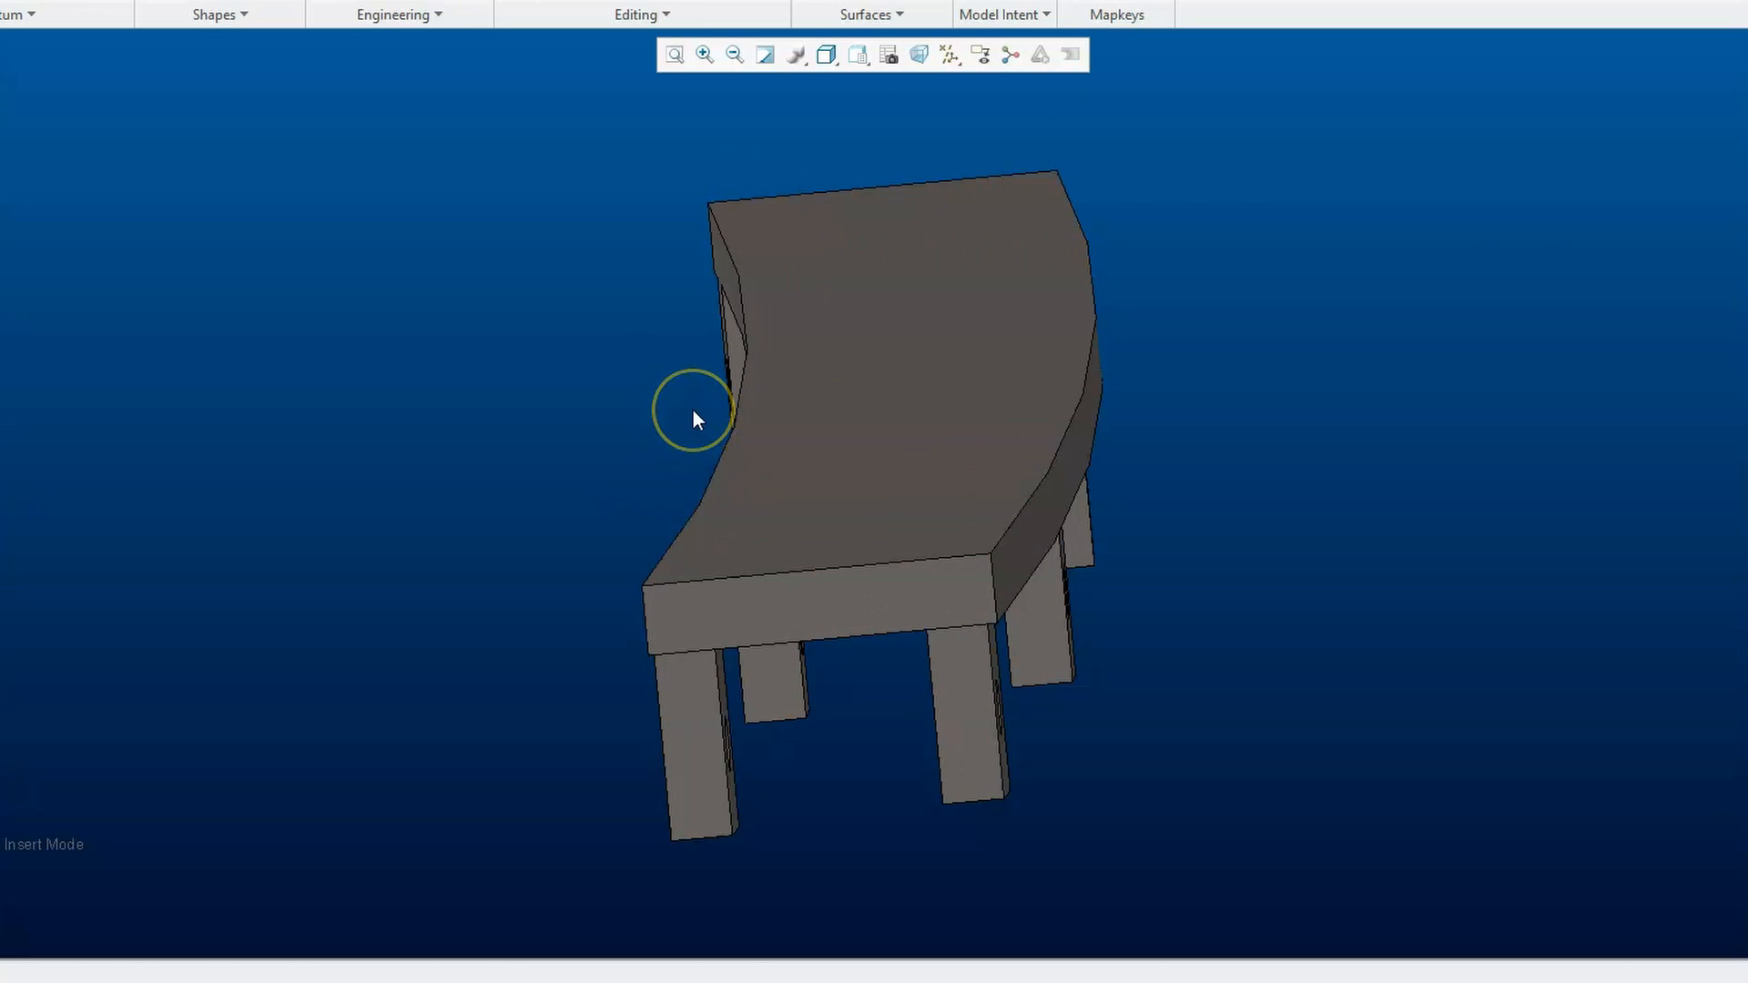
mouse_move(693, 420)
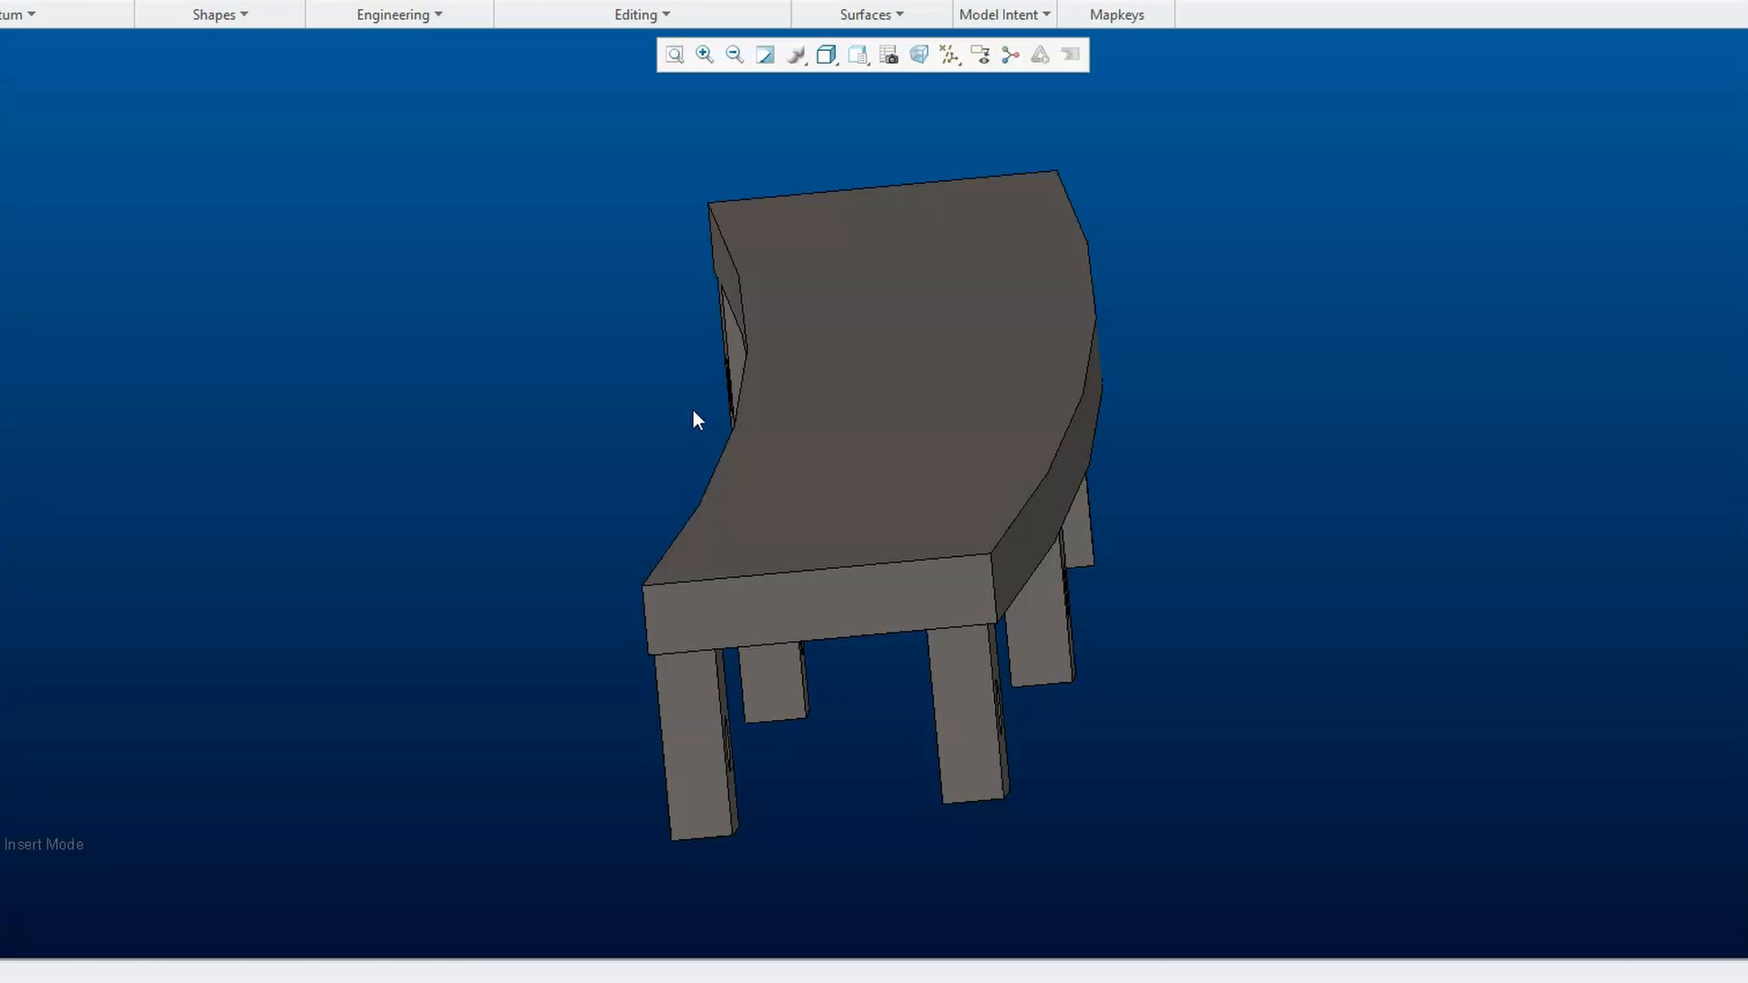
mouse_move(621, 433)
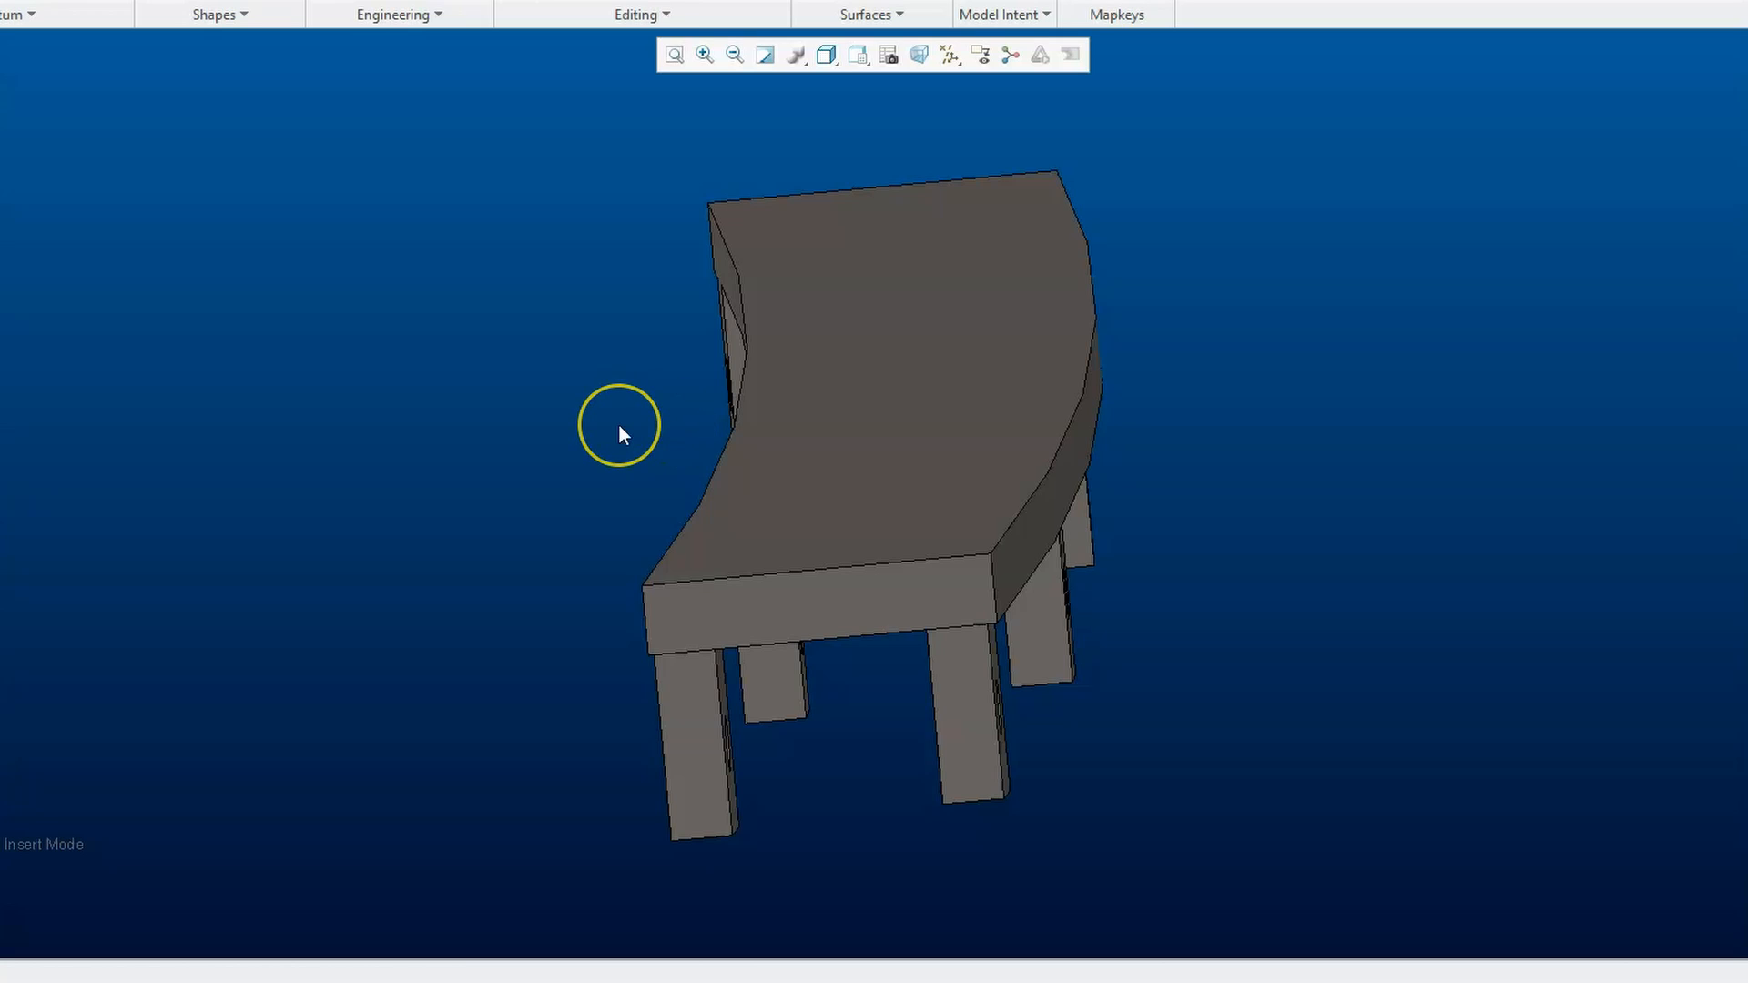
mouse_move(623, 435)
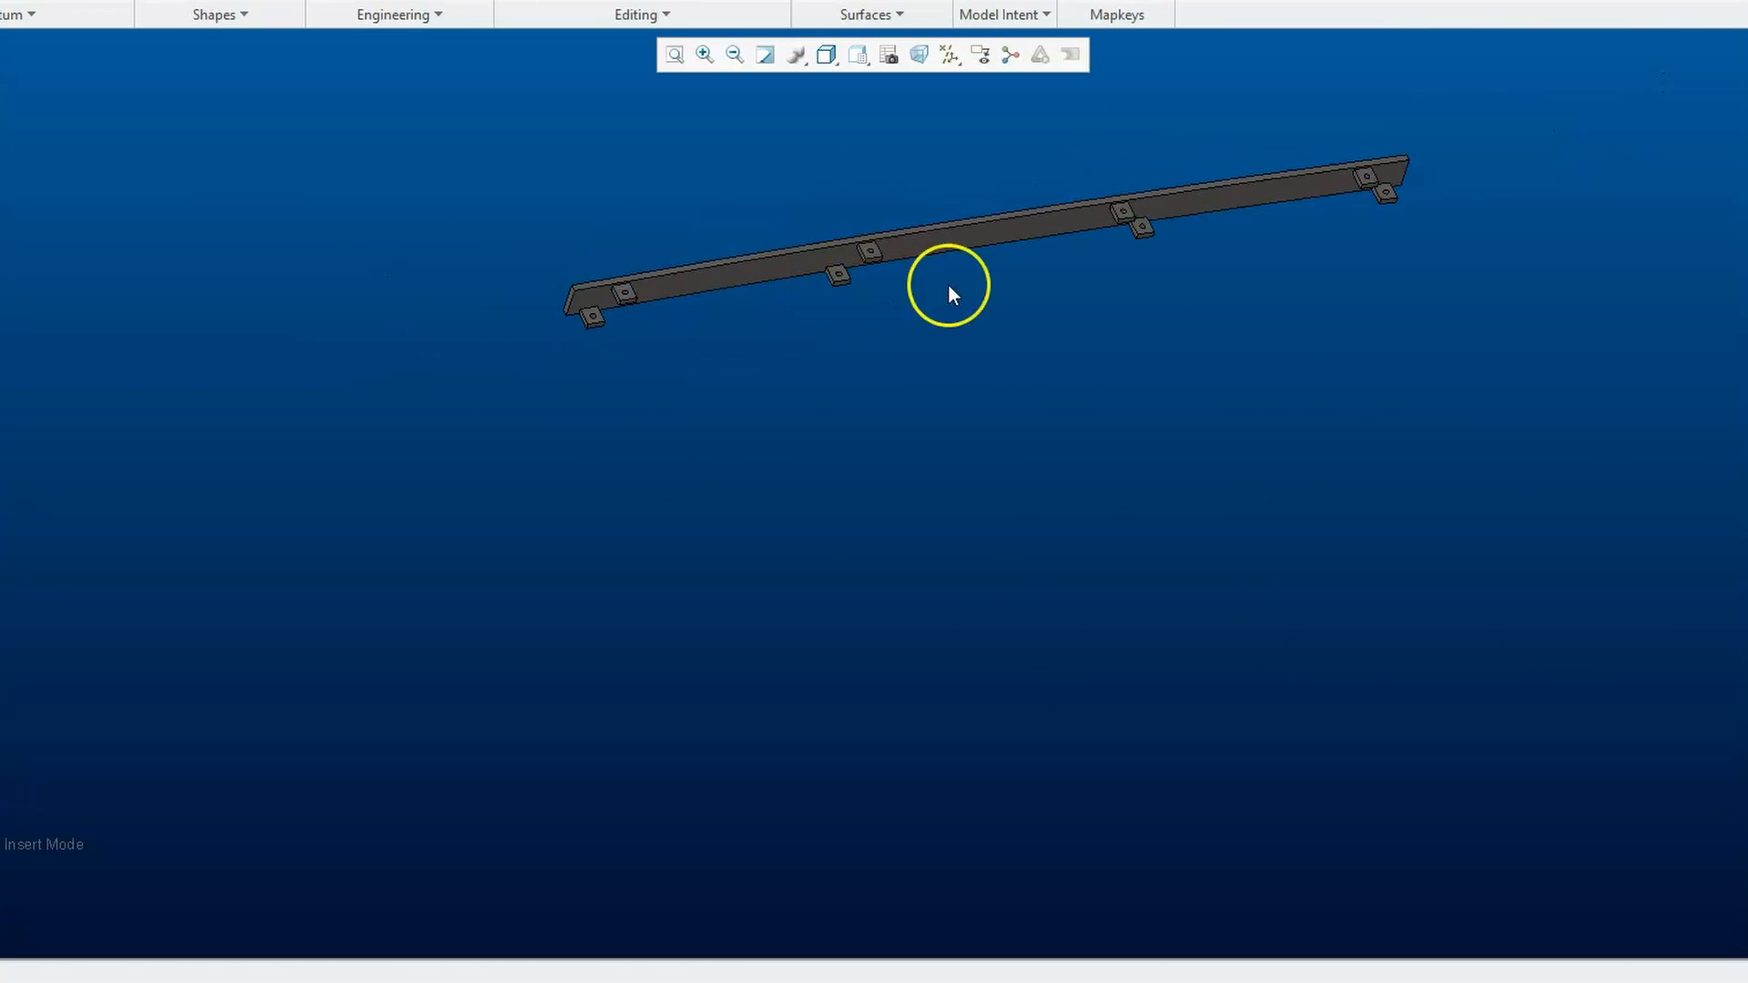
mouse_move(515, 342)
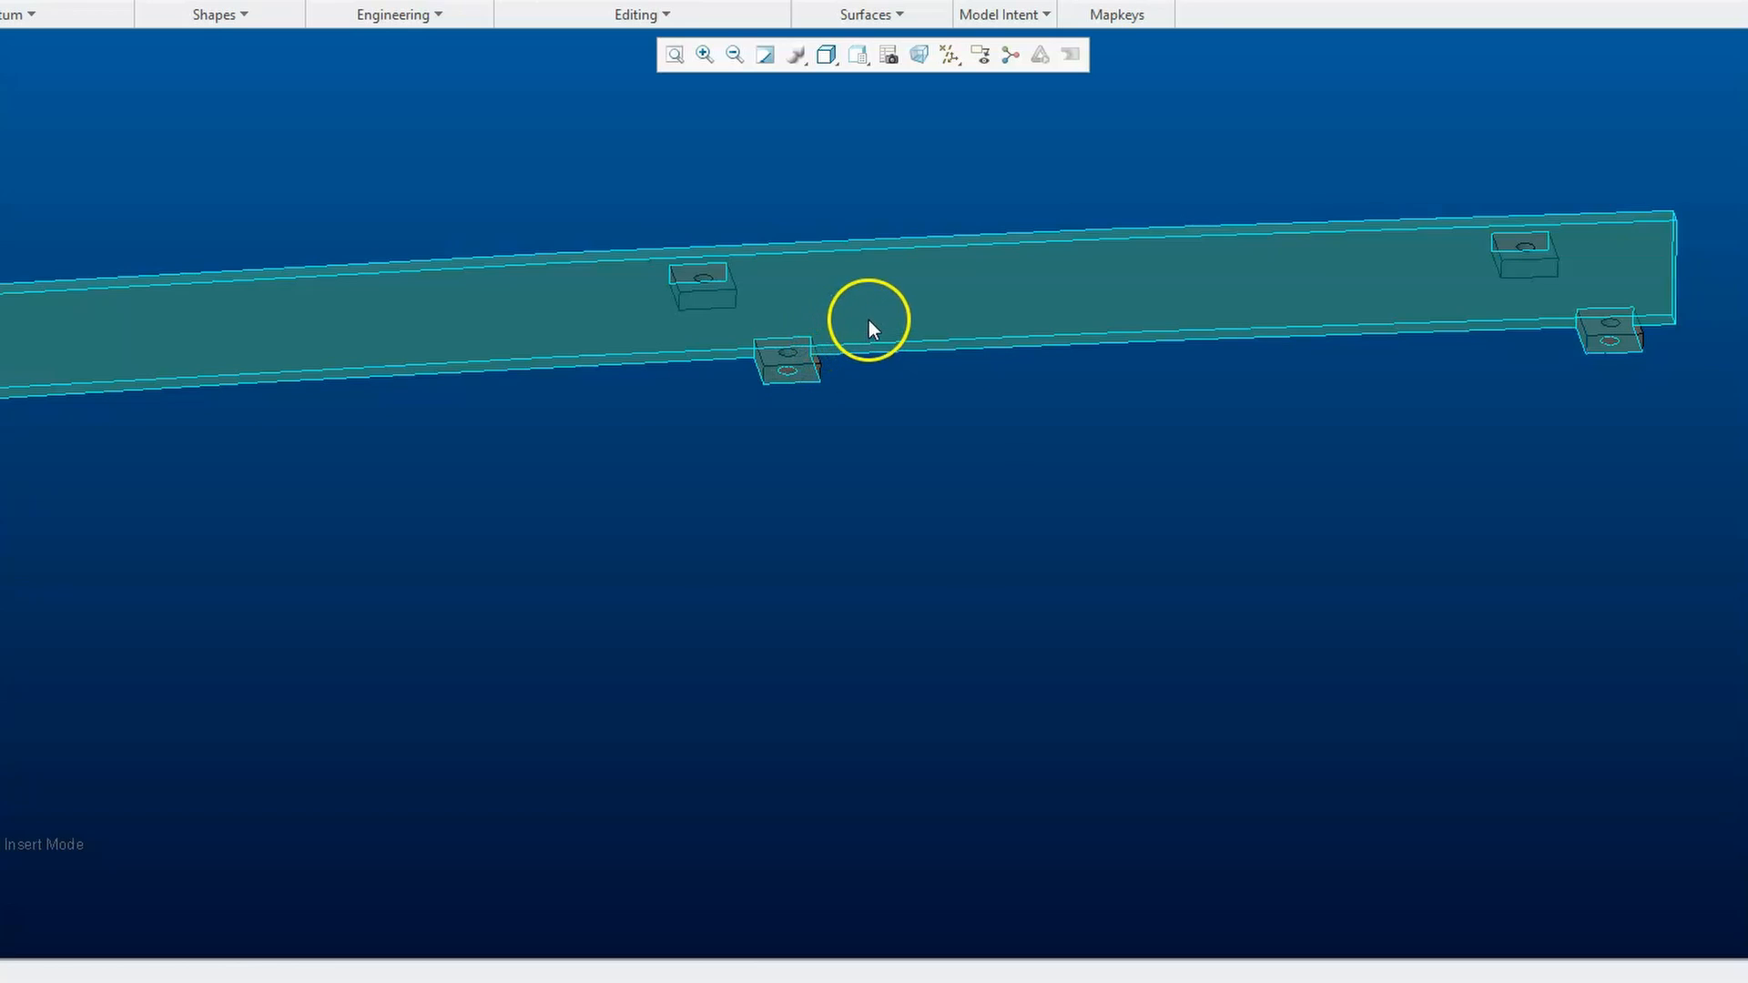
mouse_move(789, 310)
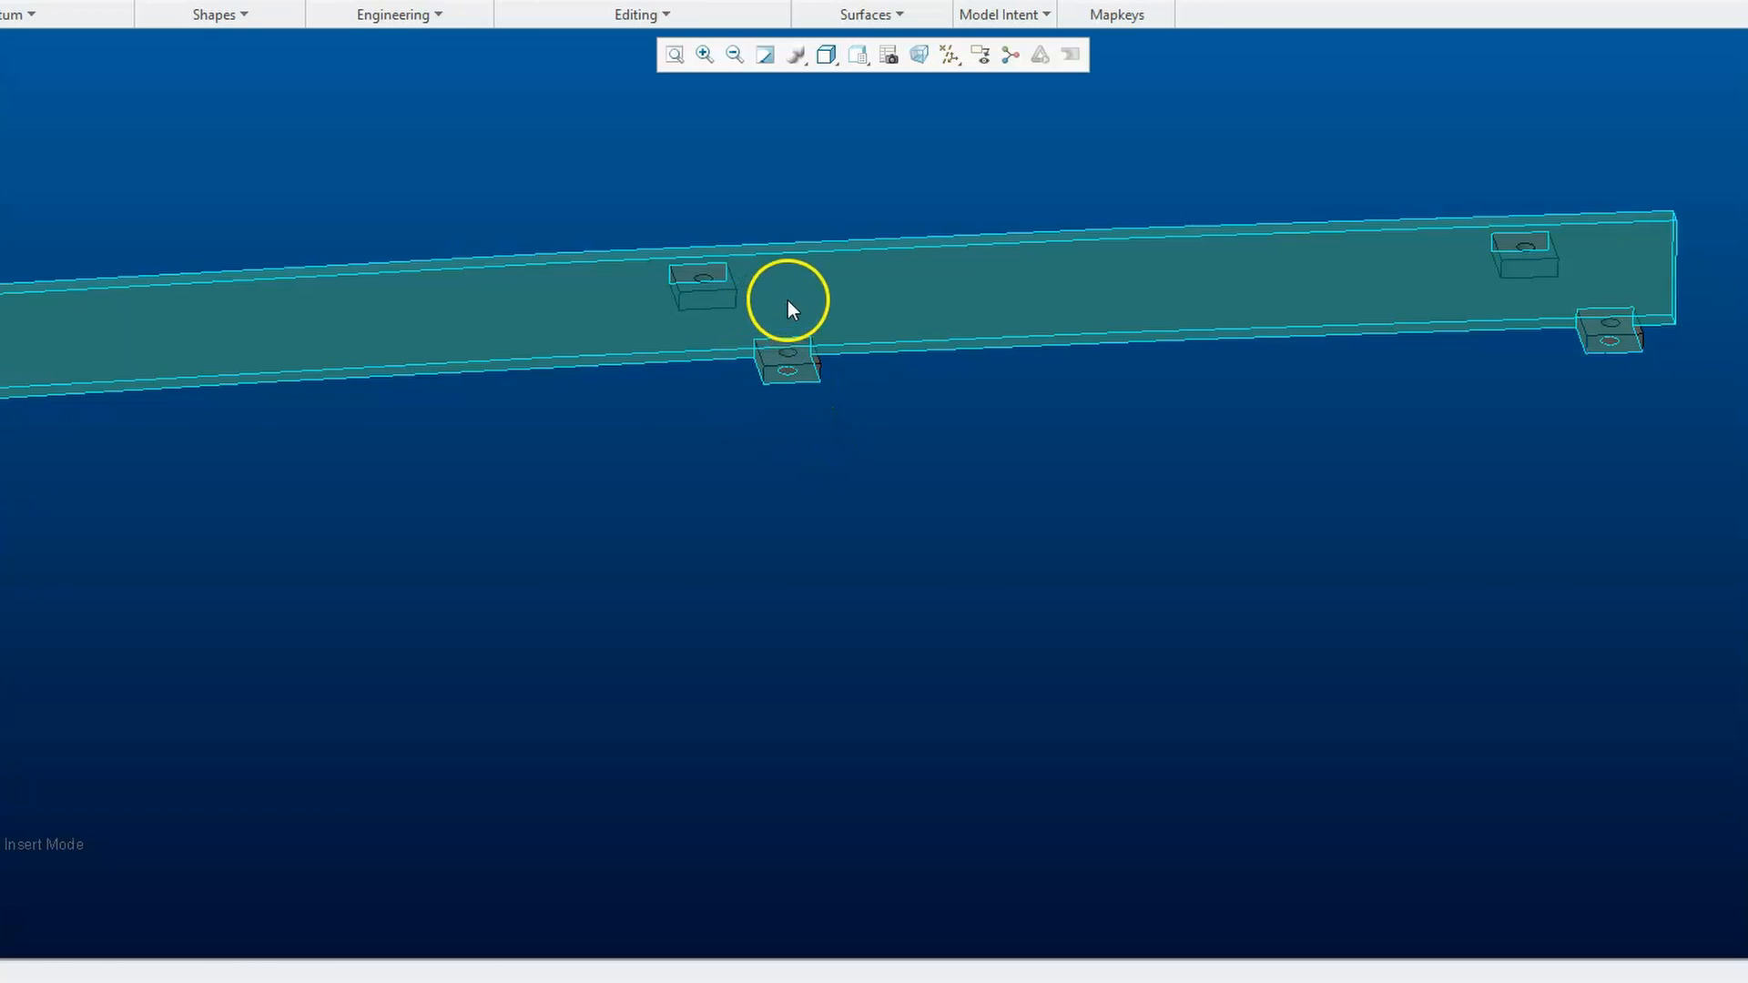
mouse_move(794, 330)
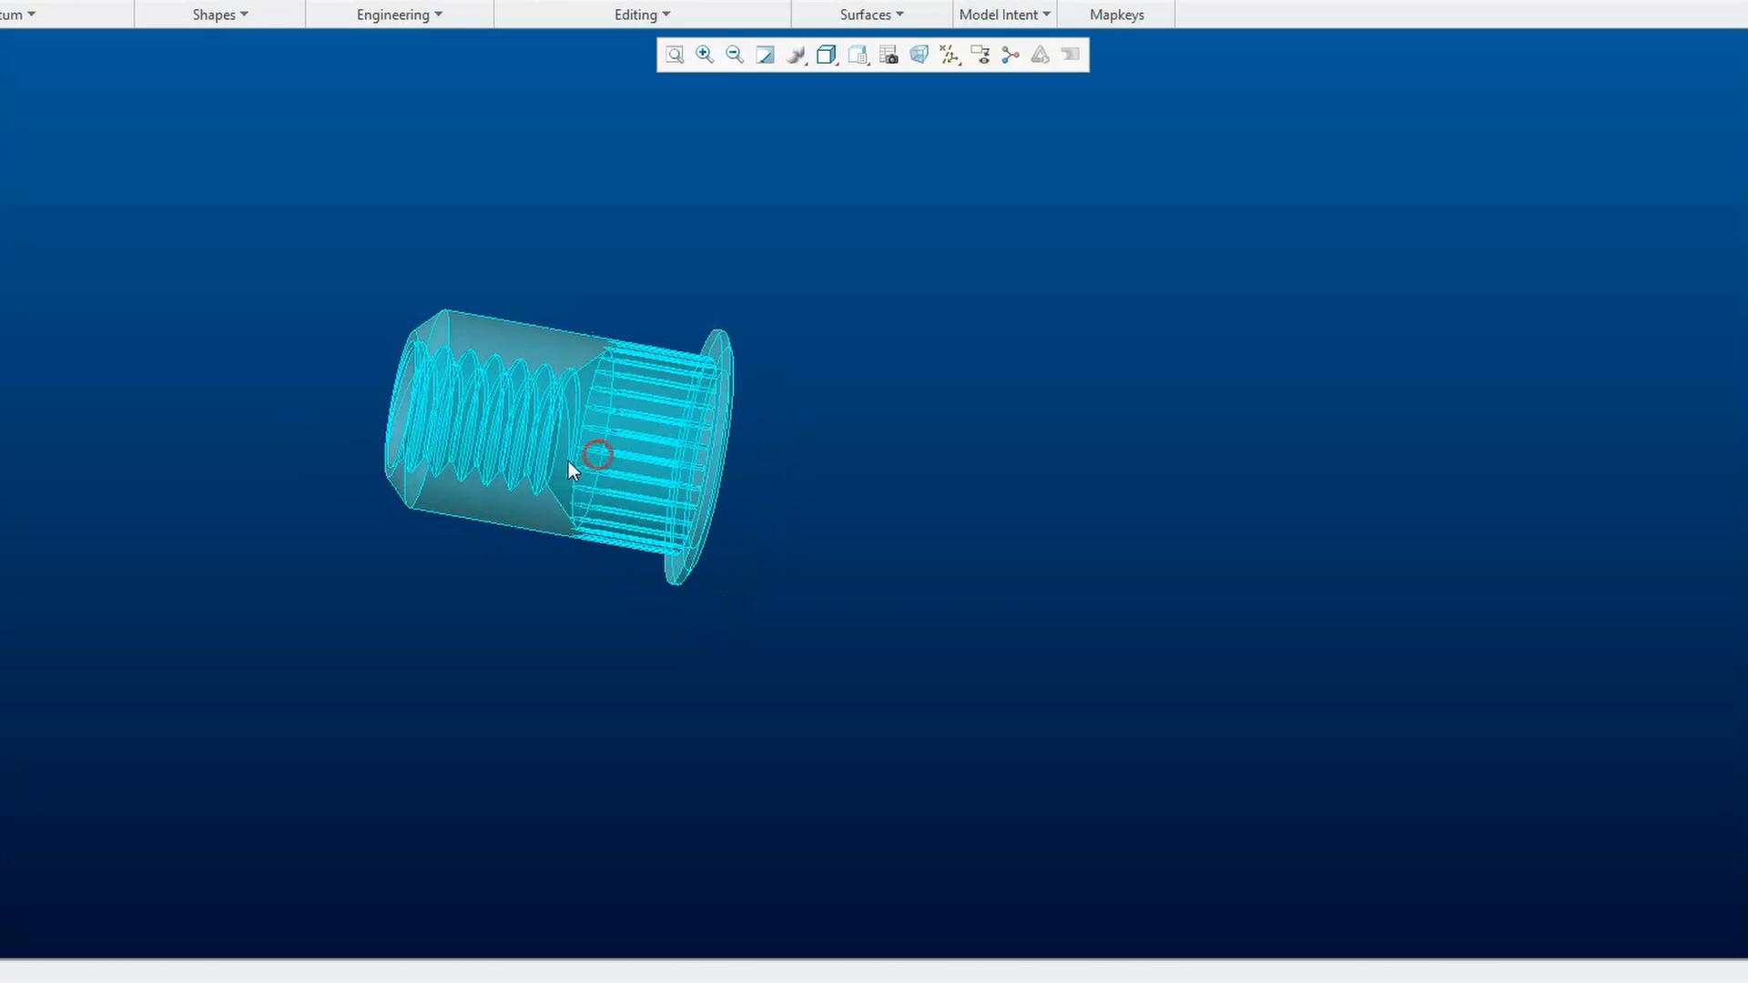
mouse_move(683, 536)
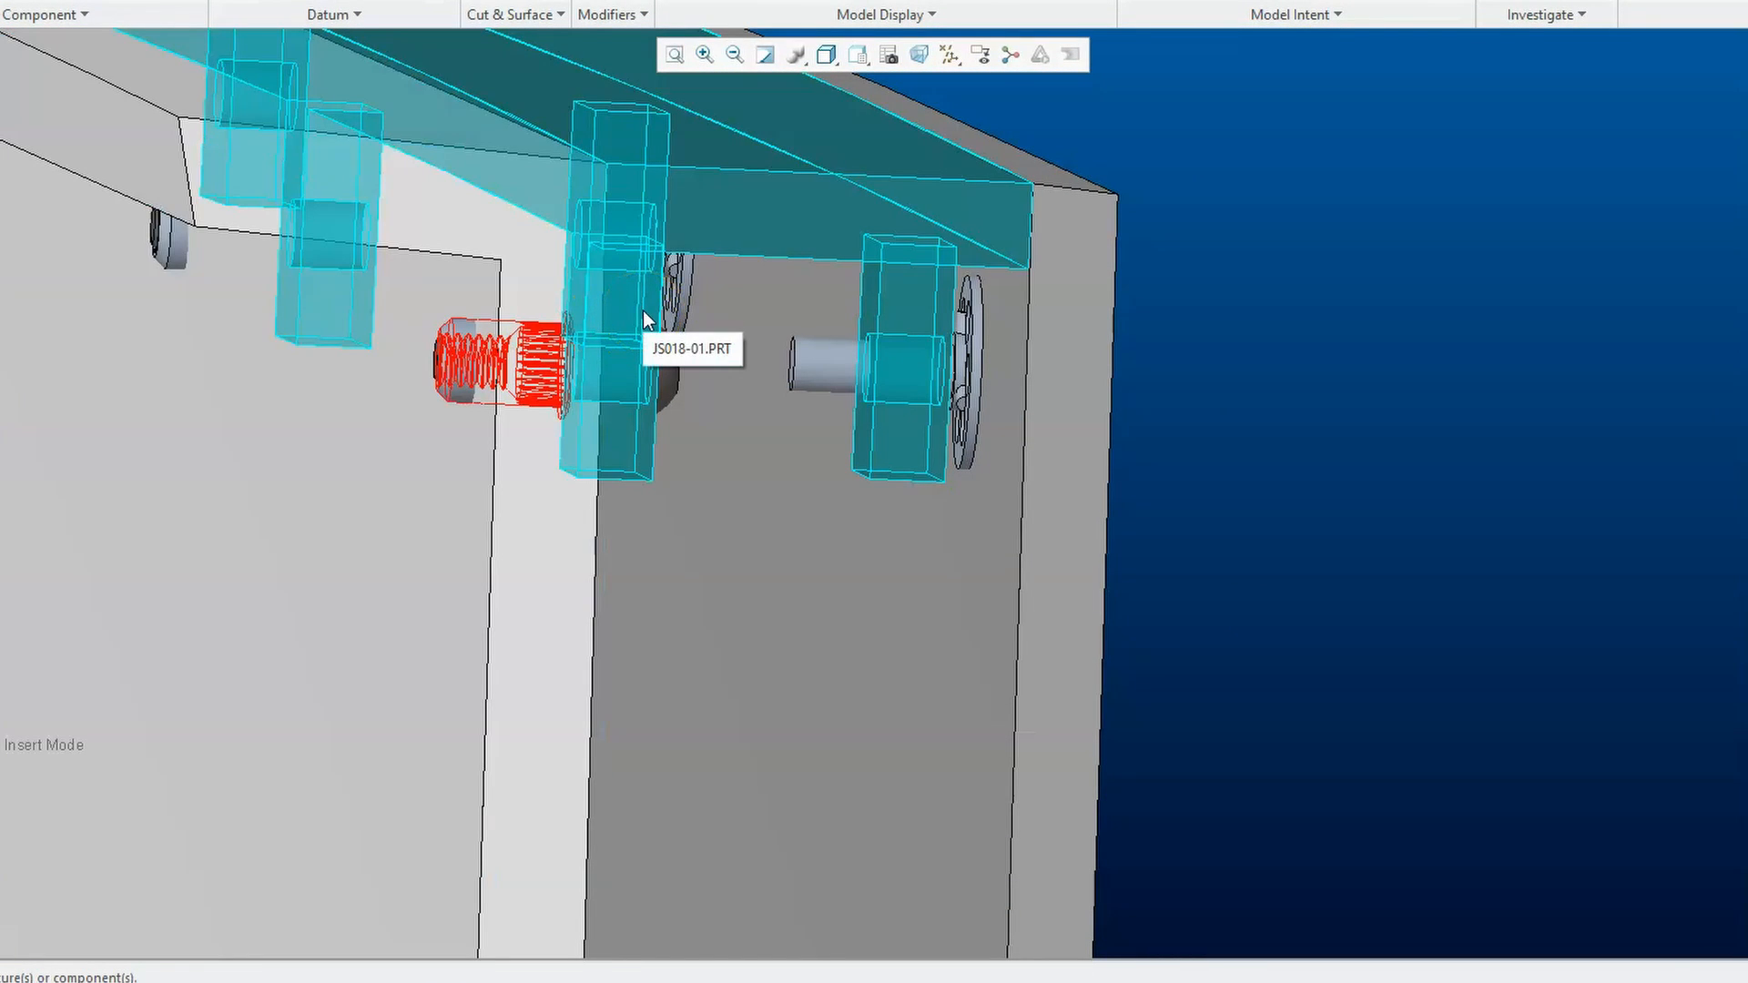
Orbit the assembly to view the studs behind the transparent mounts.
left_click_drag(646, 316, 736, 256)
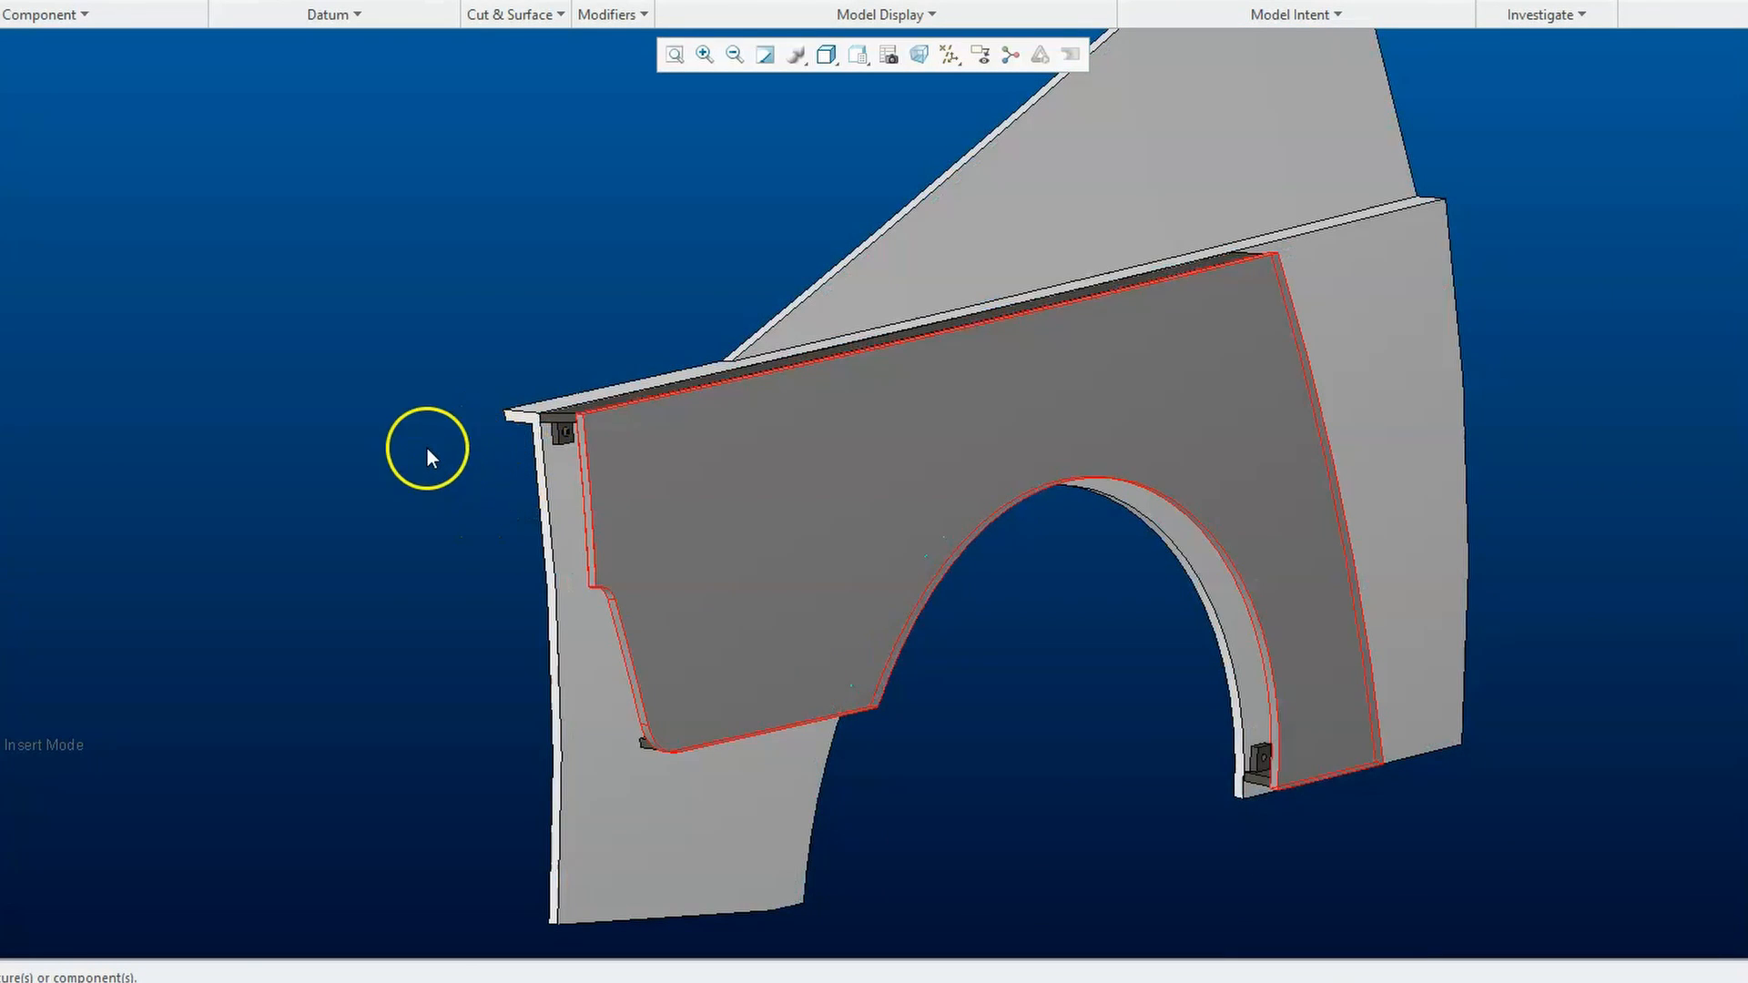
mouse_move(394, 180)
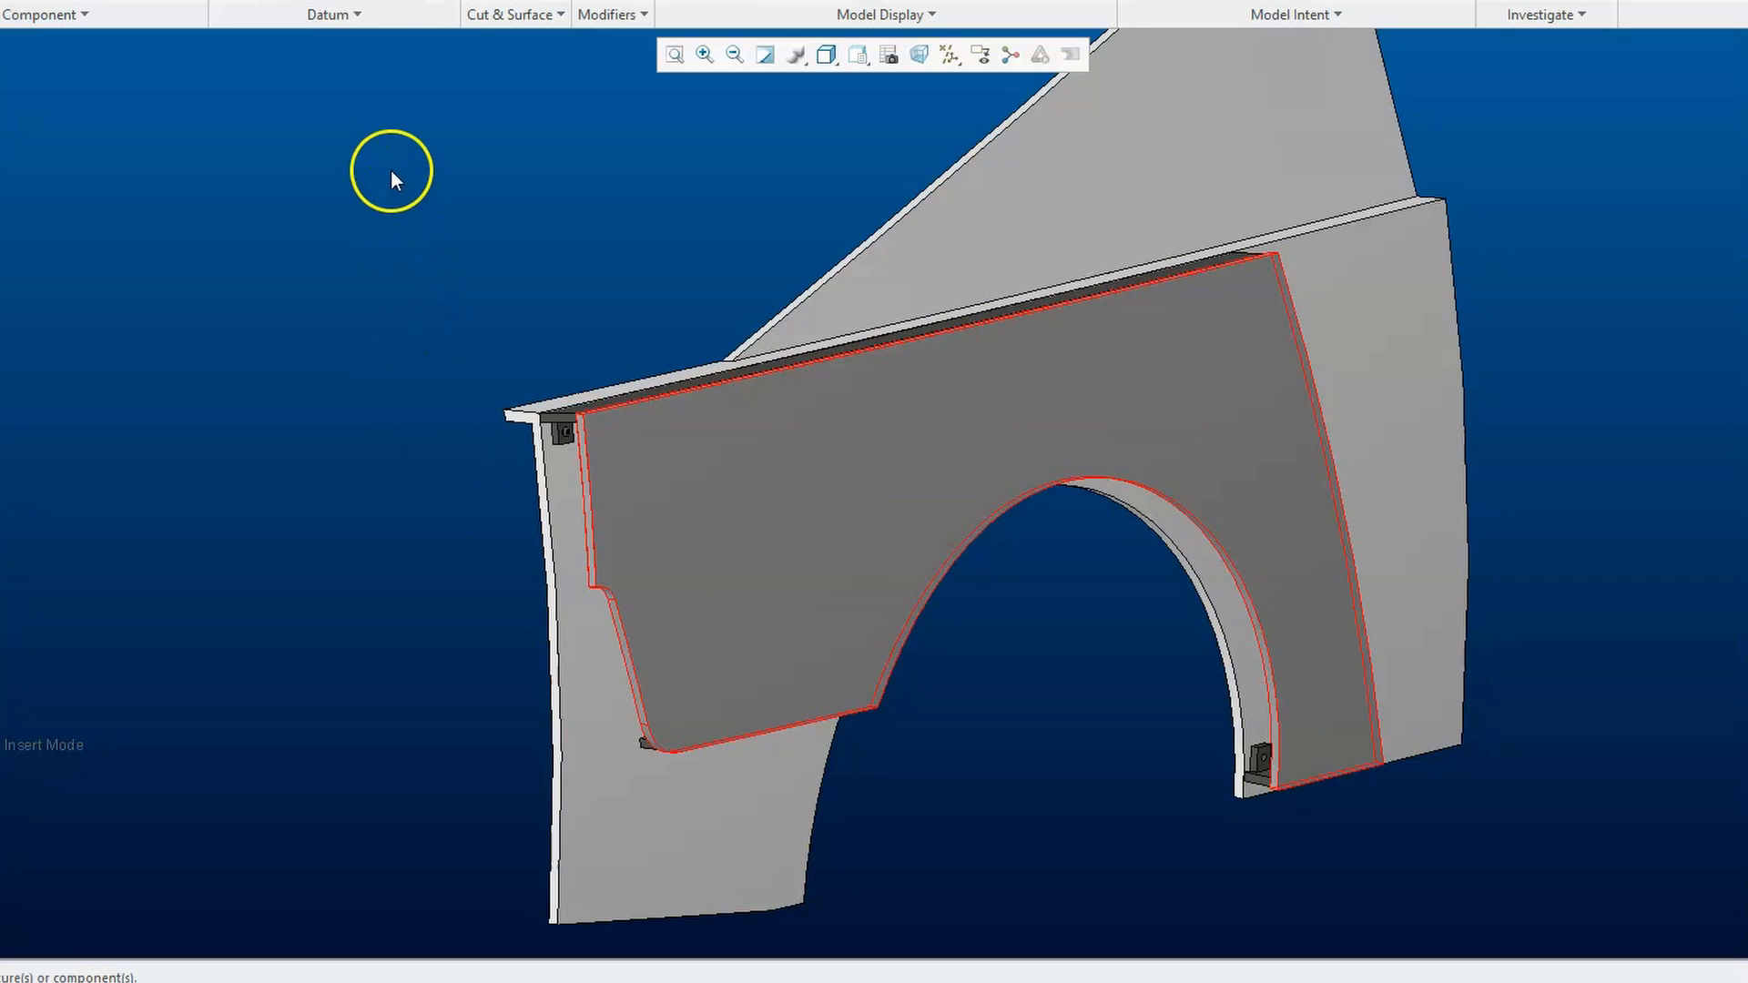
mouse_move(498, 310)
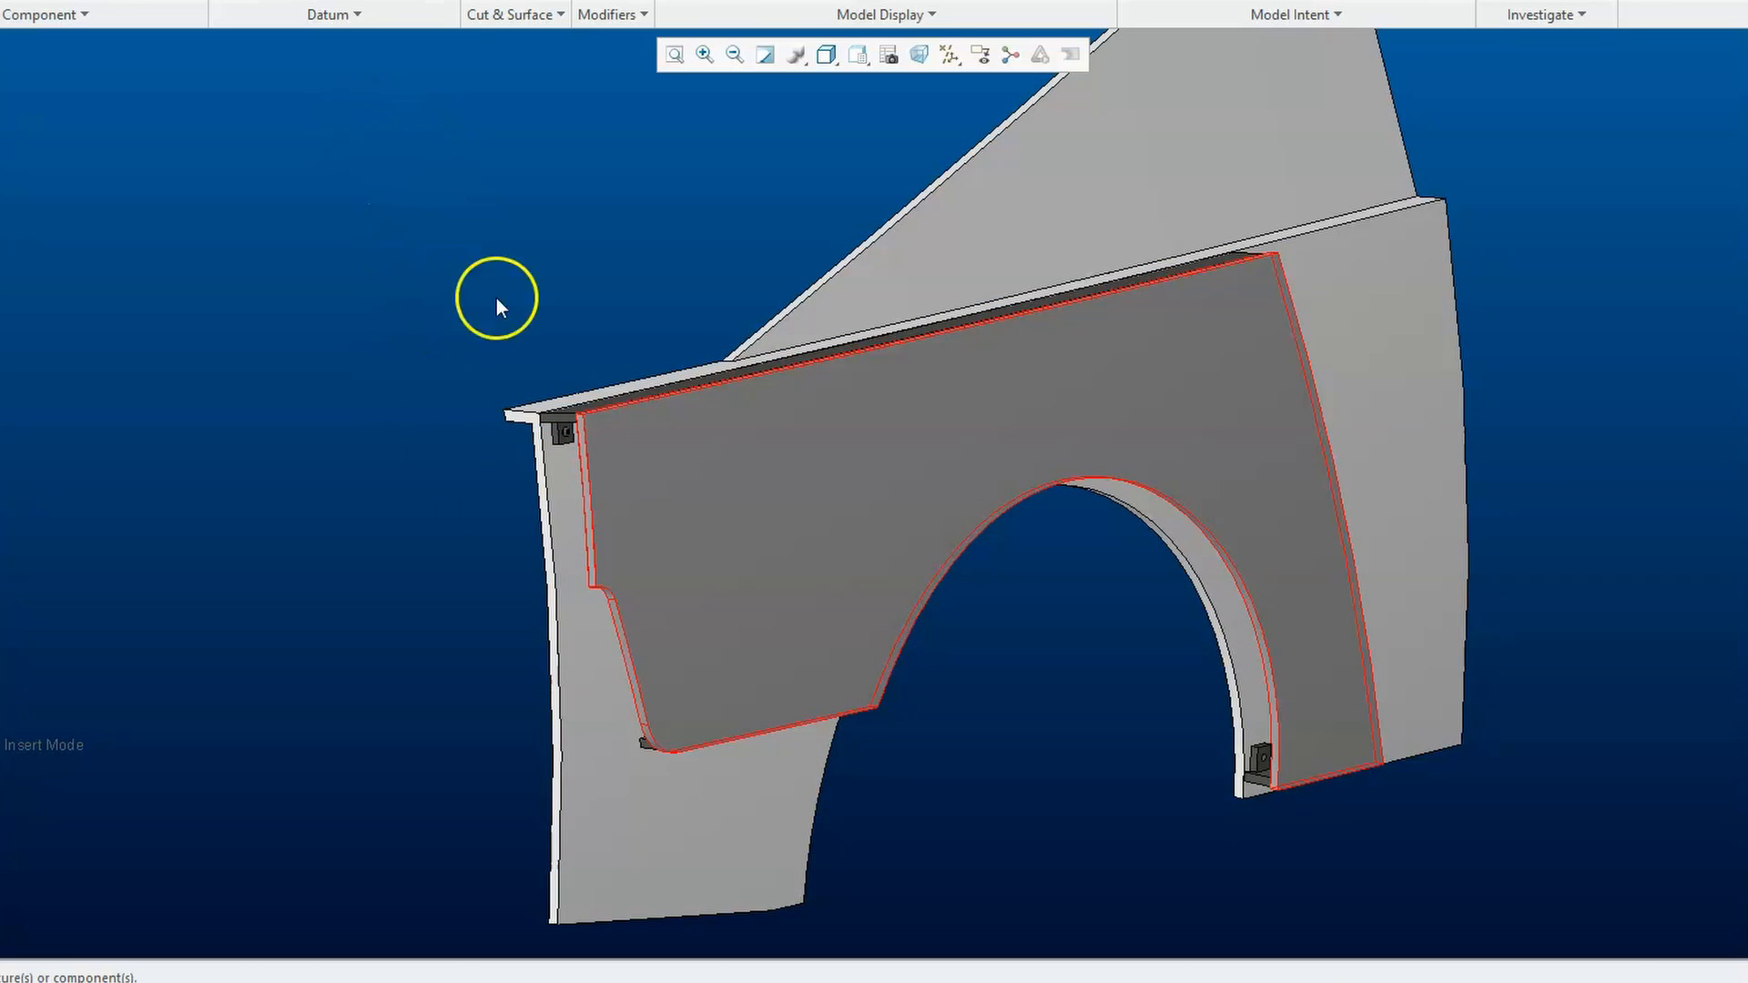
left_click(662, 435)
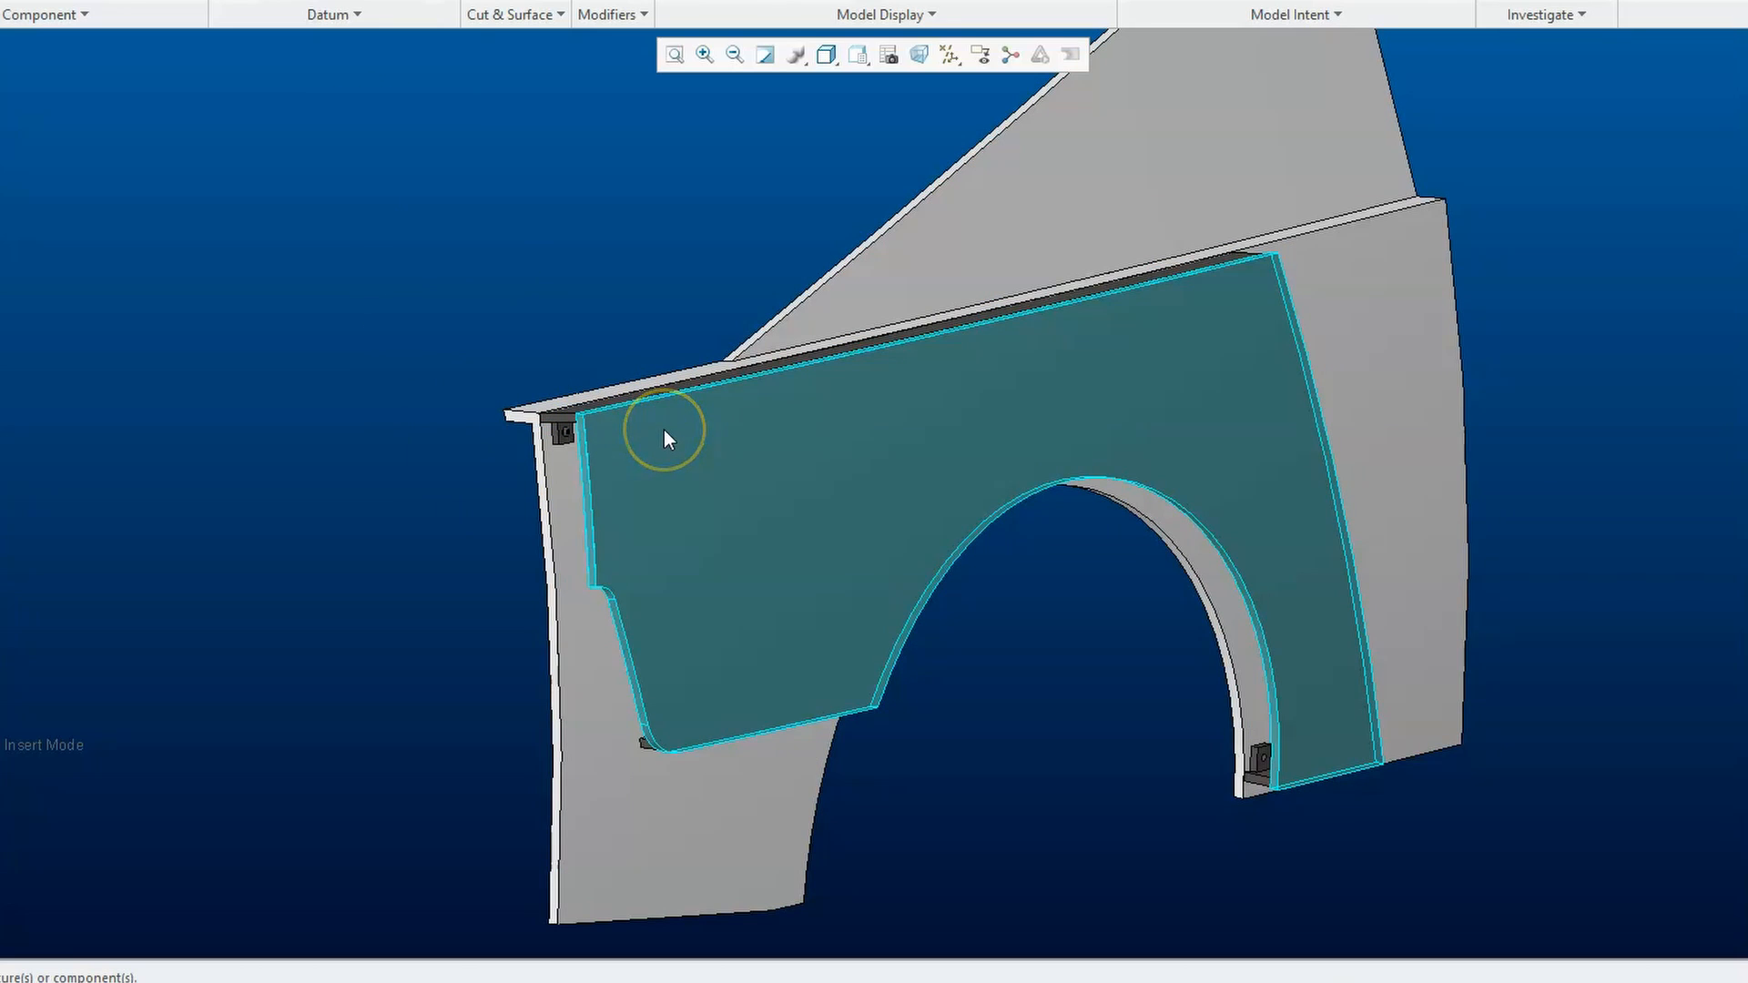
mouse_move(593, 430)
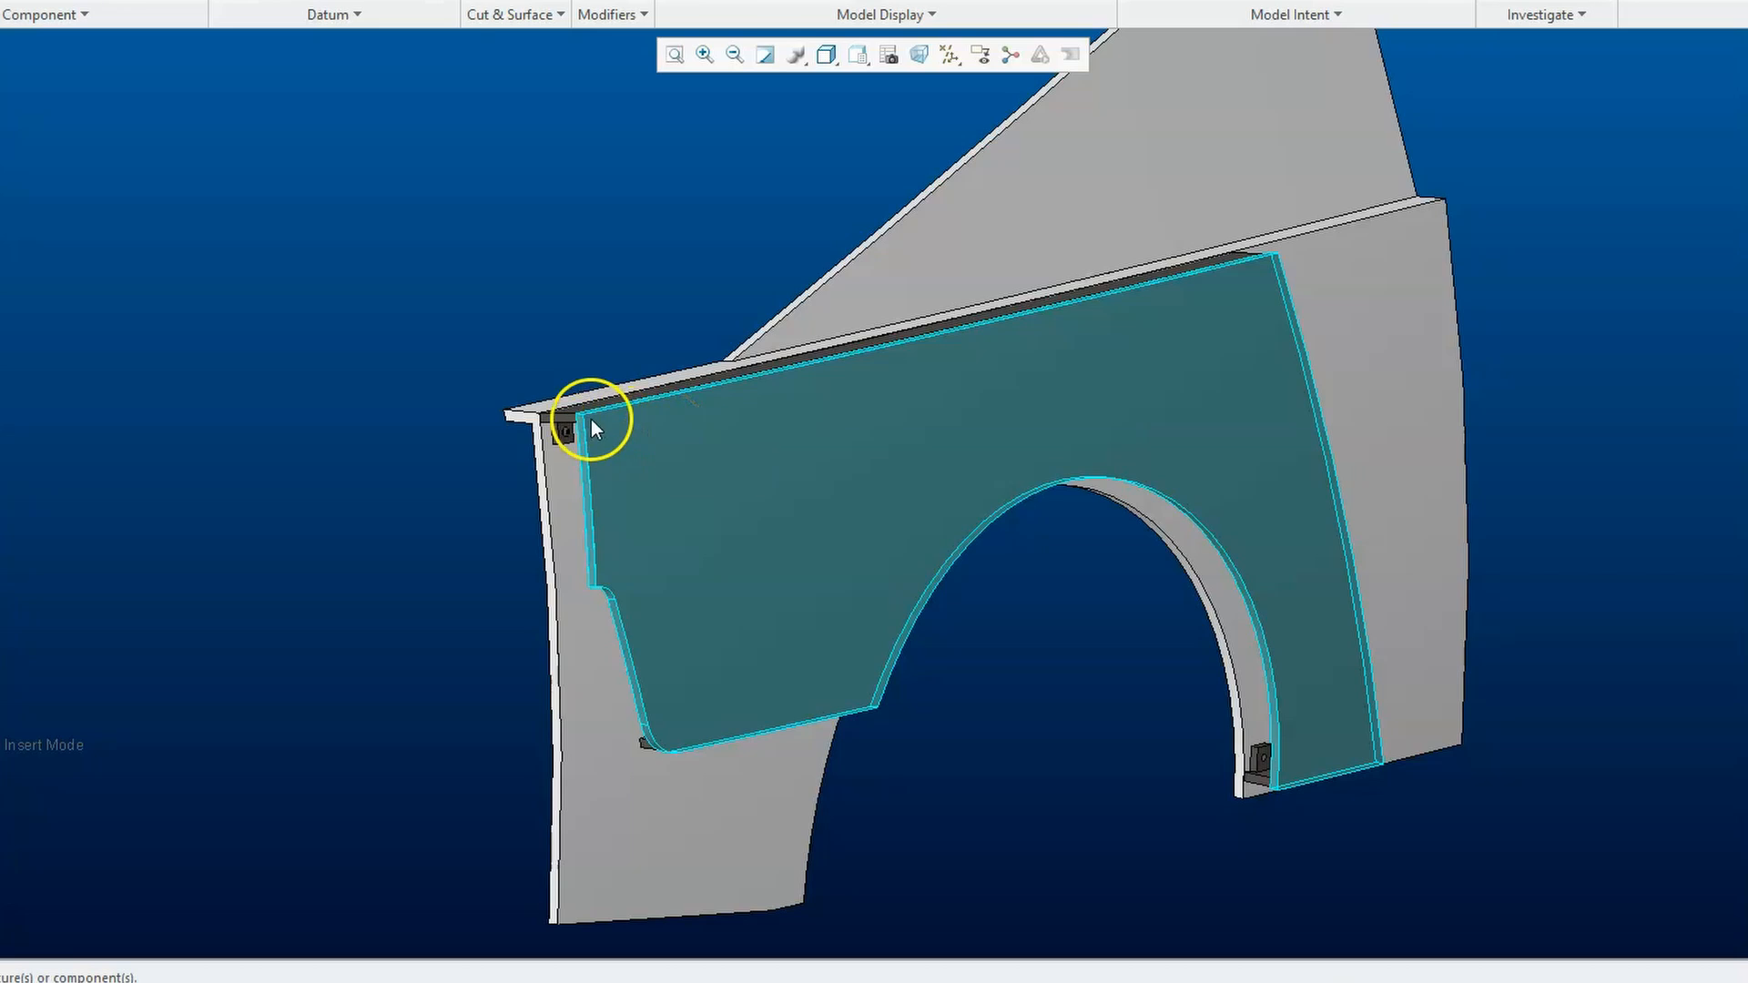
mouse_move(1246, 277)
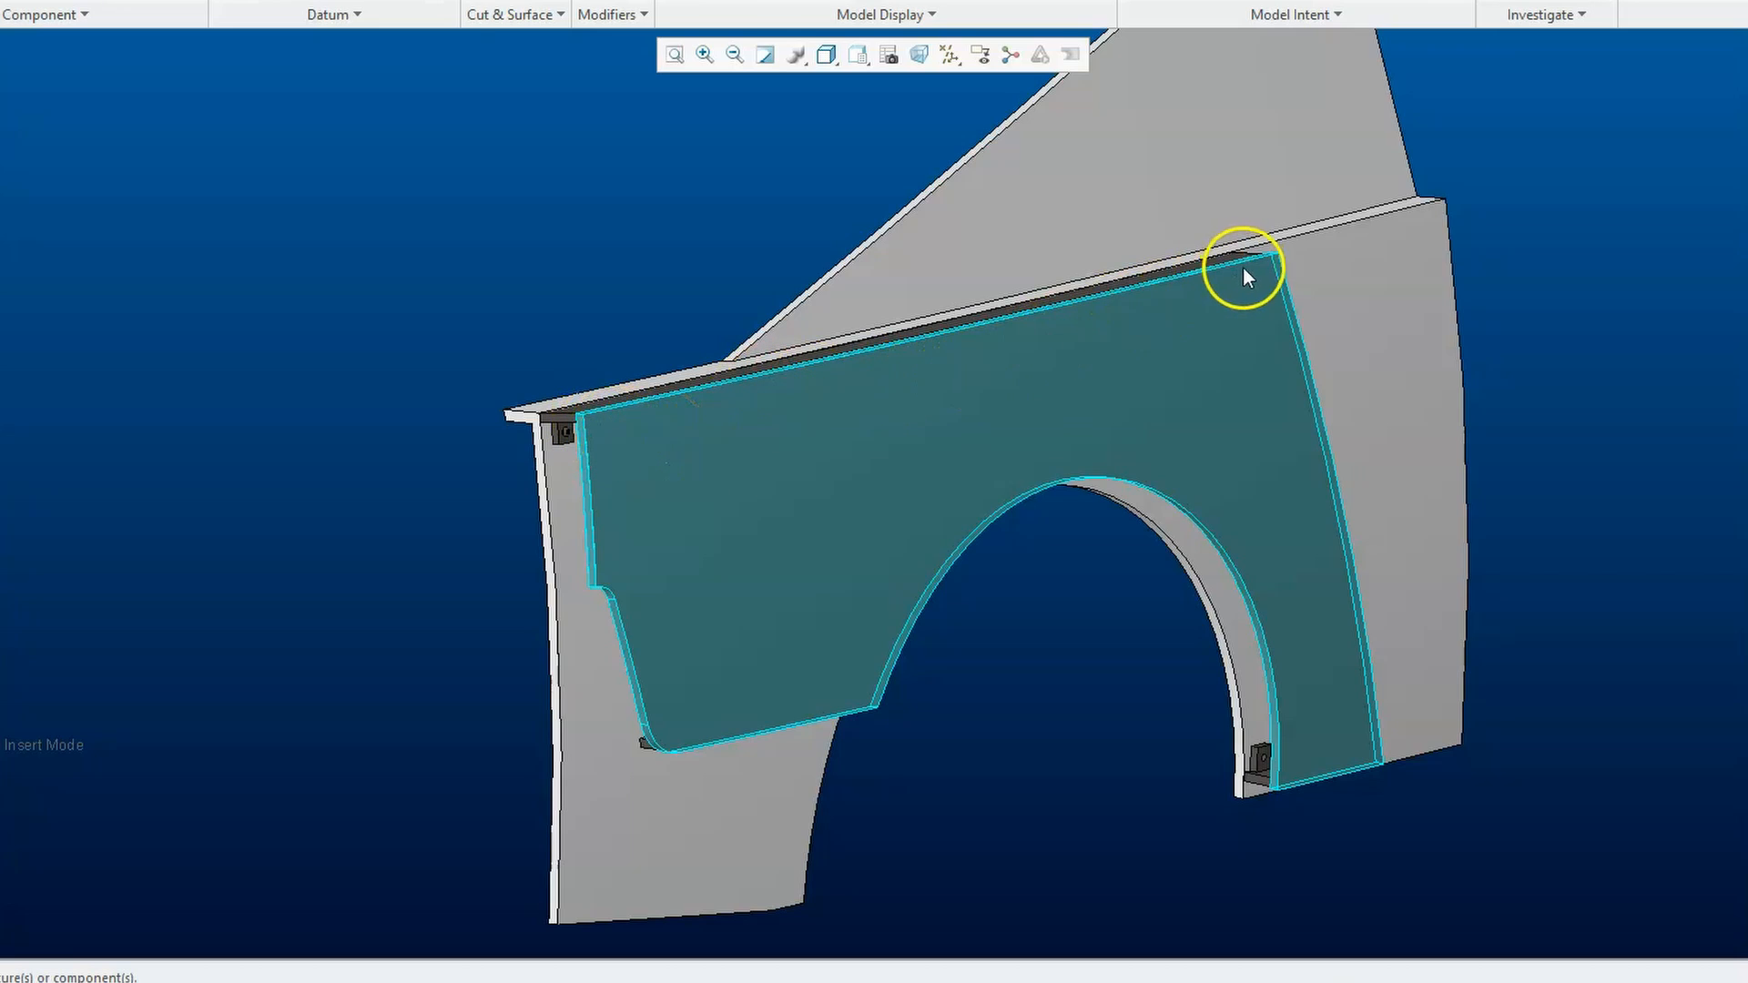
mouse_move(725, 673)
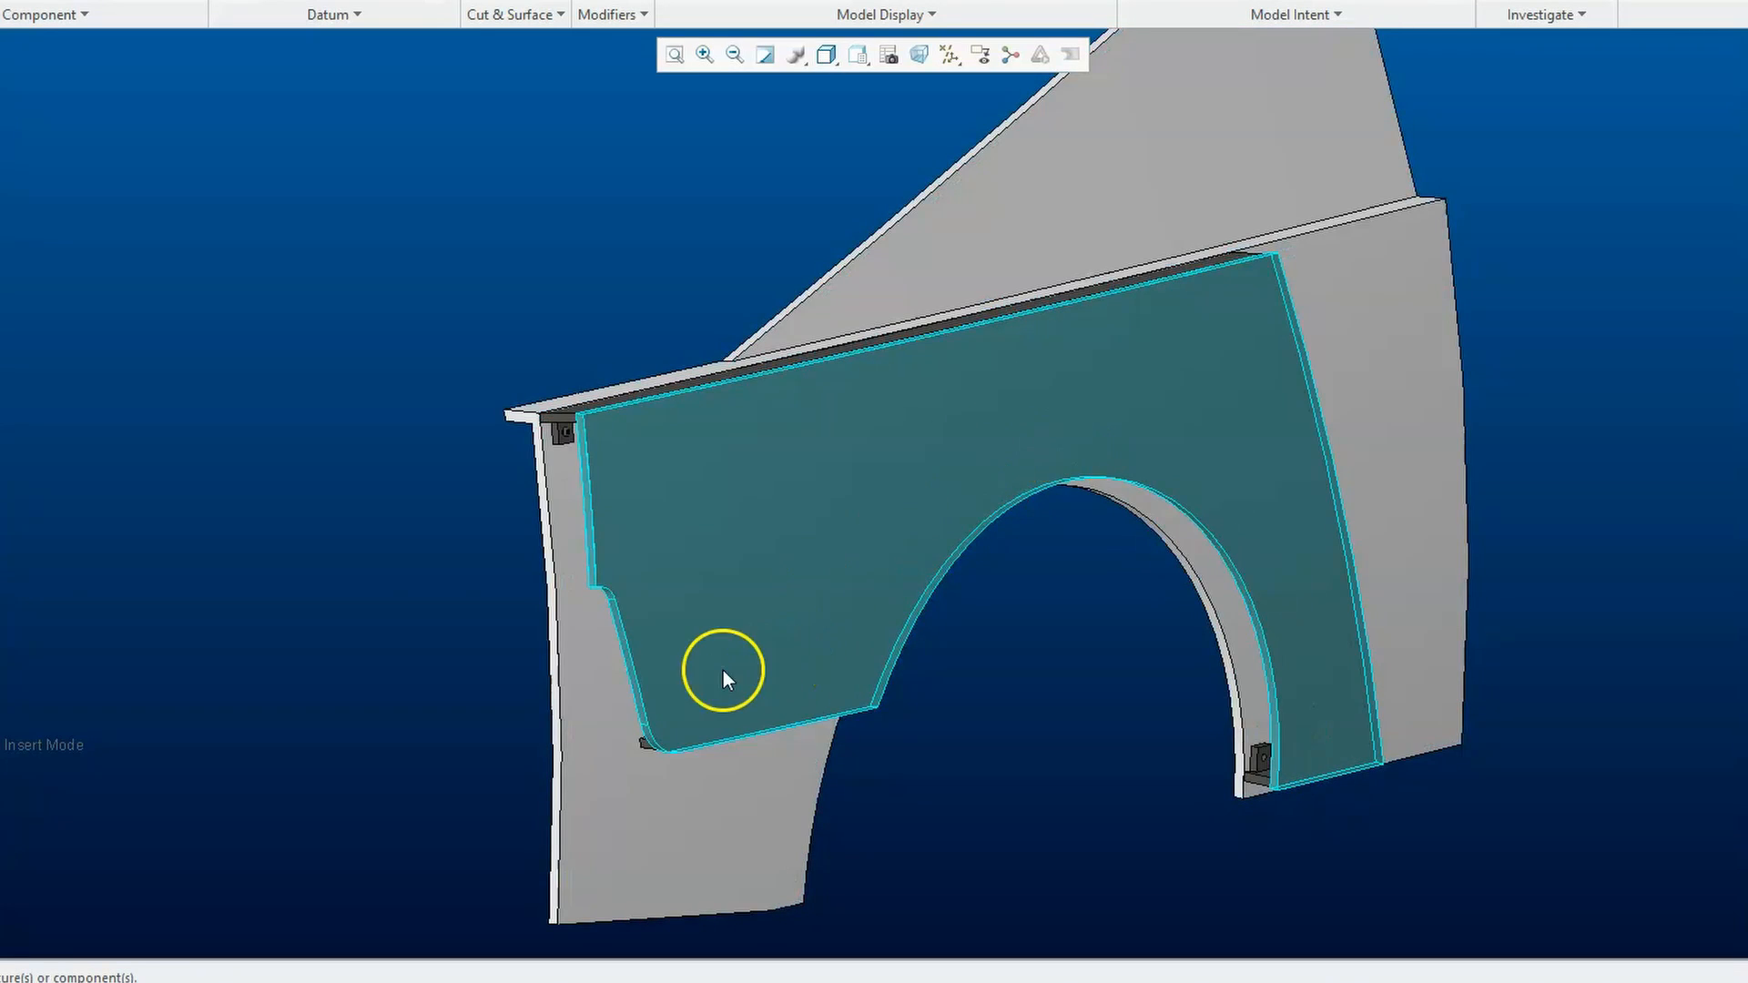
mouse_move(626, 477)
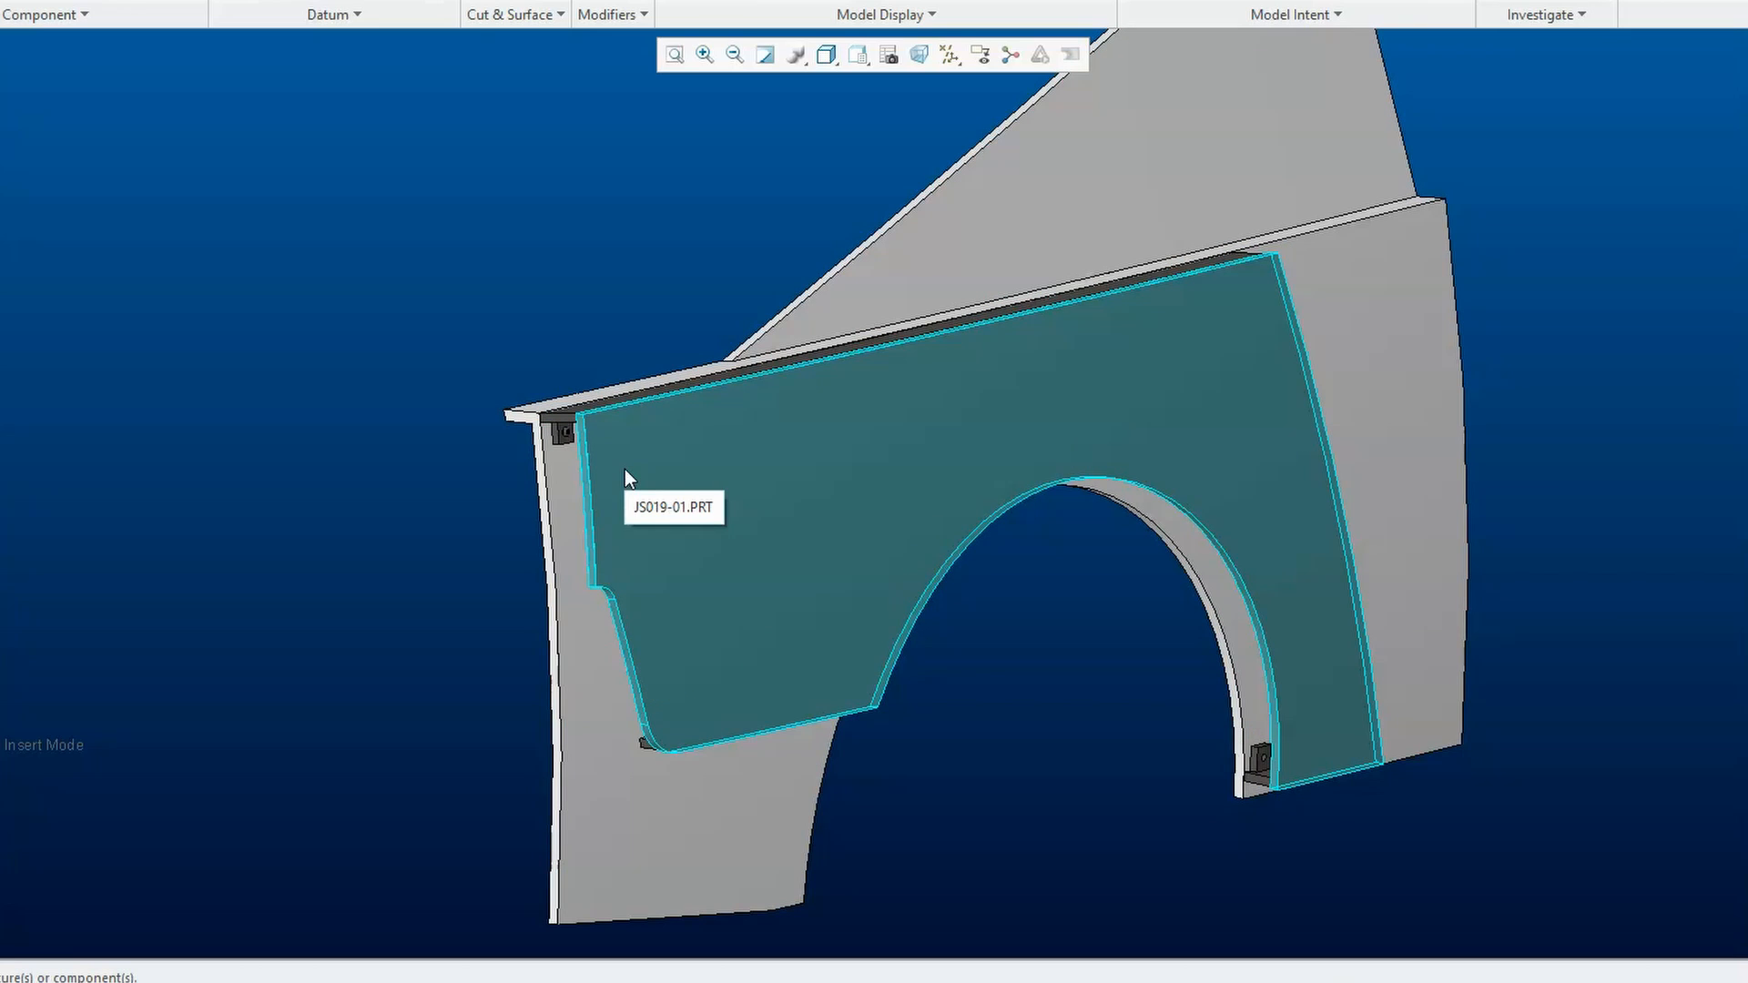
left_click(778, 468)
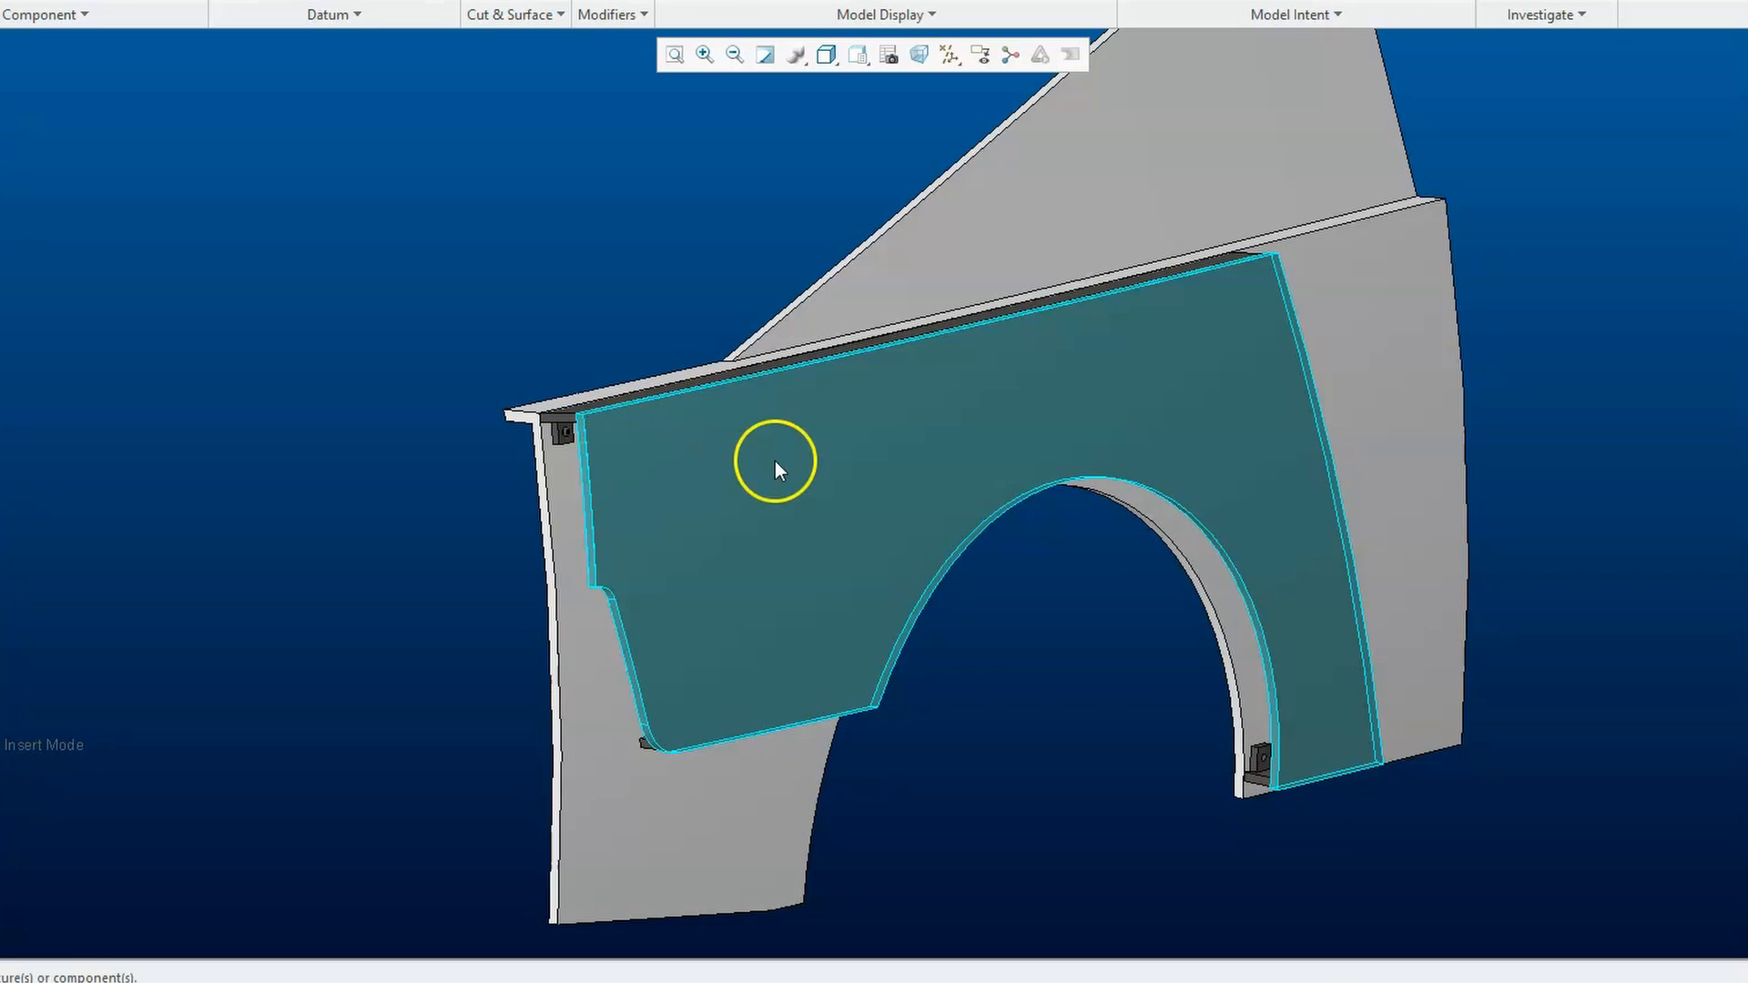
mouse_move(717, 557)
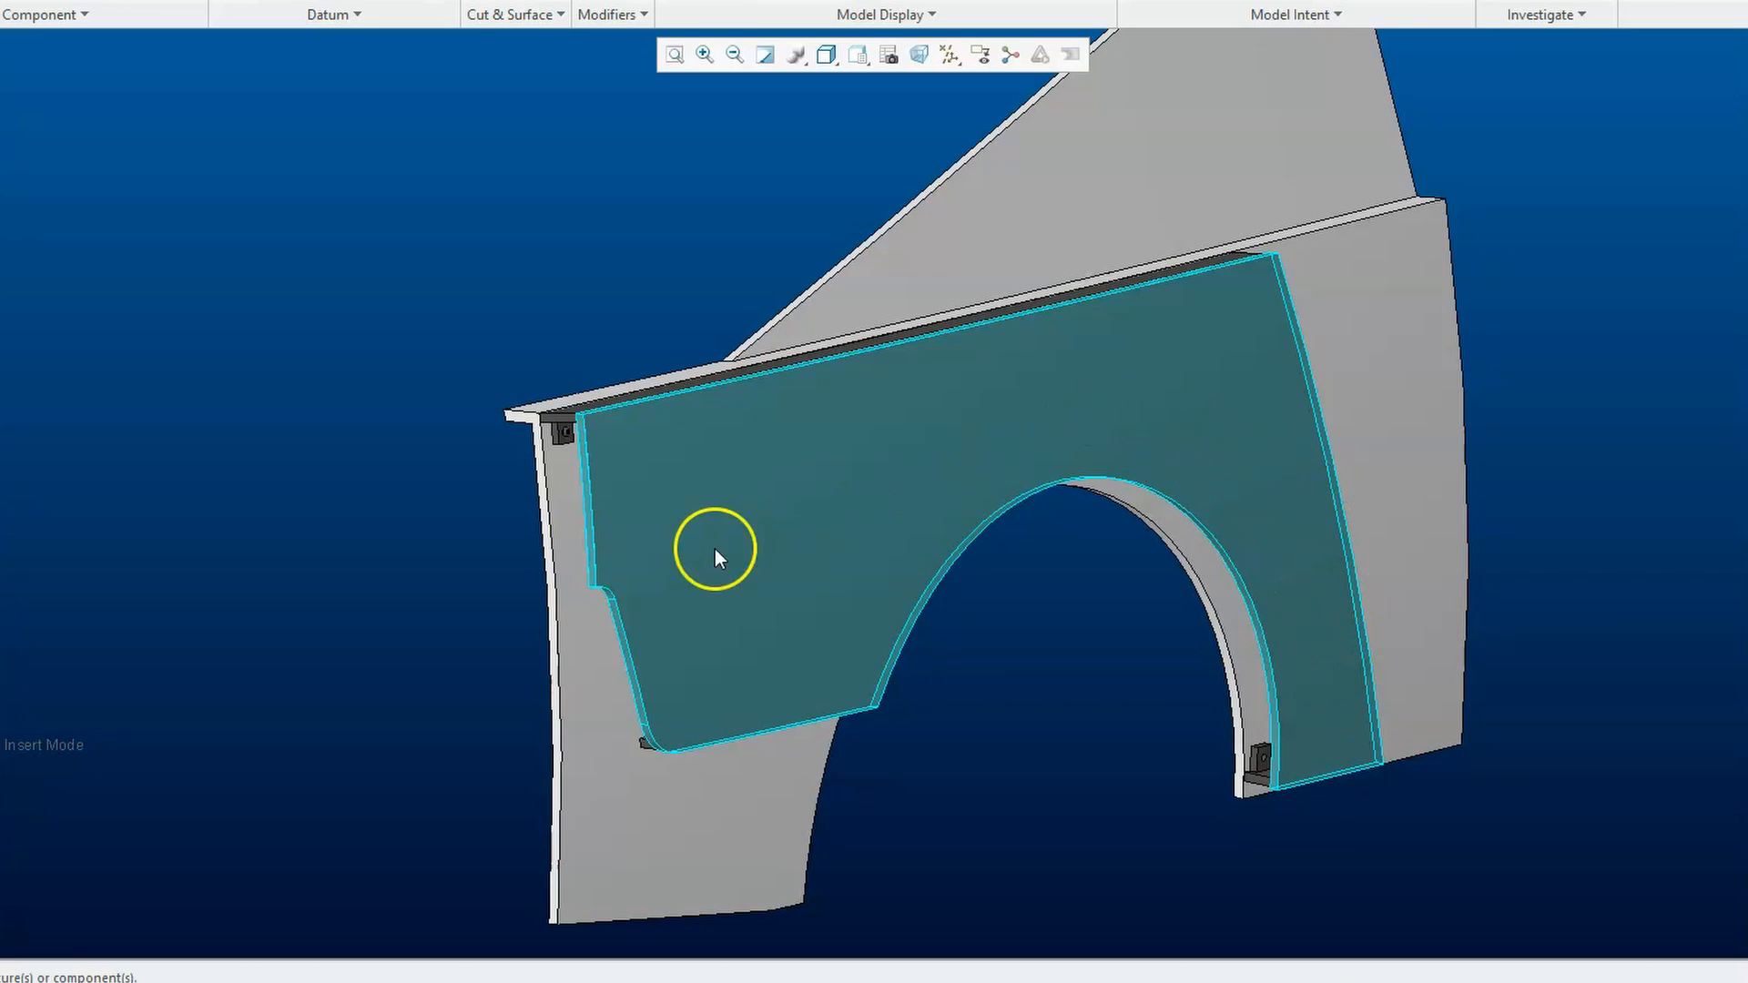
mouse_move(1193, 457)
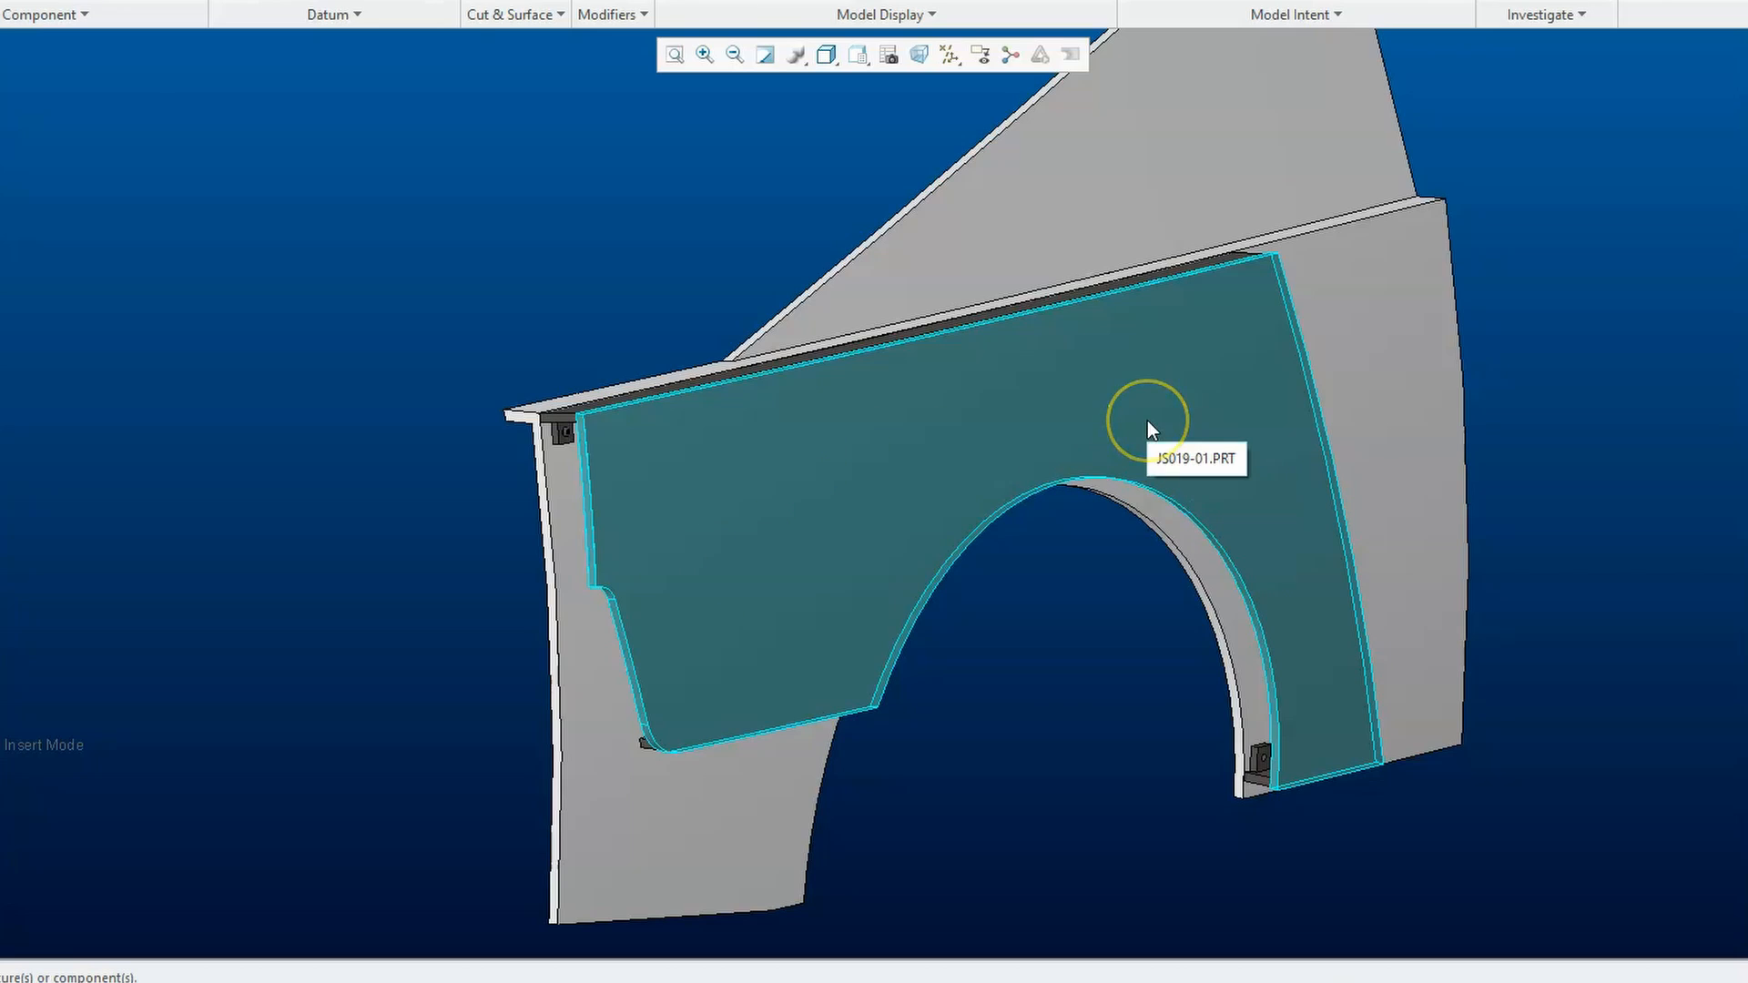
mouse_move(612, 460)
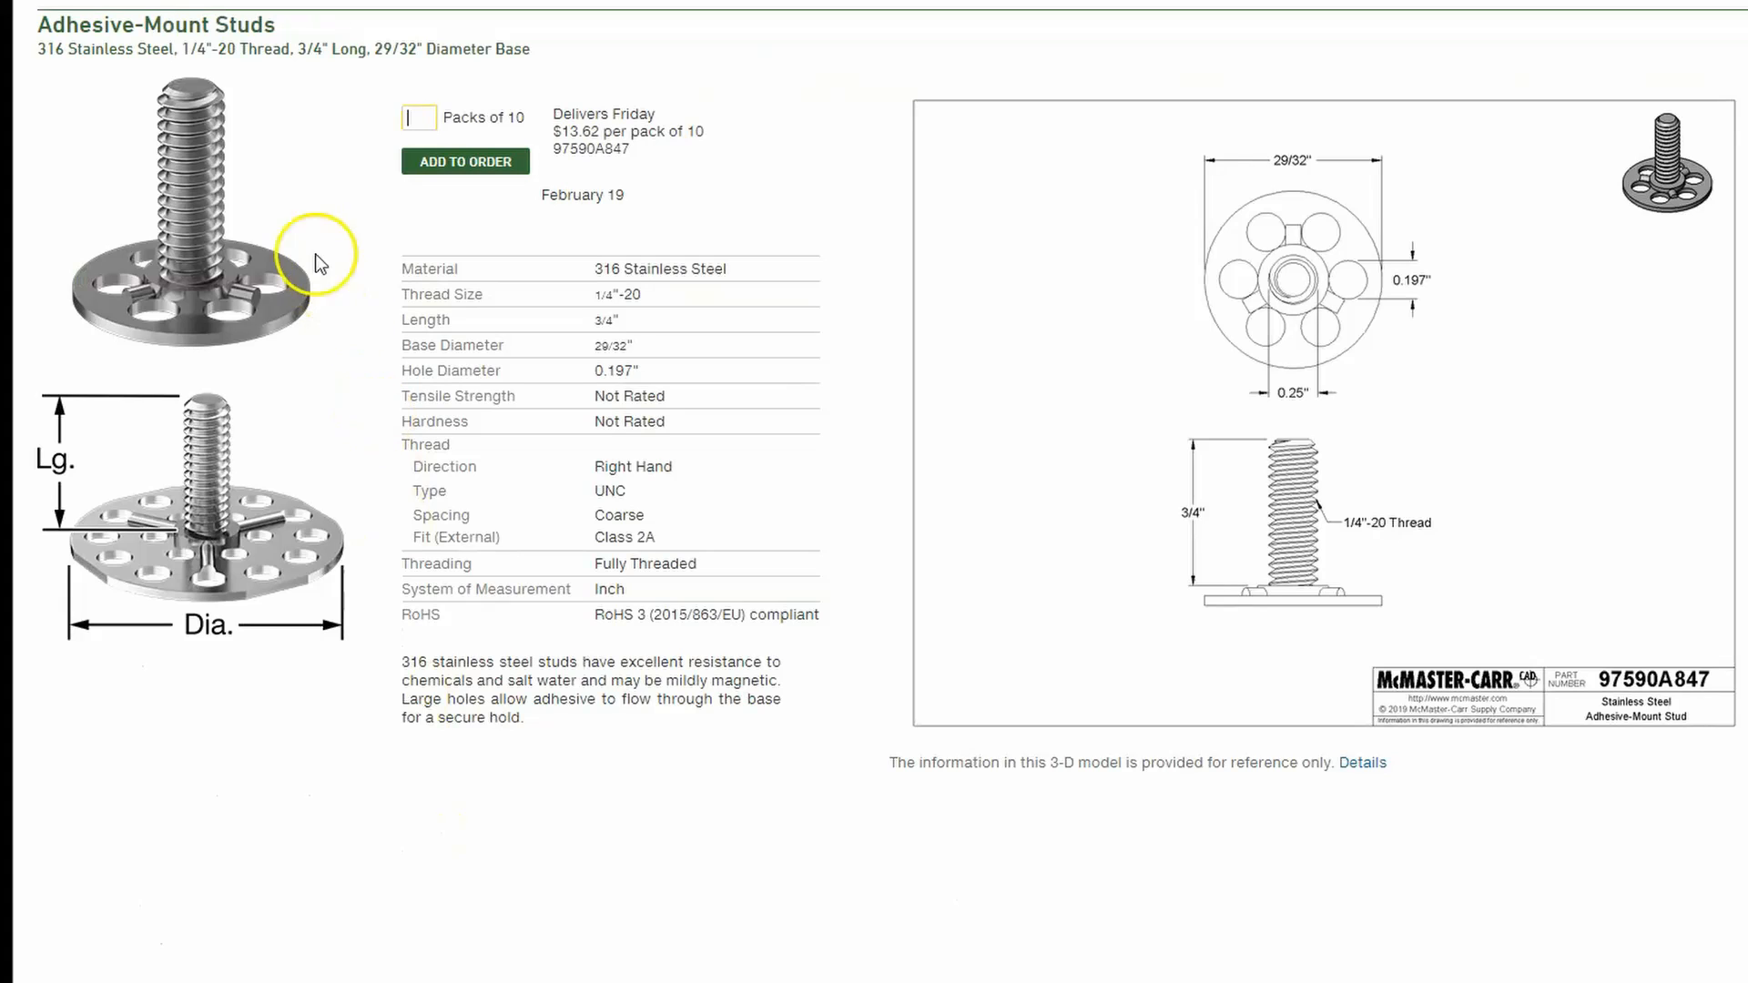
mouse_move(156, 62)
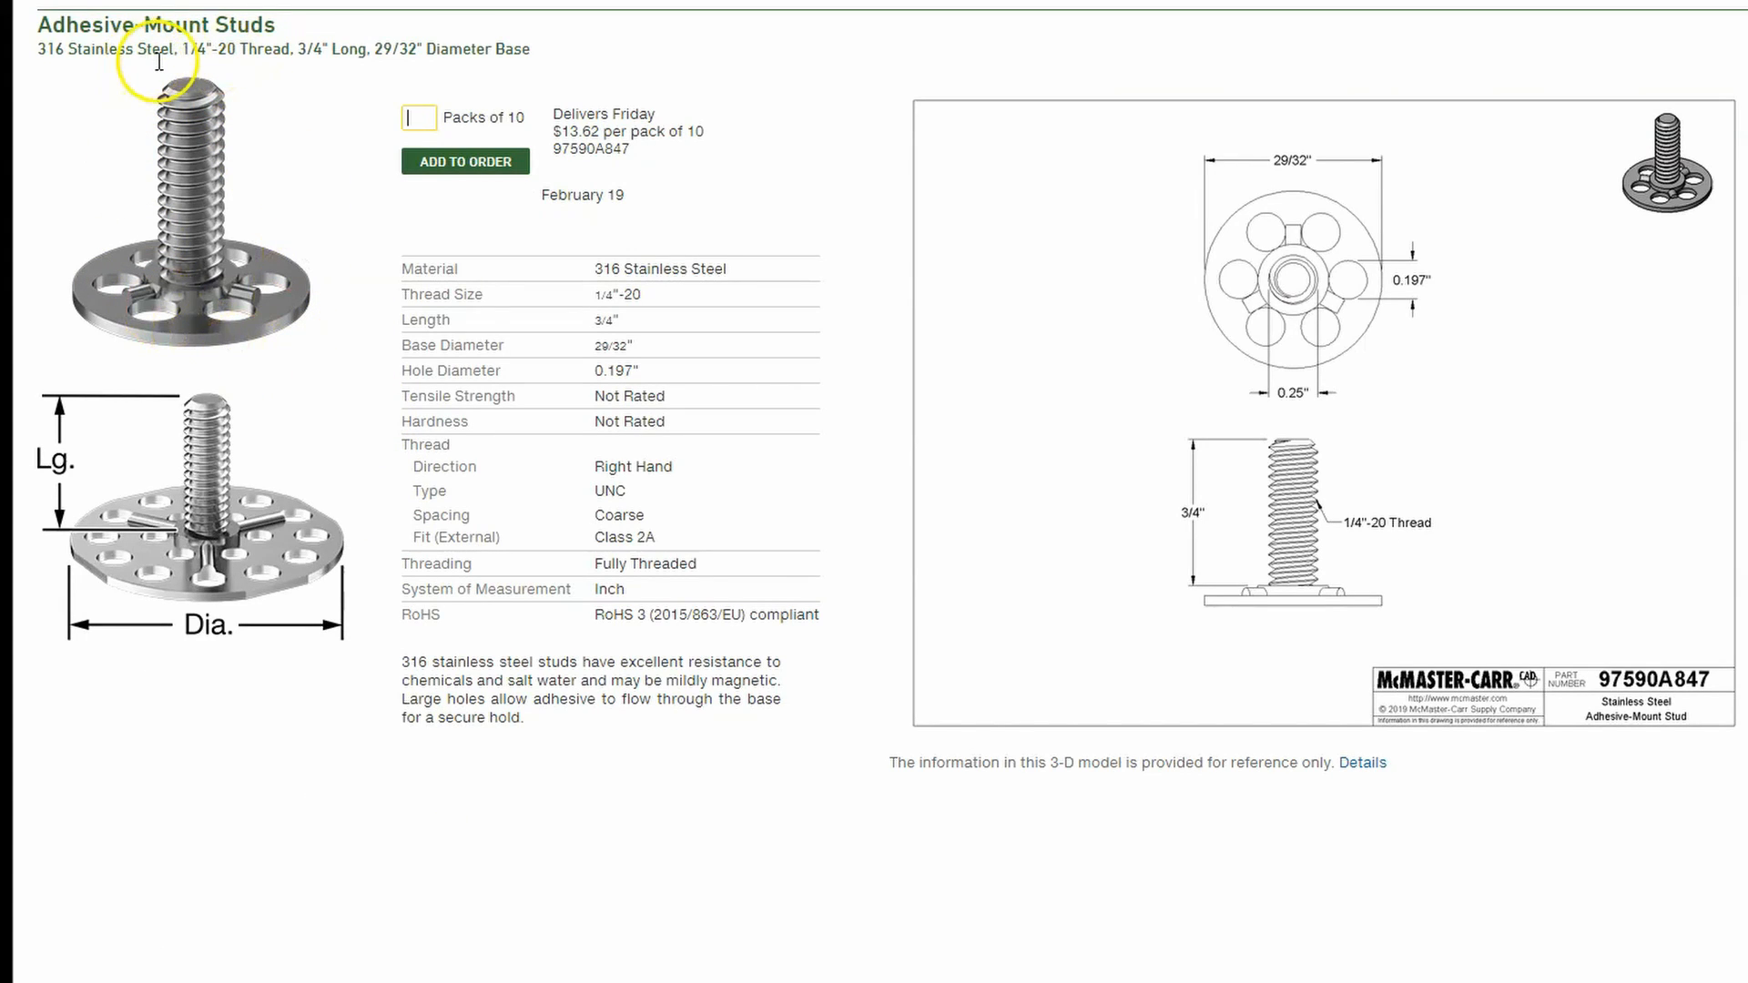
mouse_move(264, 333)
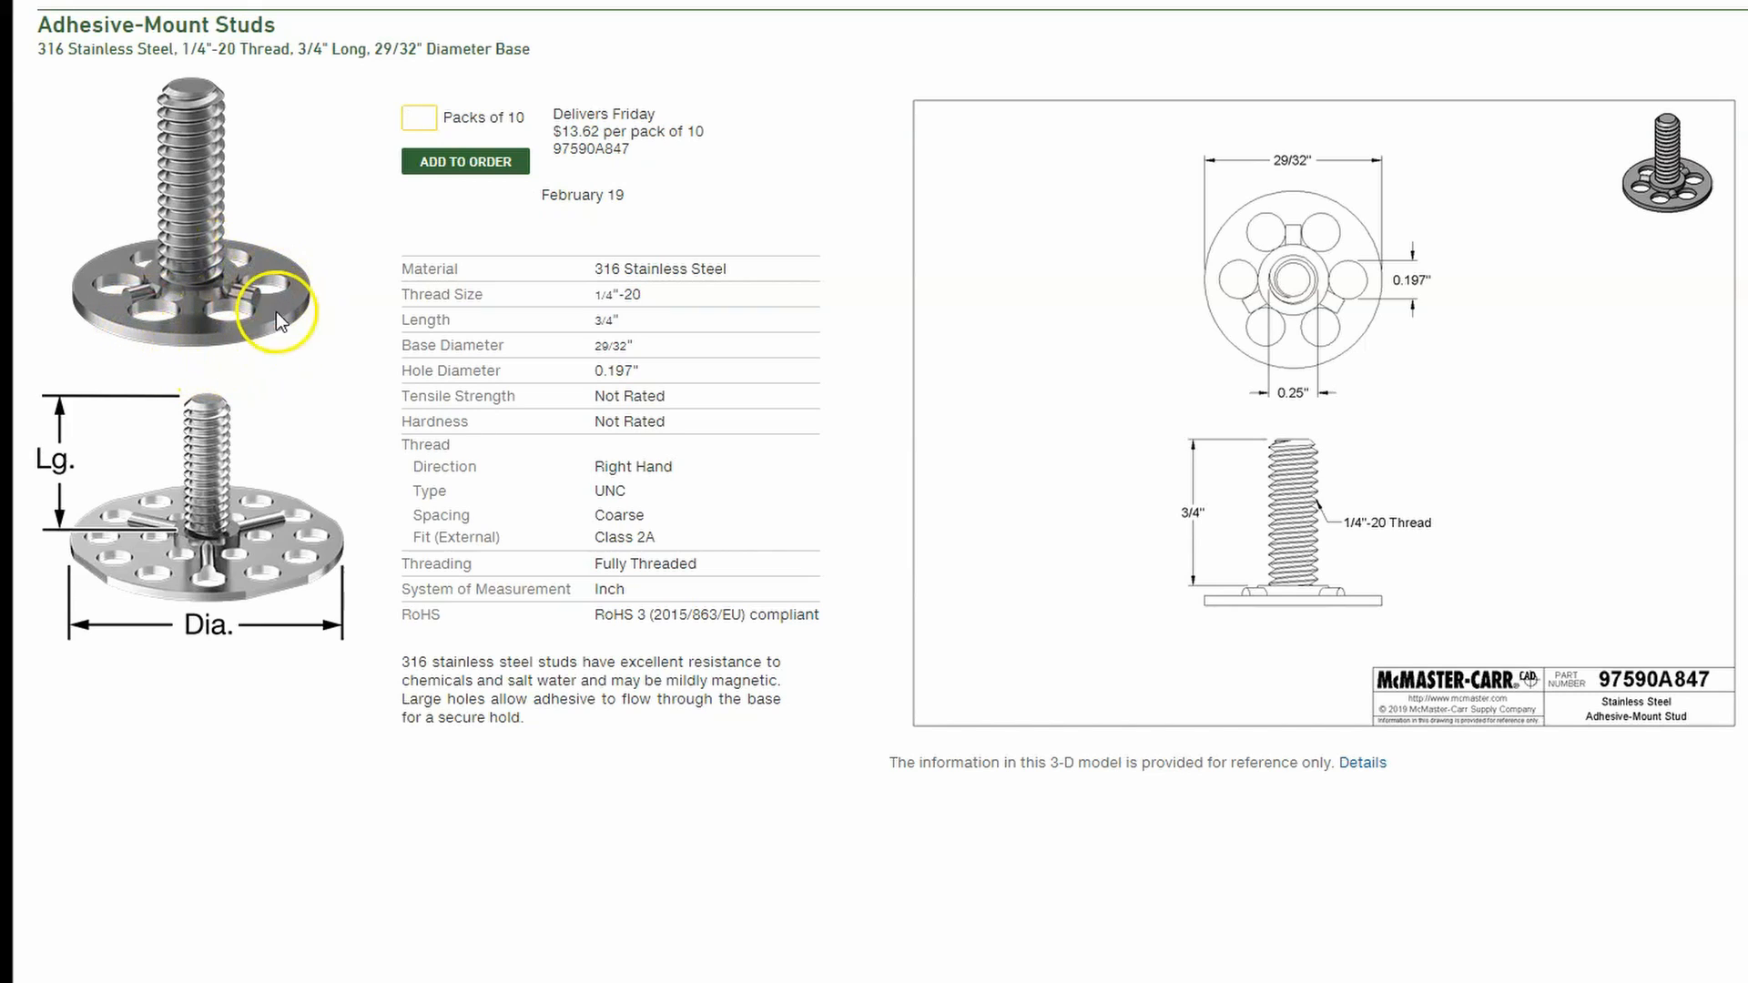
Show the McMaster-Carr adhesive-mount stud 97590A847 product page.
left_click(418, 117)
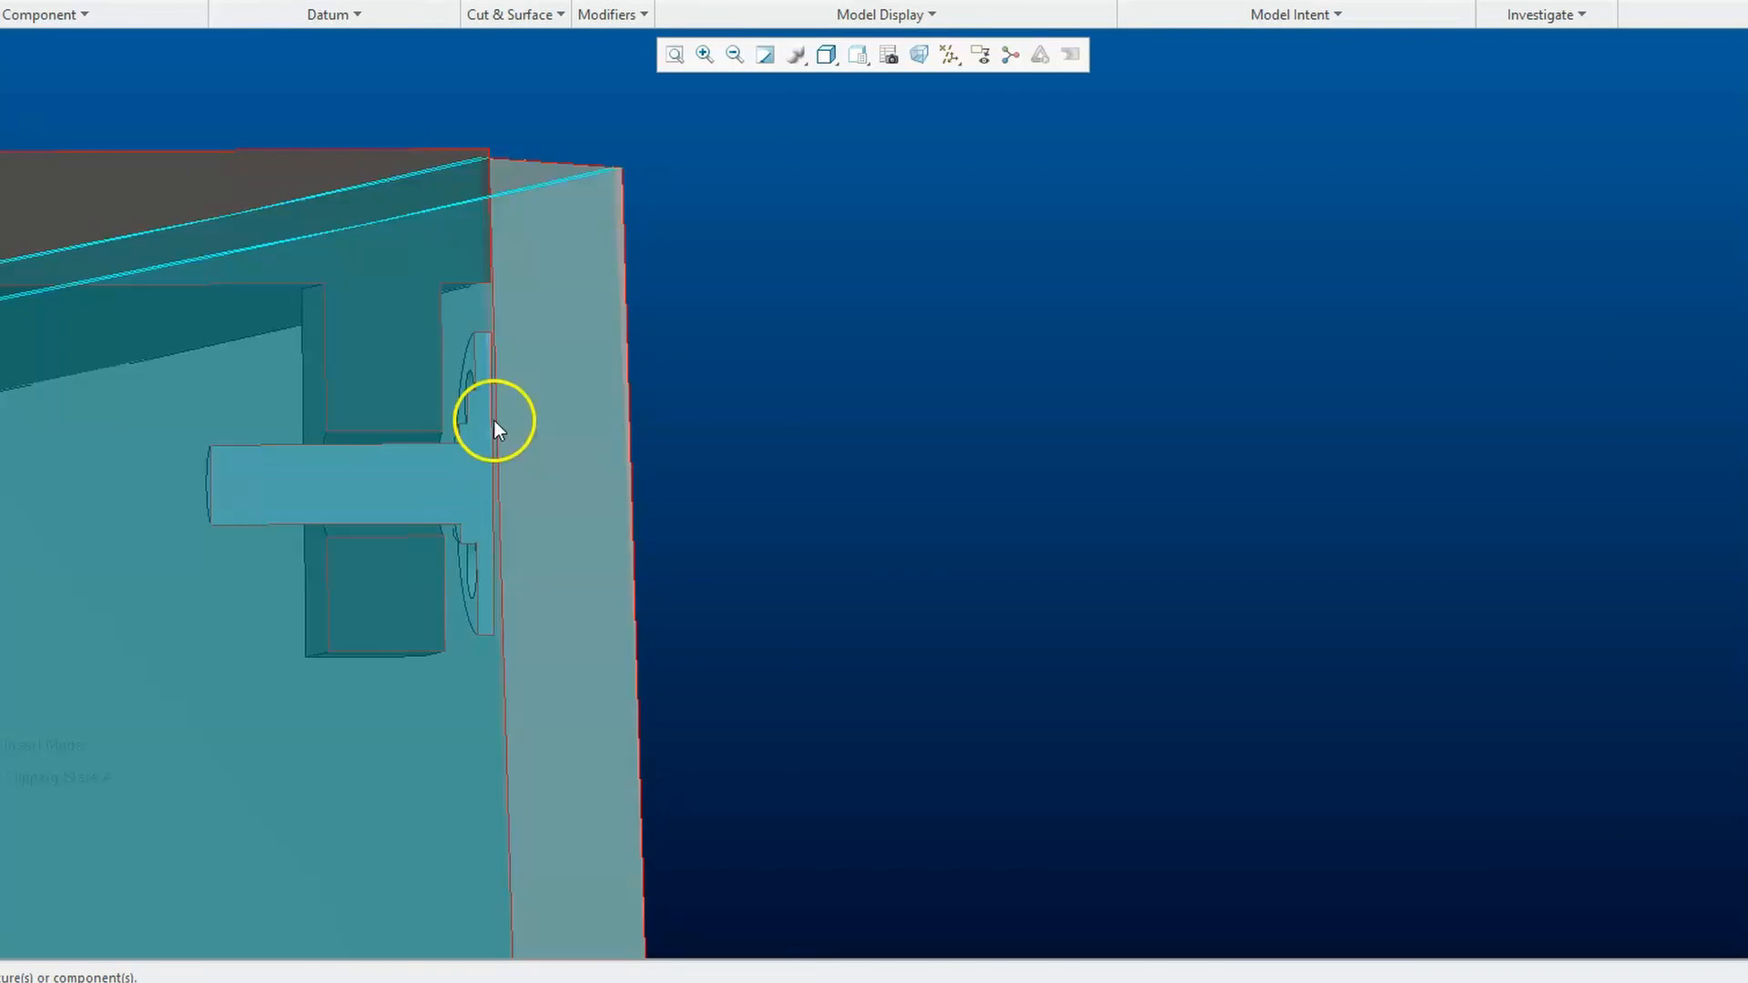
mouse_move(535, 523)
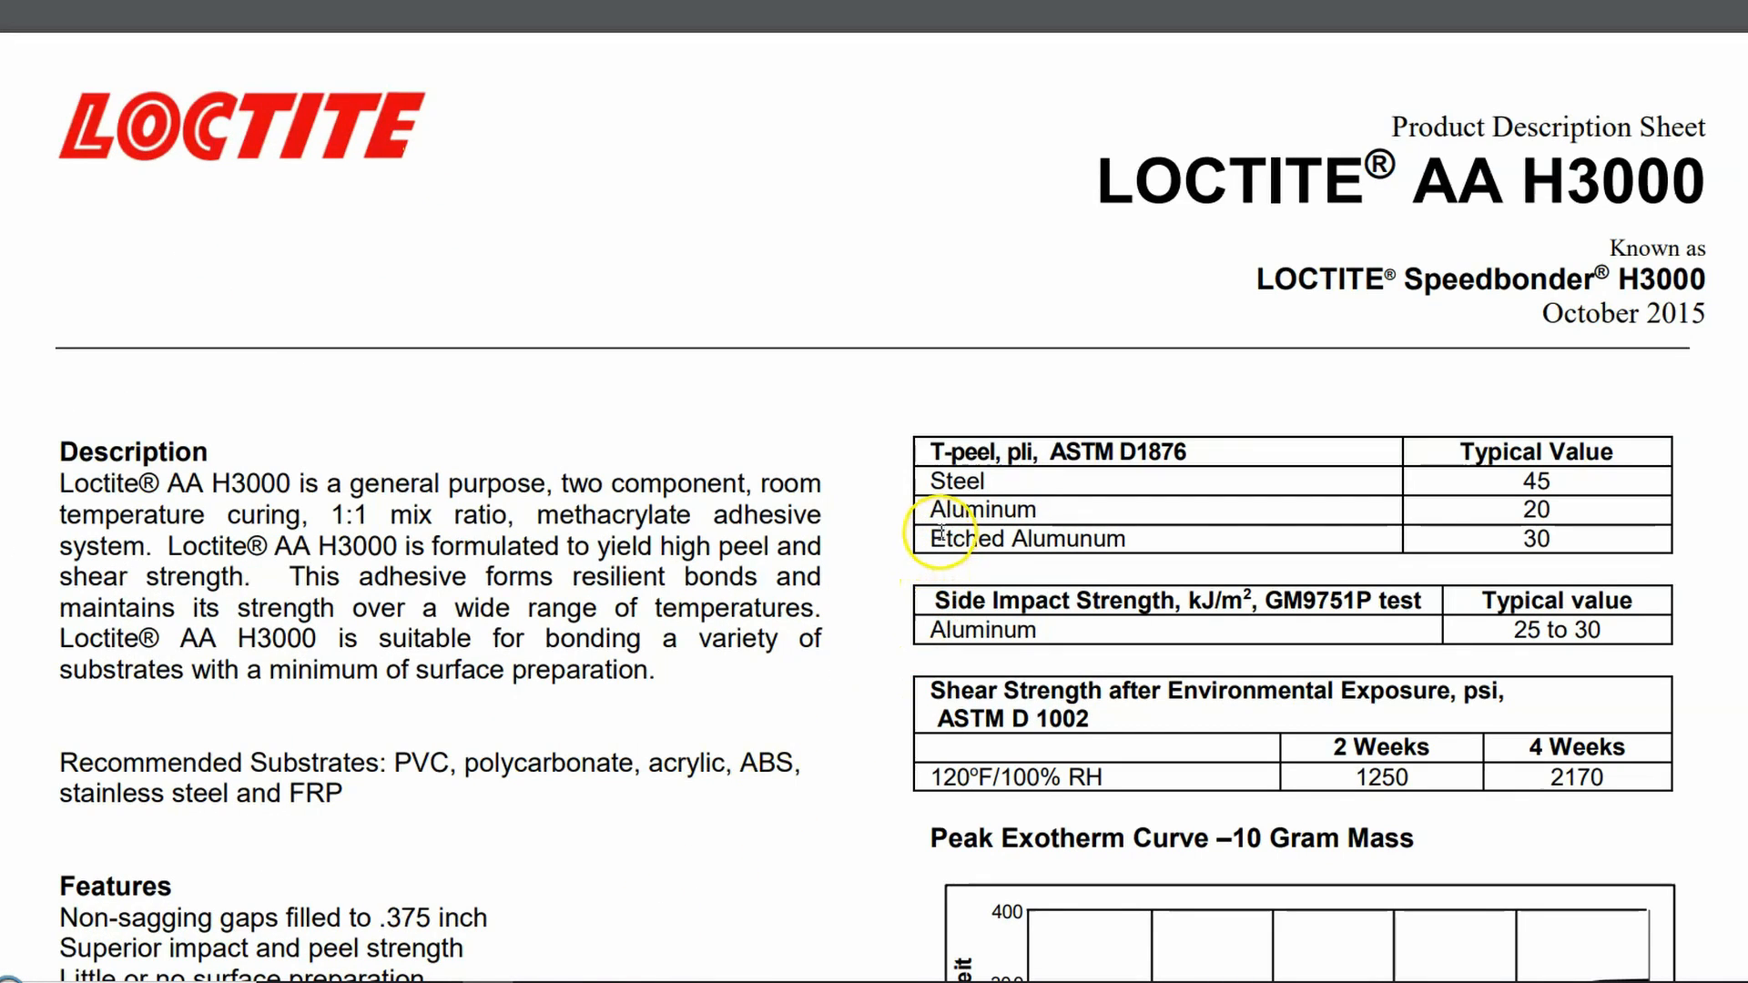
Scroll the LOCTITE AA H3000 datasheet to its shear strength and cured properties tables.
scroll("down", 3)
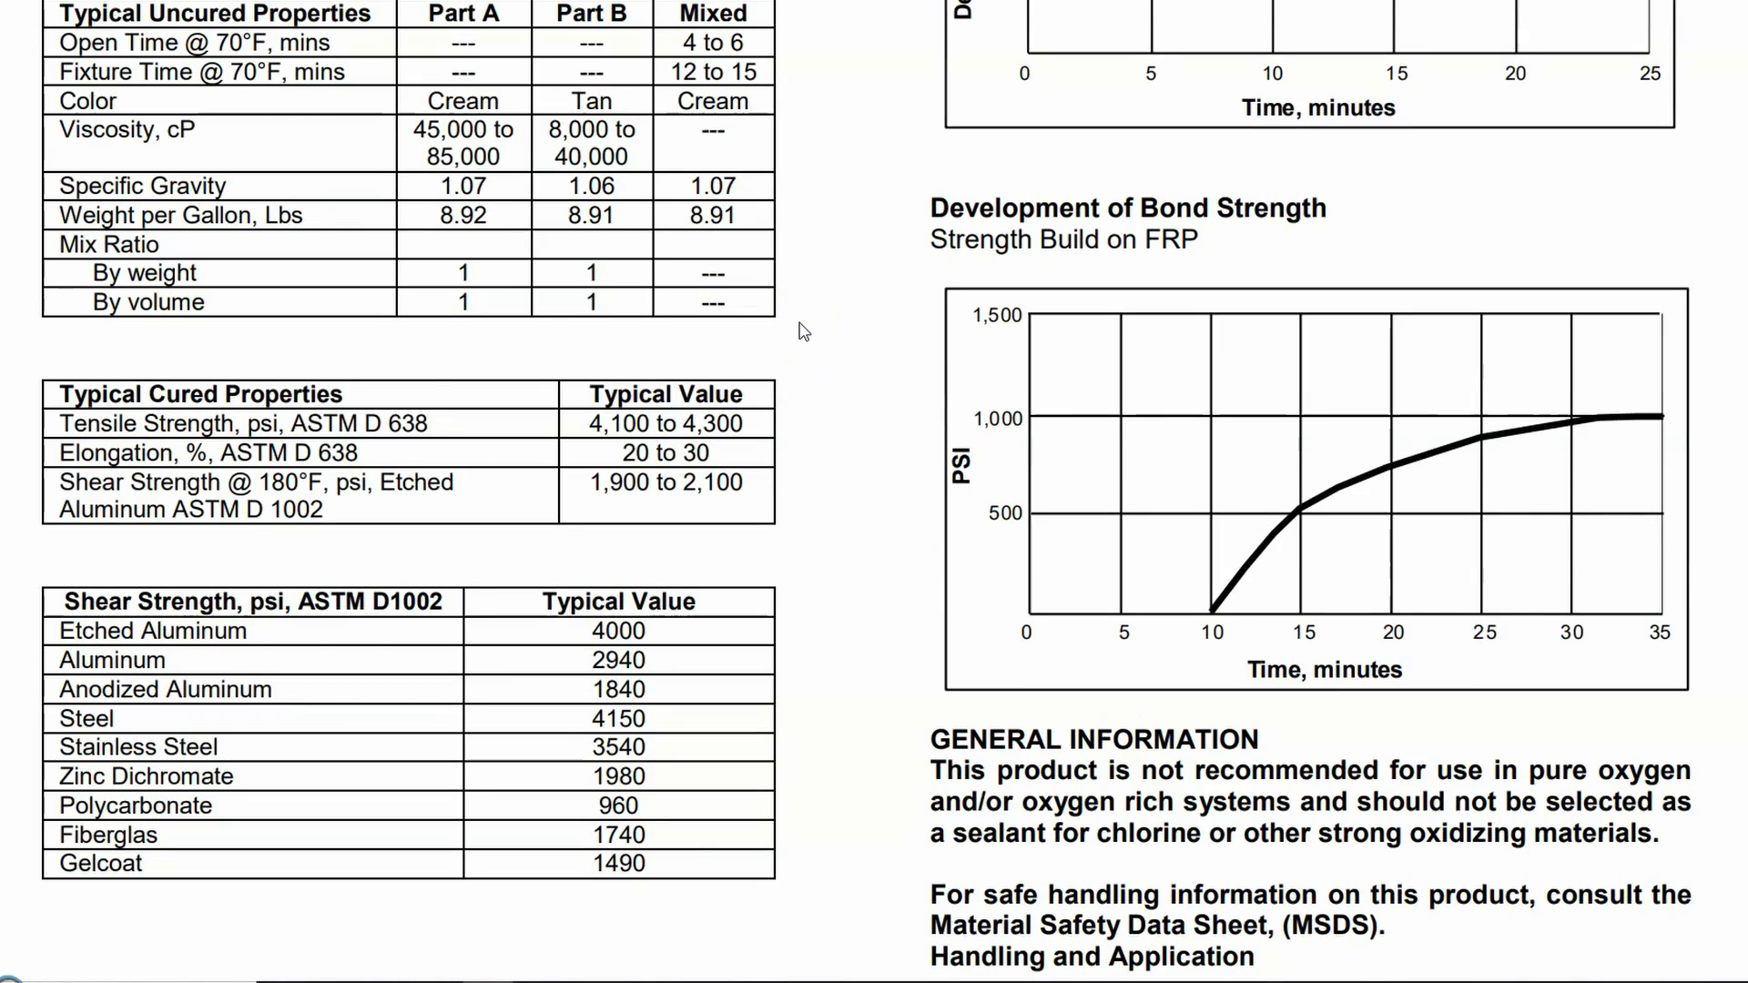
mouse_move(797, 324)
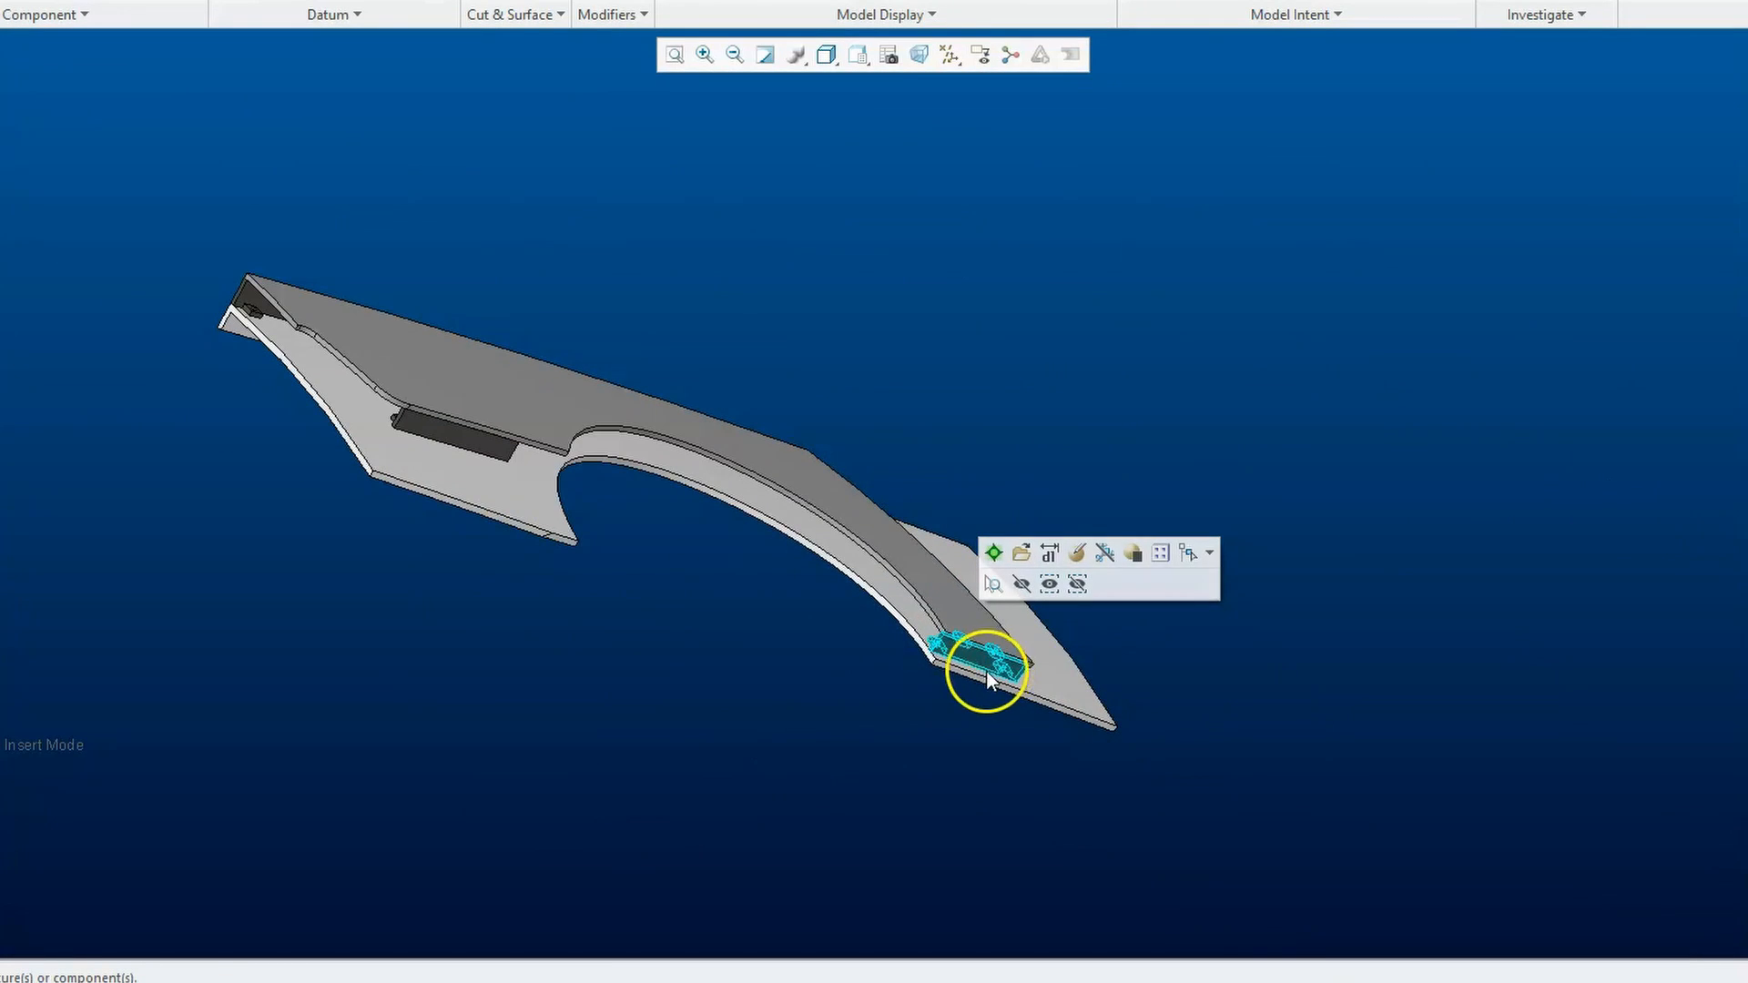
Zoom to the underside and select the over-fender to make it see-through.
scroll("up", 3)
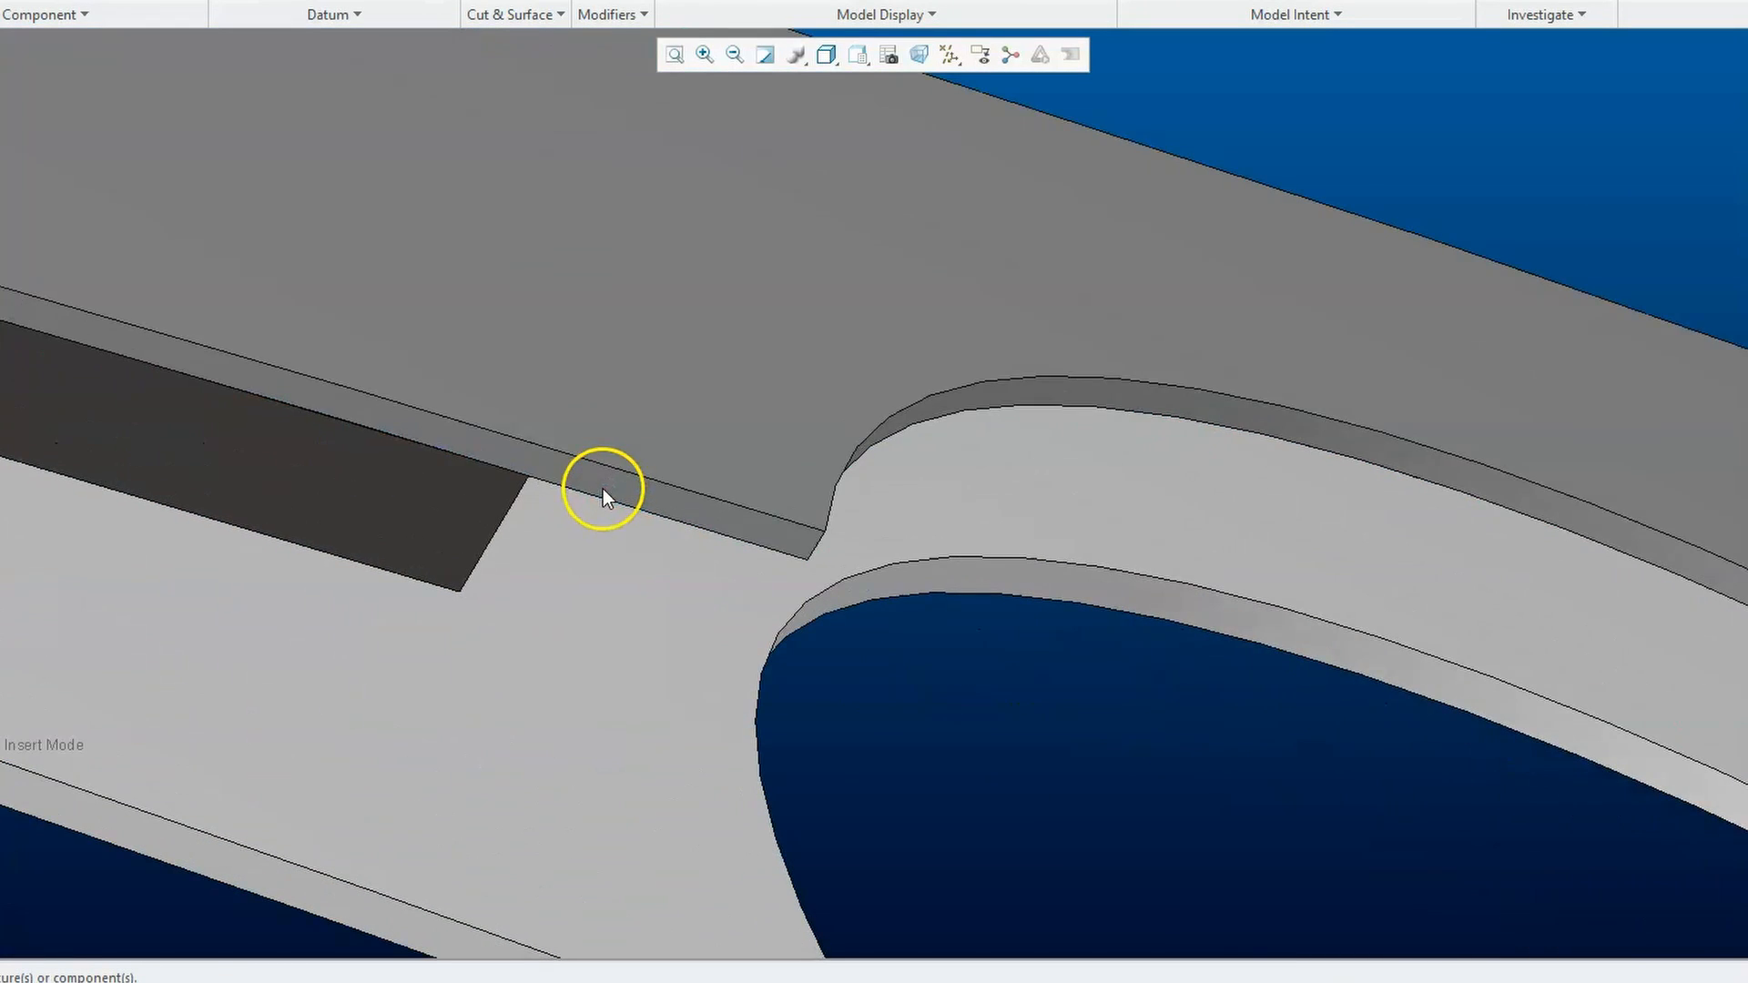
left_click(602, 495)
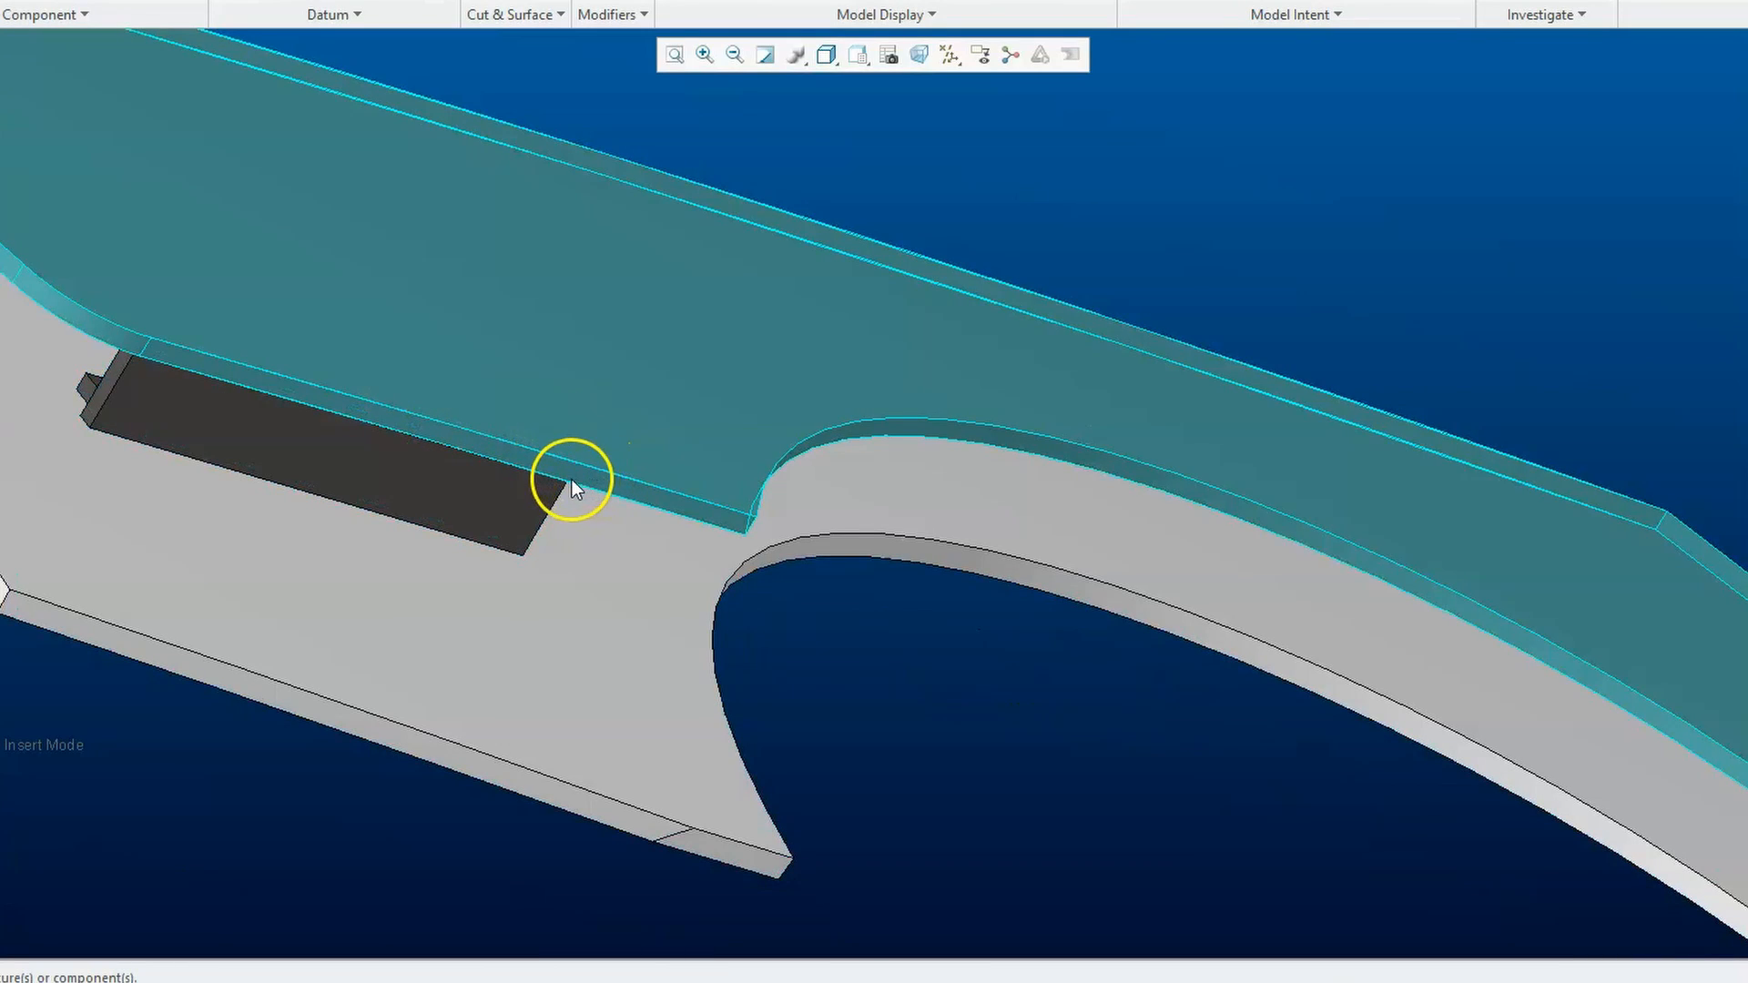
mouse_move(741, 468)
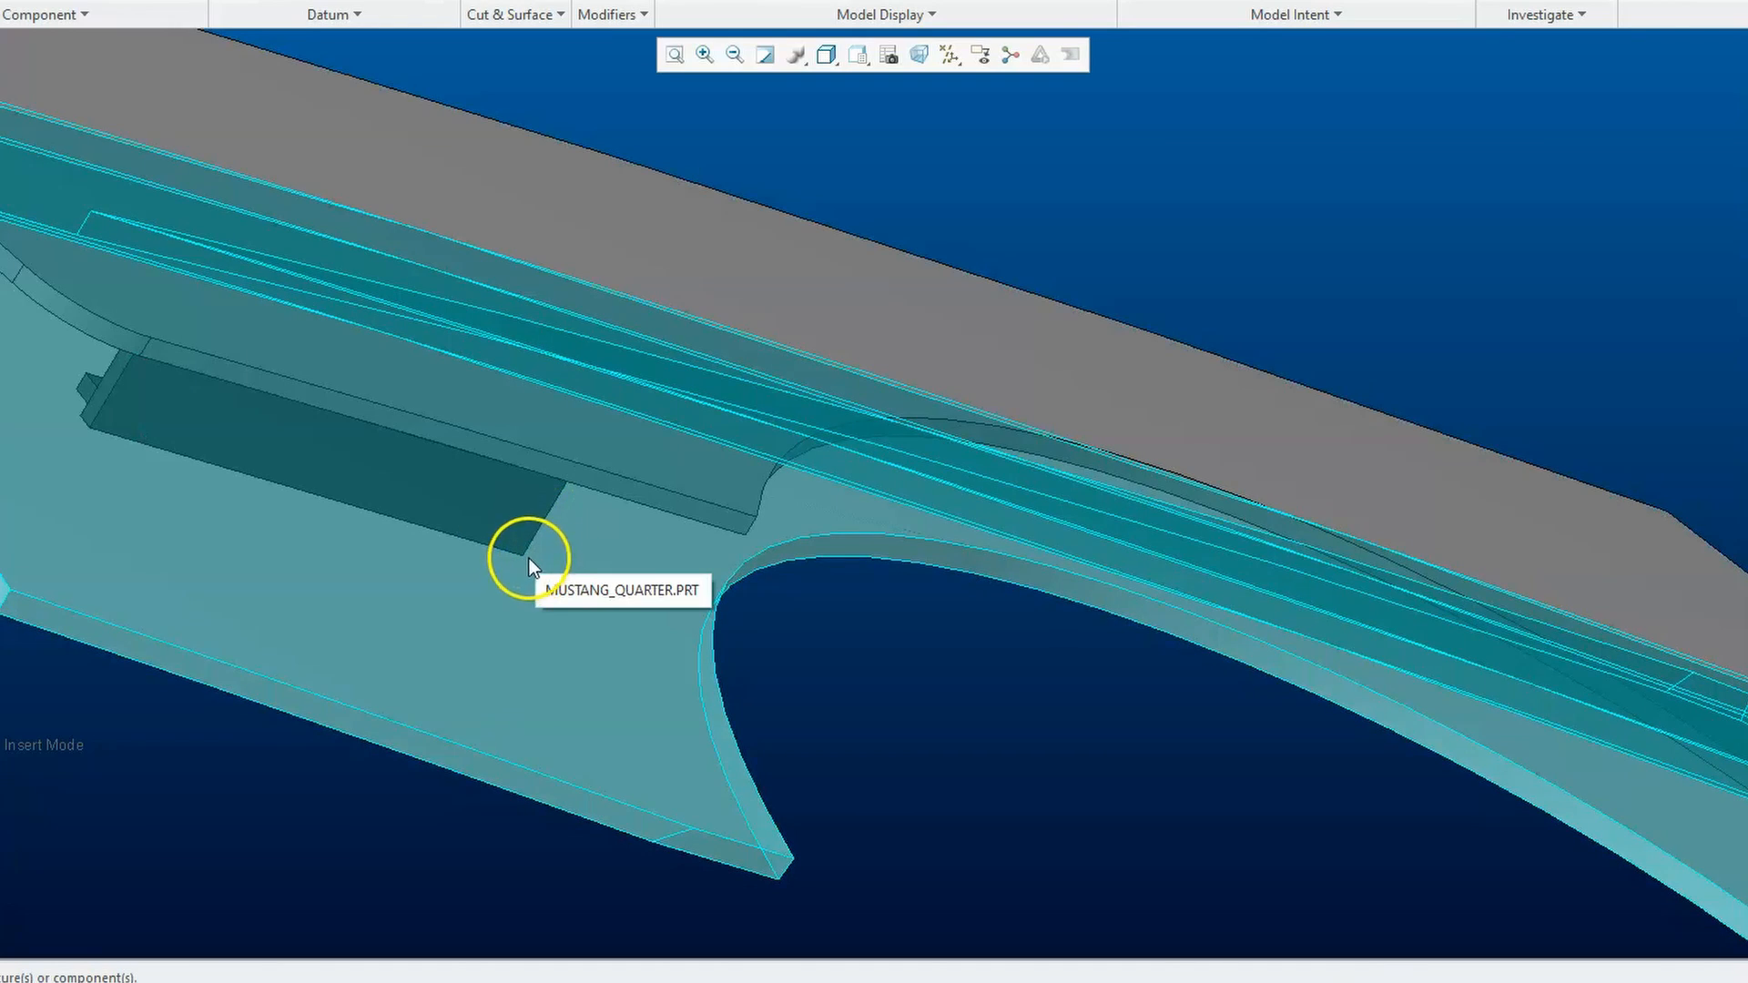
mouse_move(708, 577)
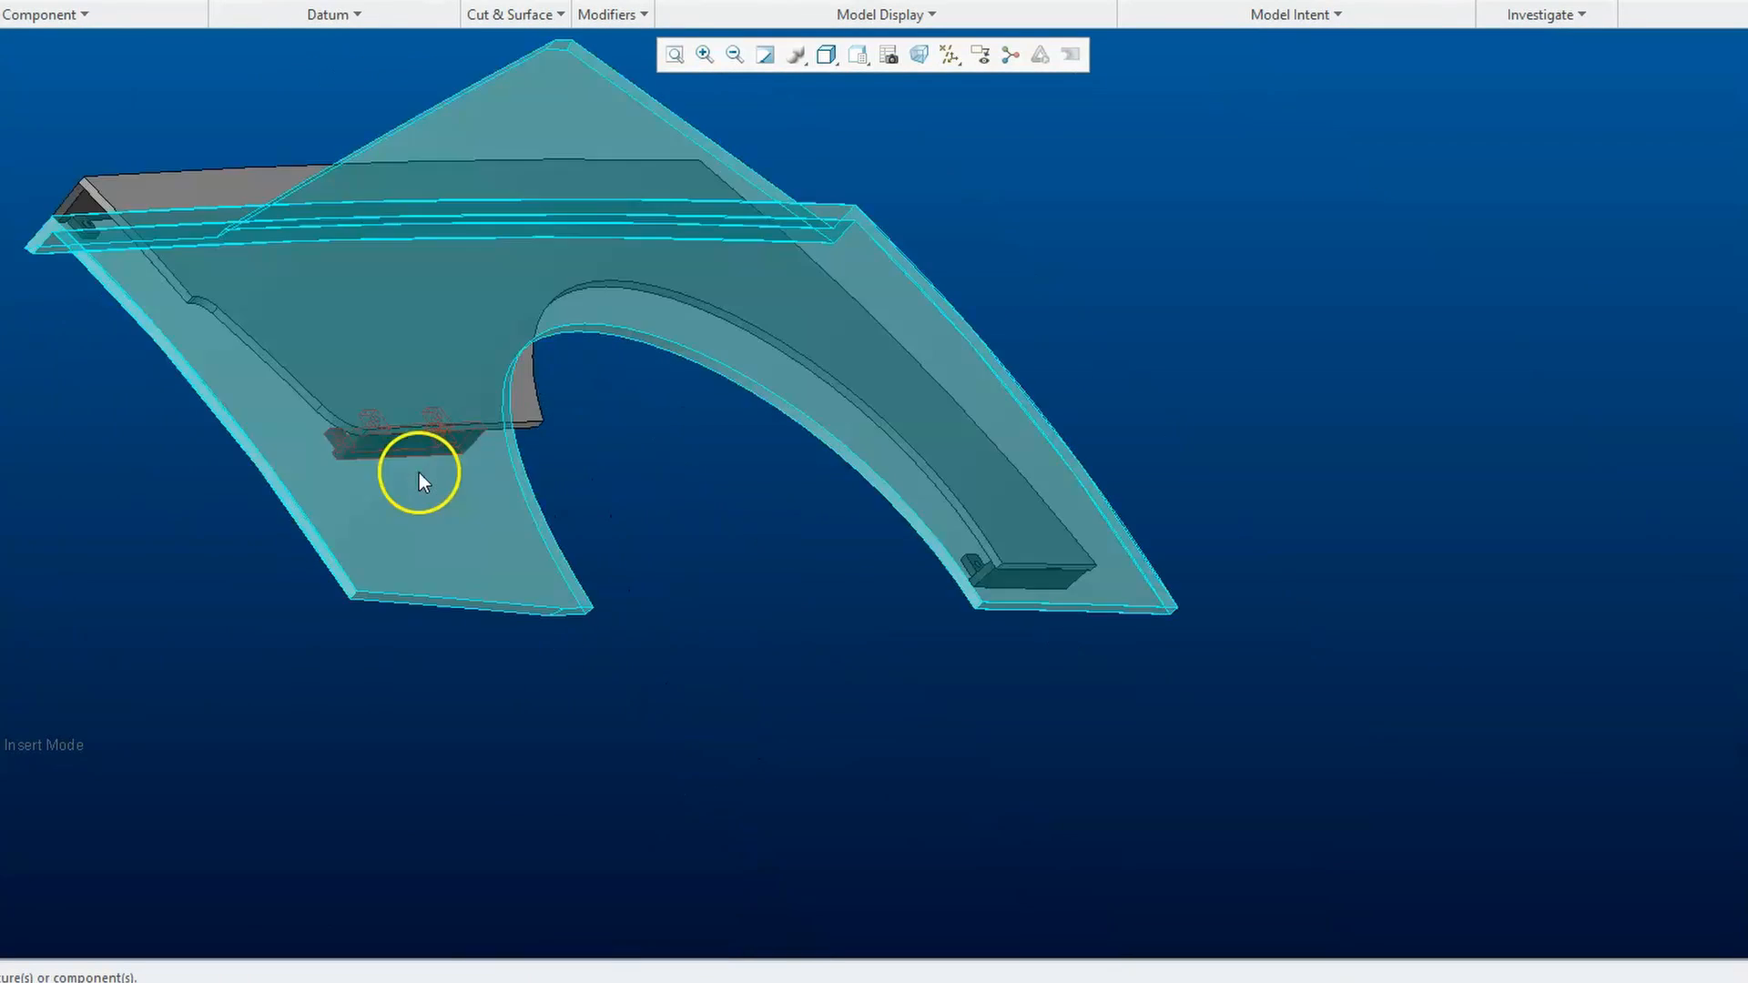
mouse_move(997, 612)
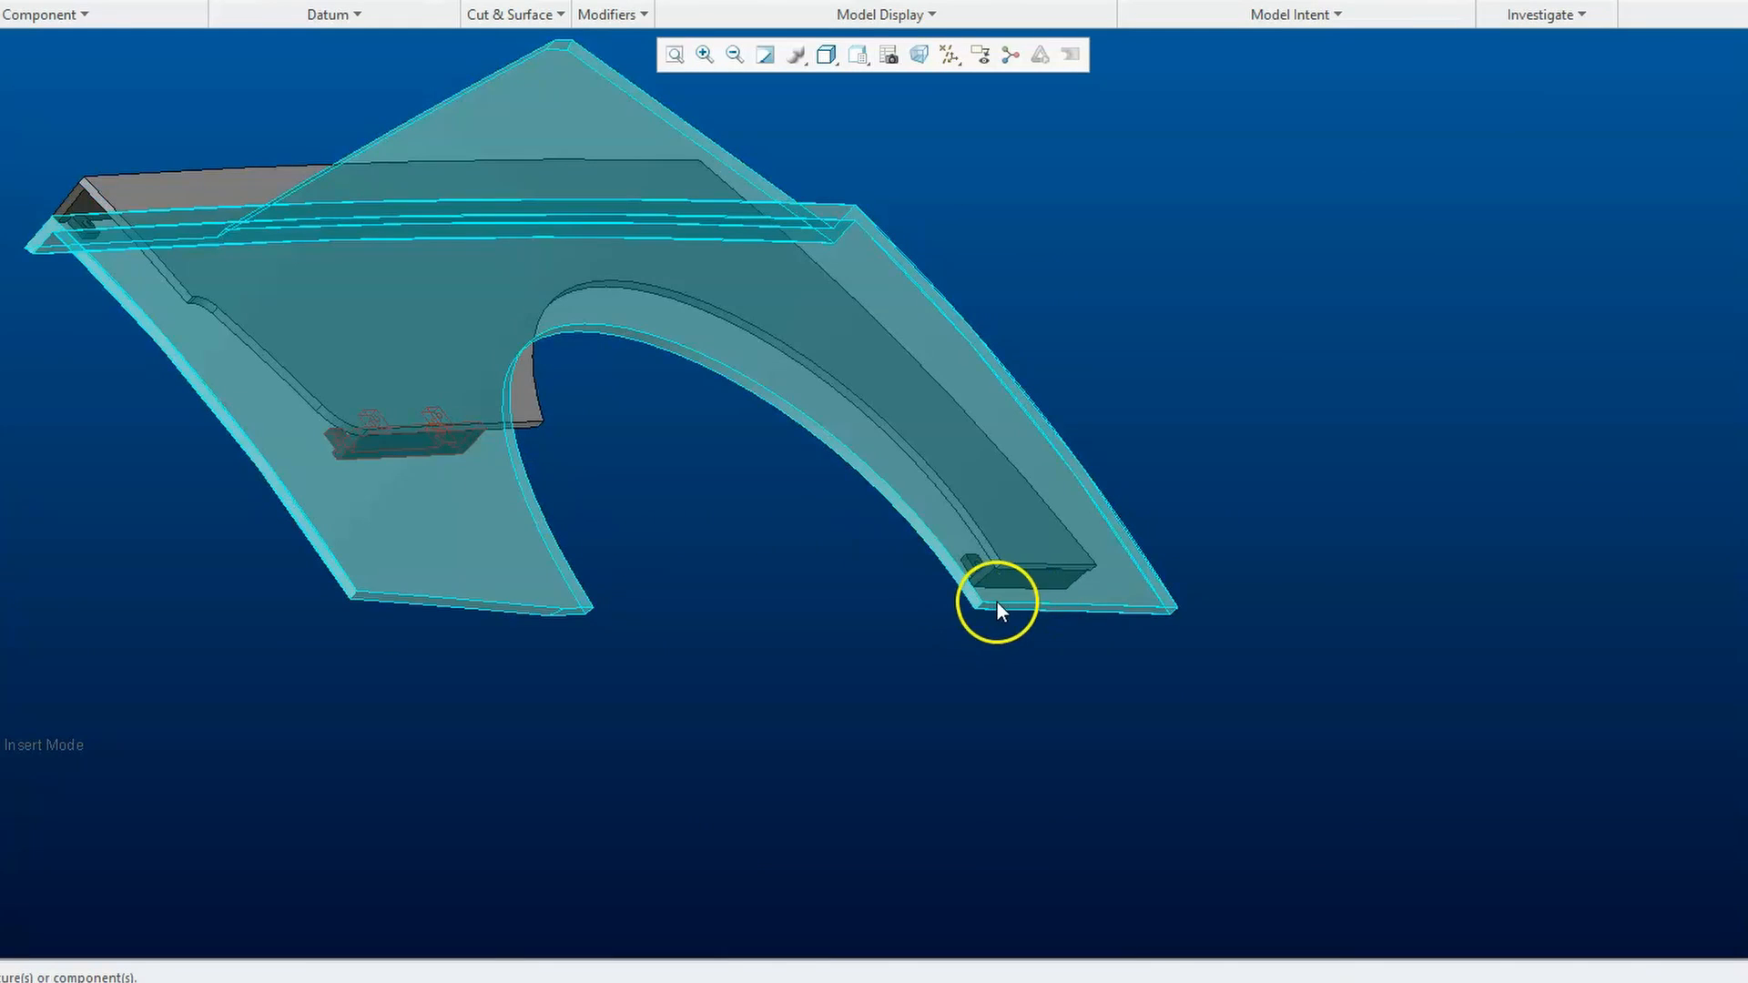
mouse_move(1012, 602)
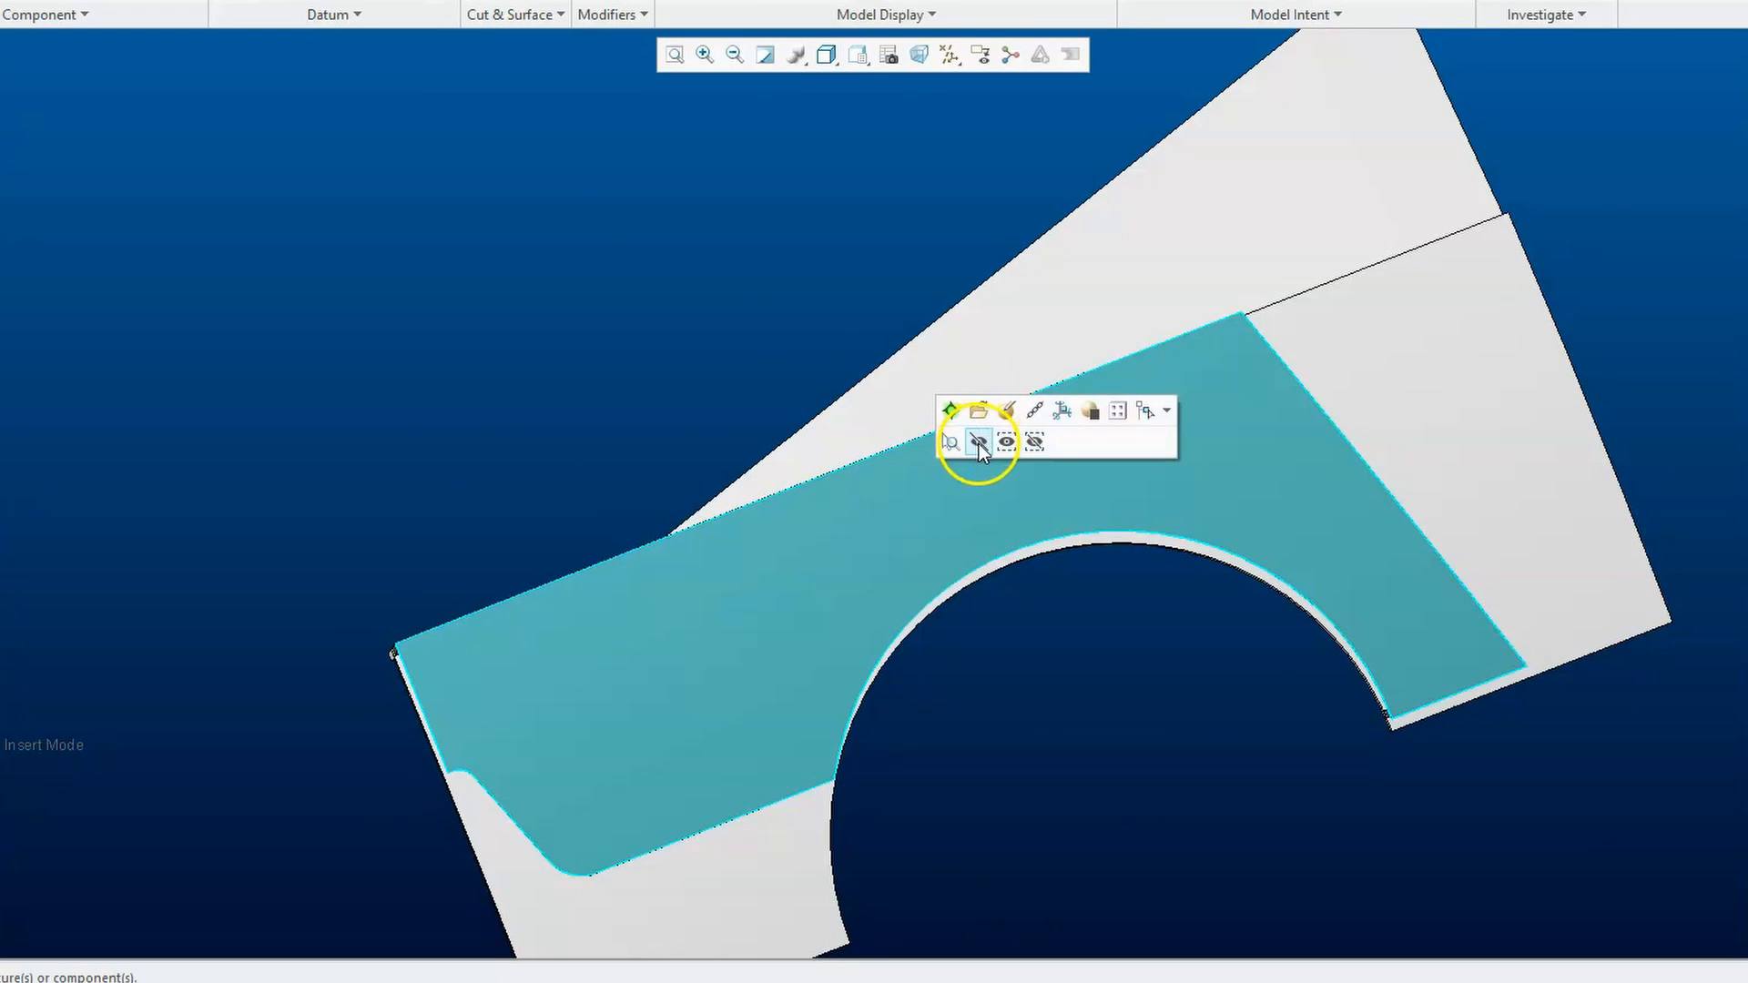
Hide the over-fender and orbit to expose the top mount strip and lower mount.
left_click(976, 443)
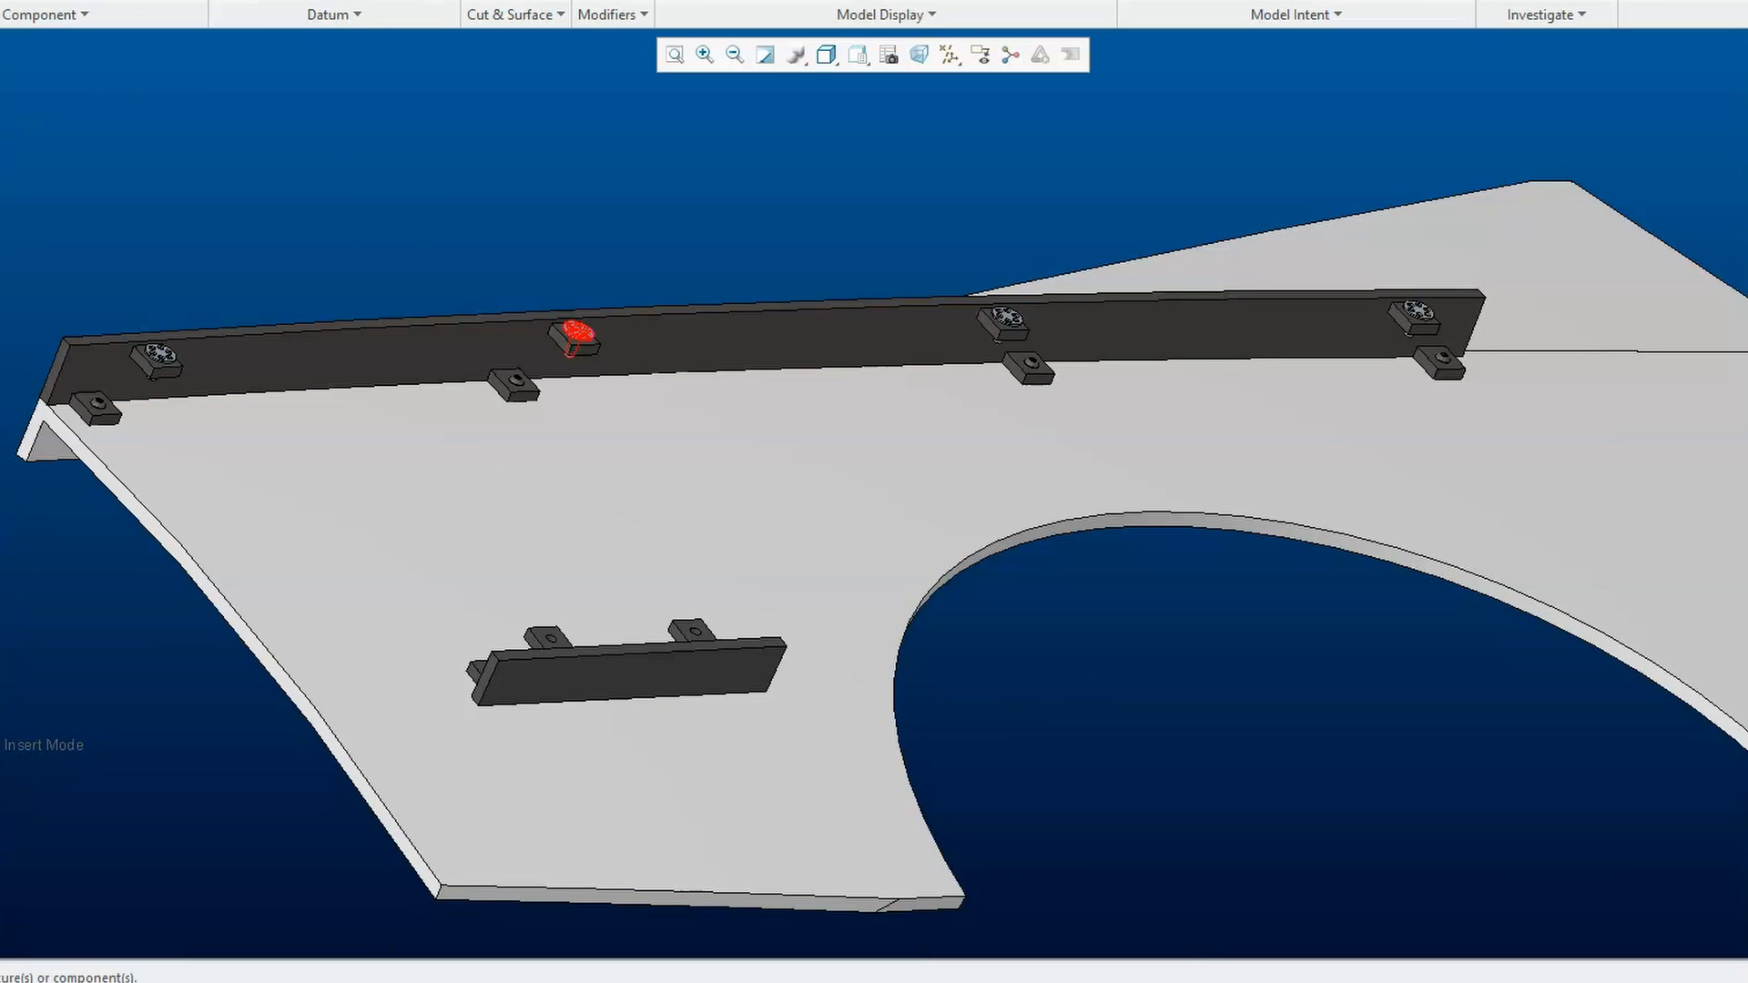
left_click(641, 315)
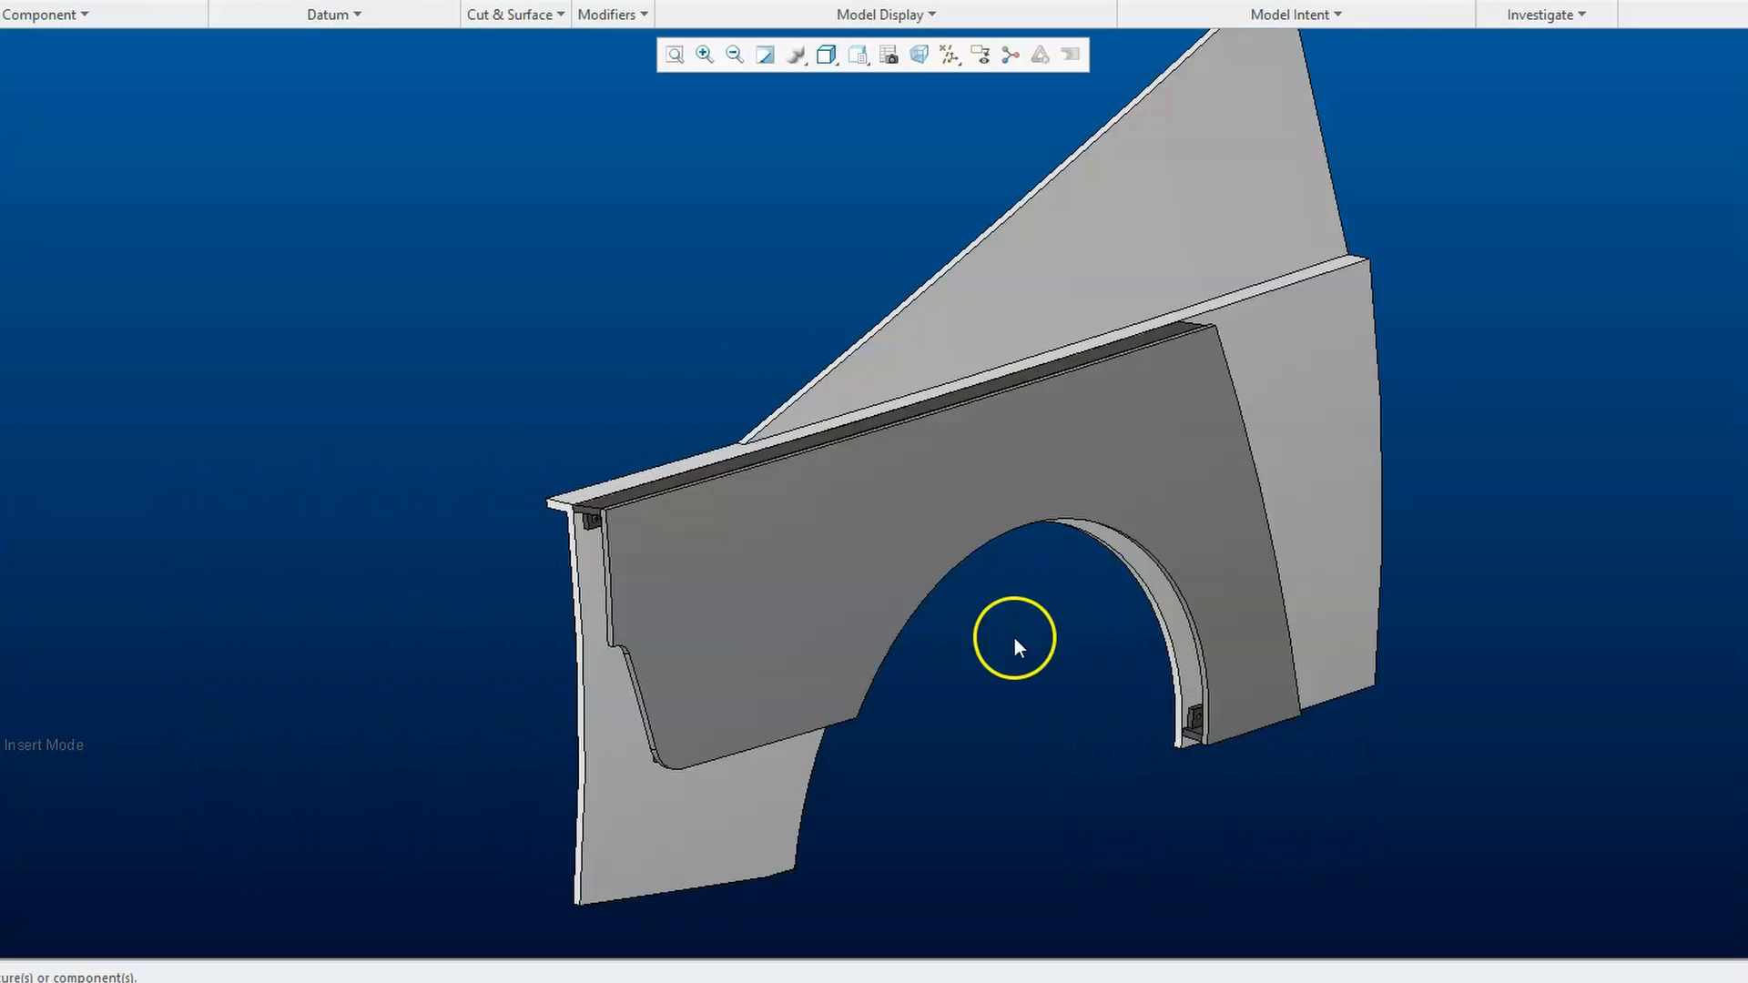
left_click(1014, 644)
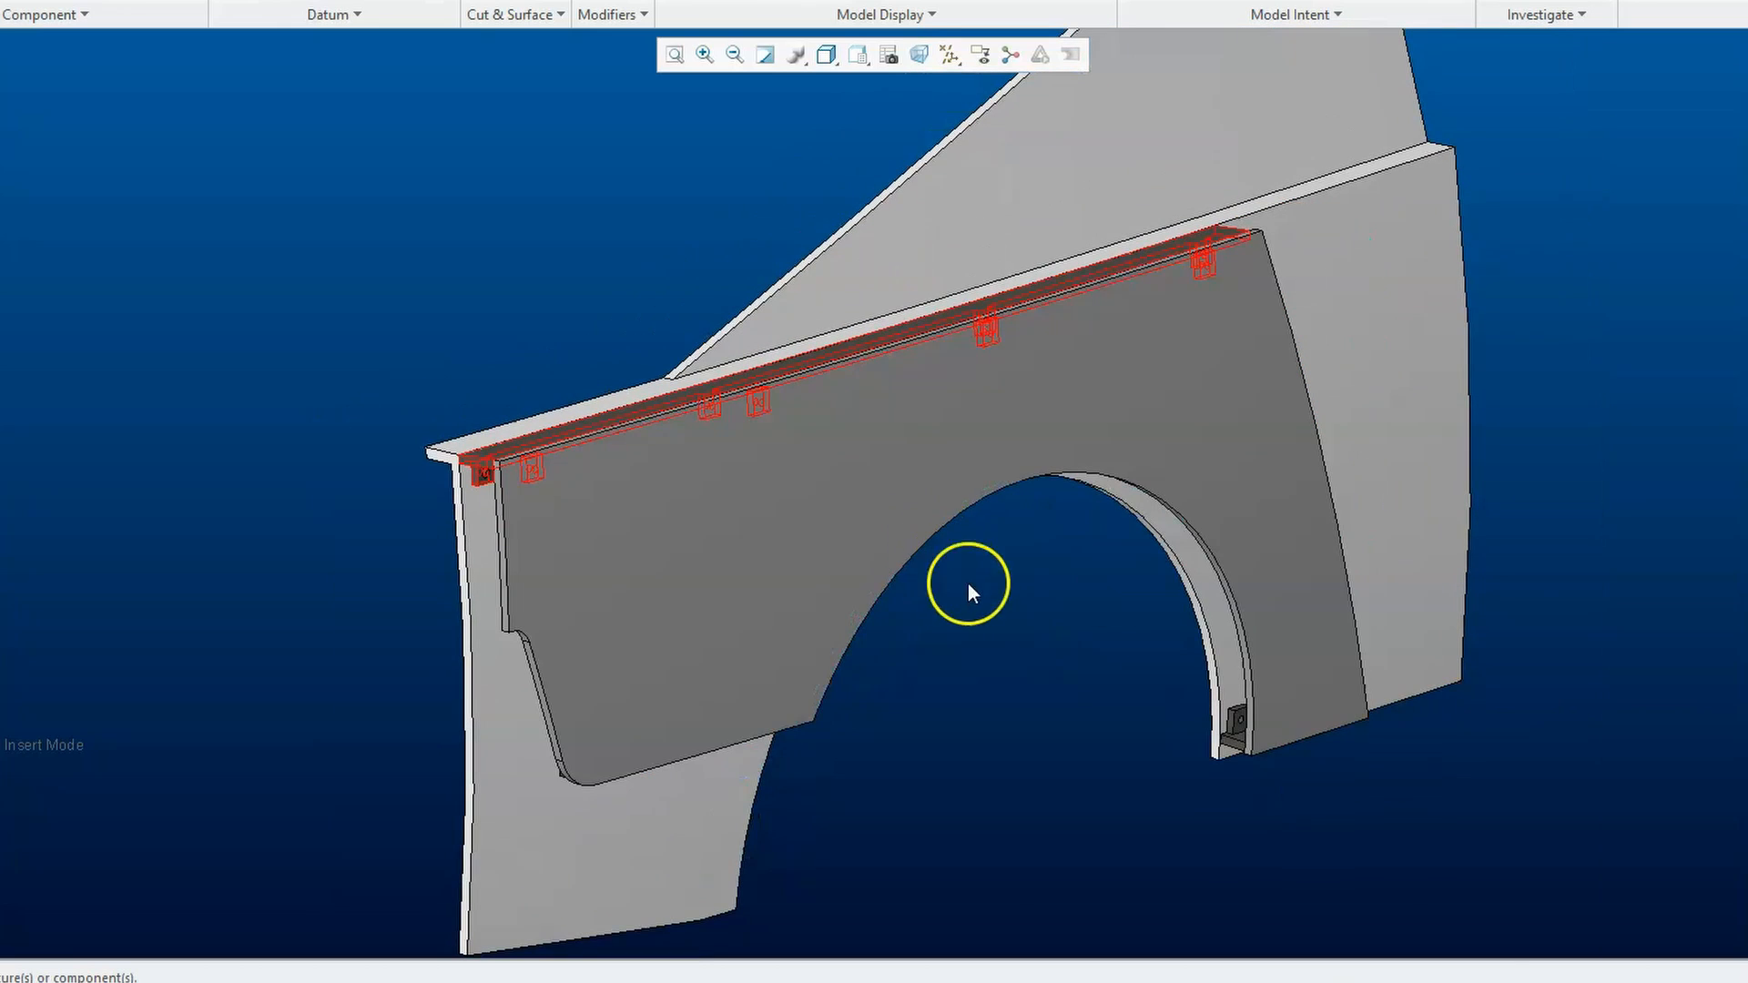
mouse_move(1013, 613)
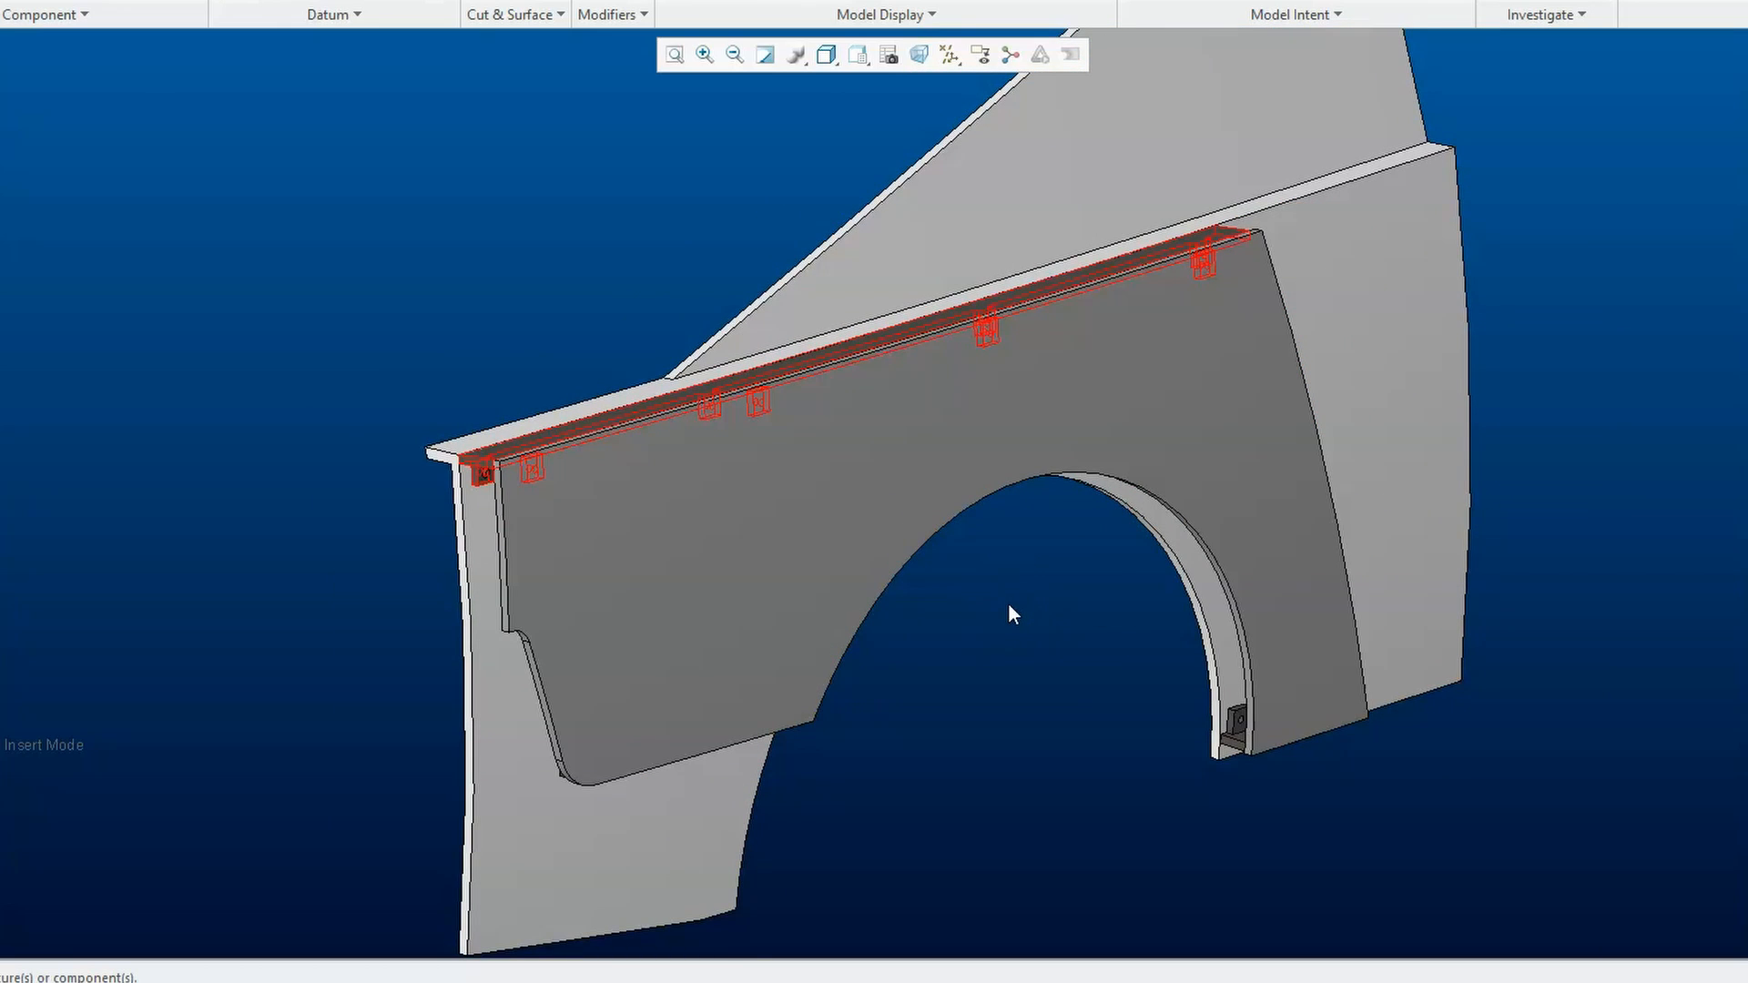
mouse_move(927, 606)
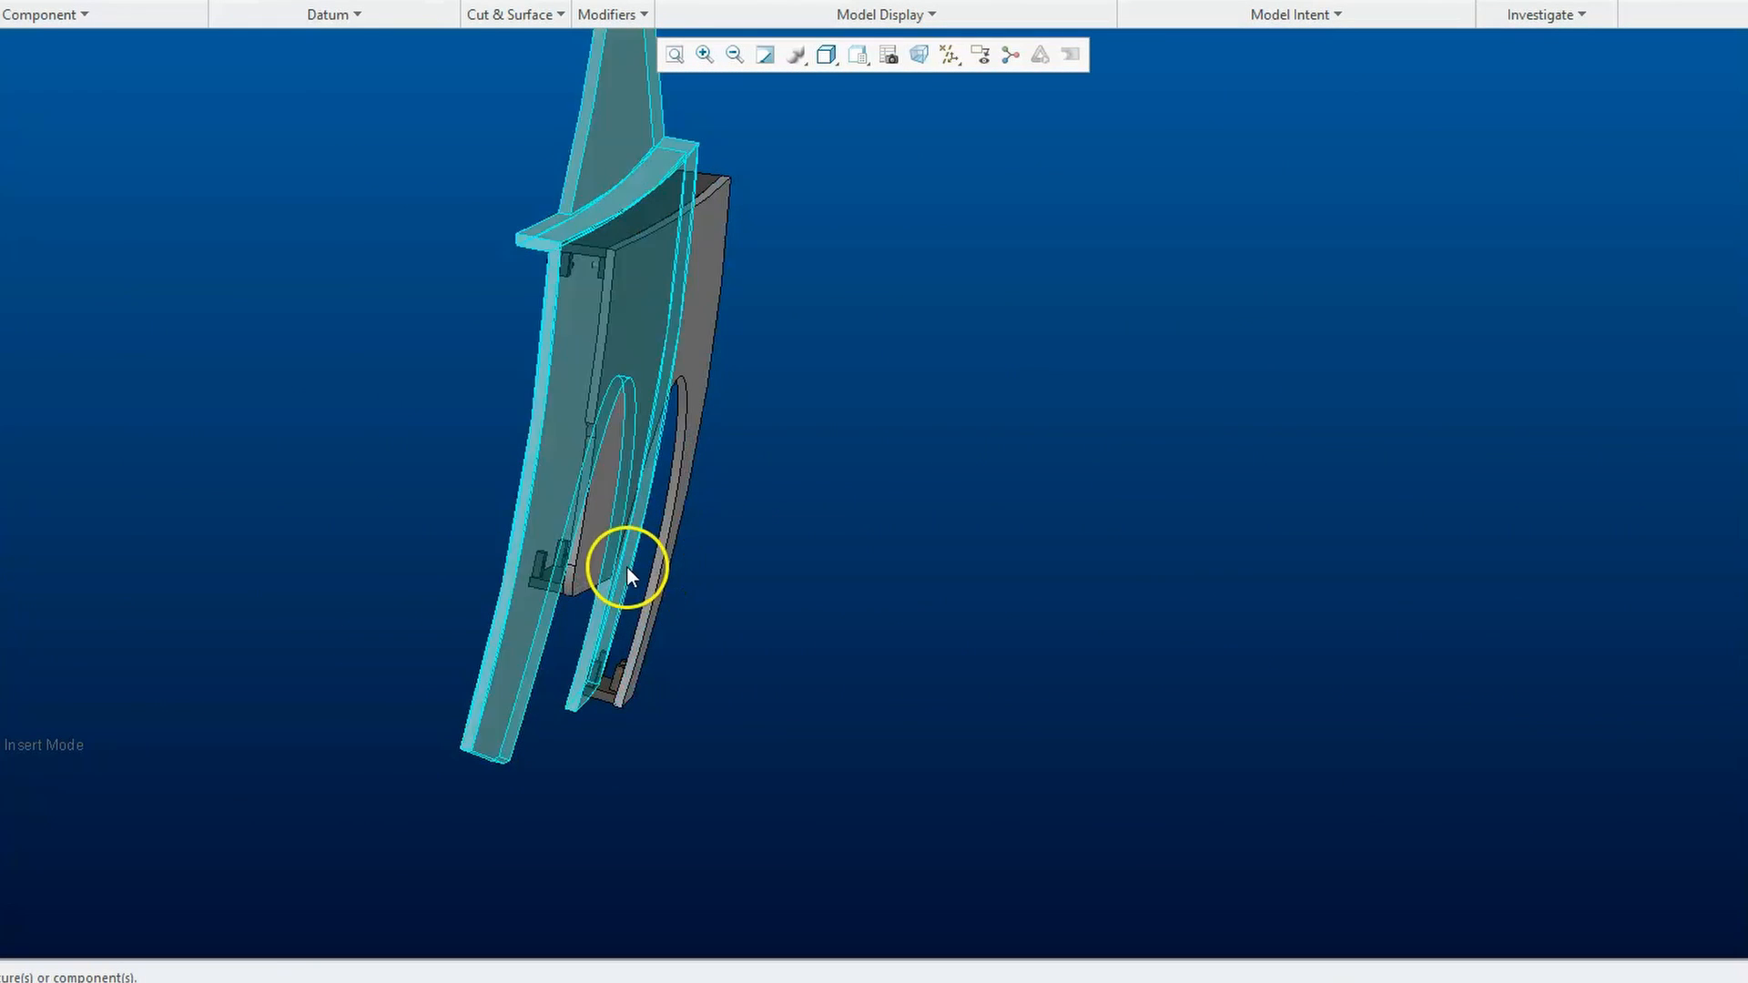
mouse_move(608, 619)
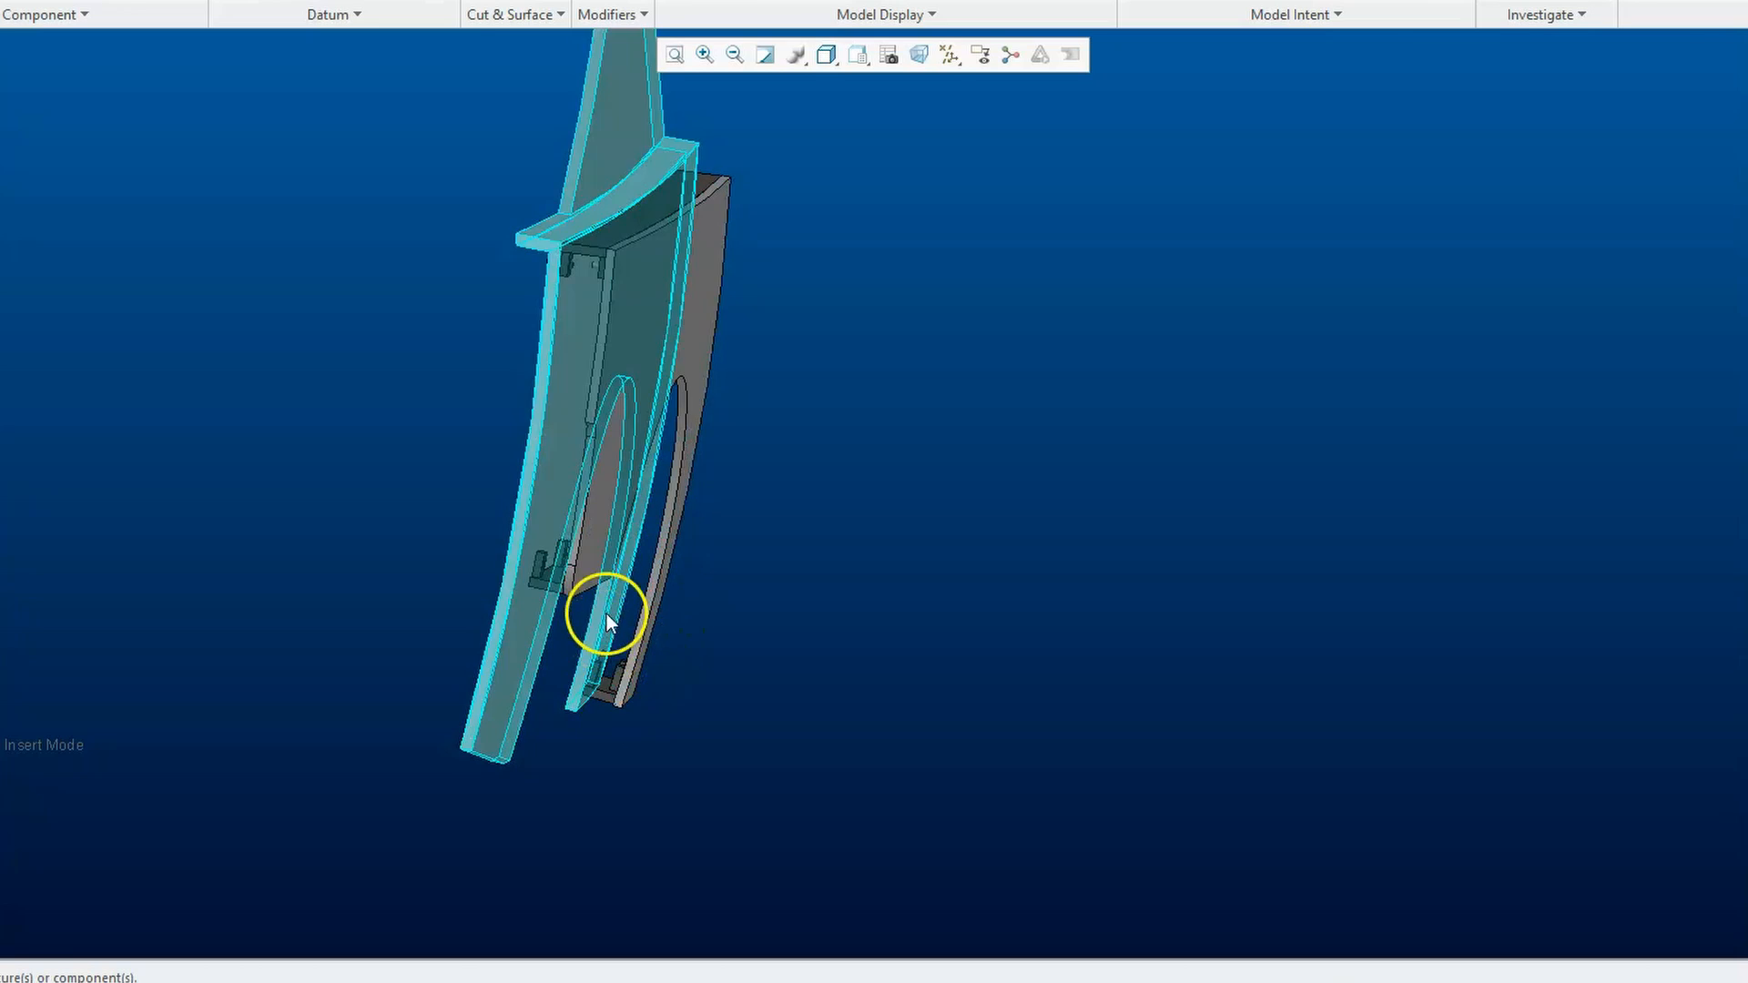